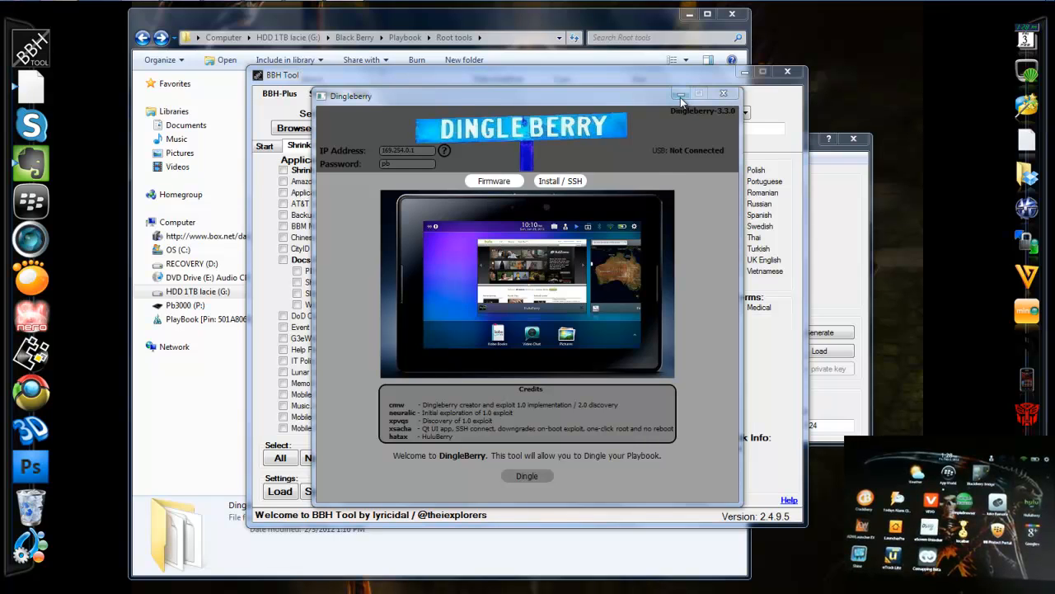
# - Minimize the Dingleberry window and scroll through the Root tools folder listing
pyautogui.click(724, 93)
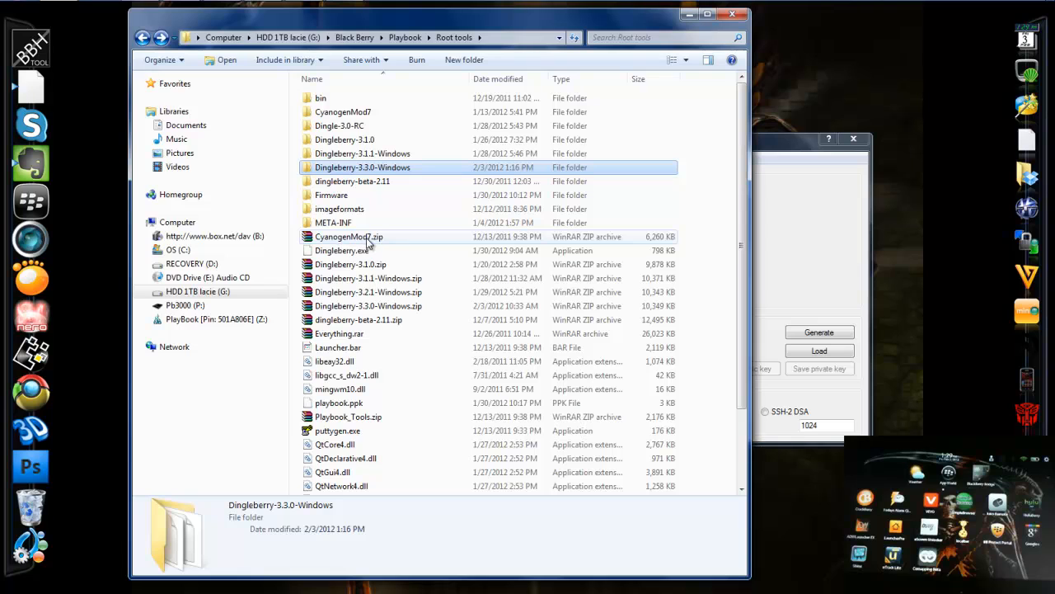
pyautogui.scroll(-3)
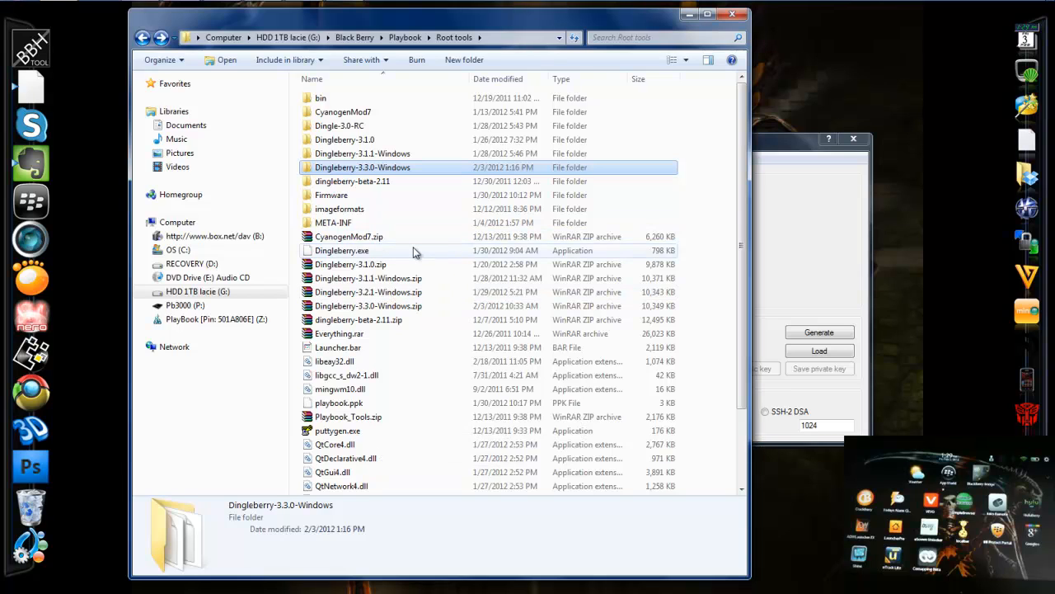
pyautogui.moveTo(359, 348)
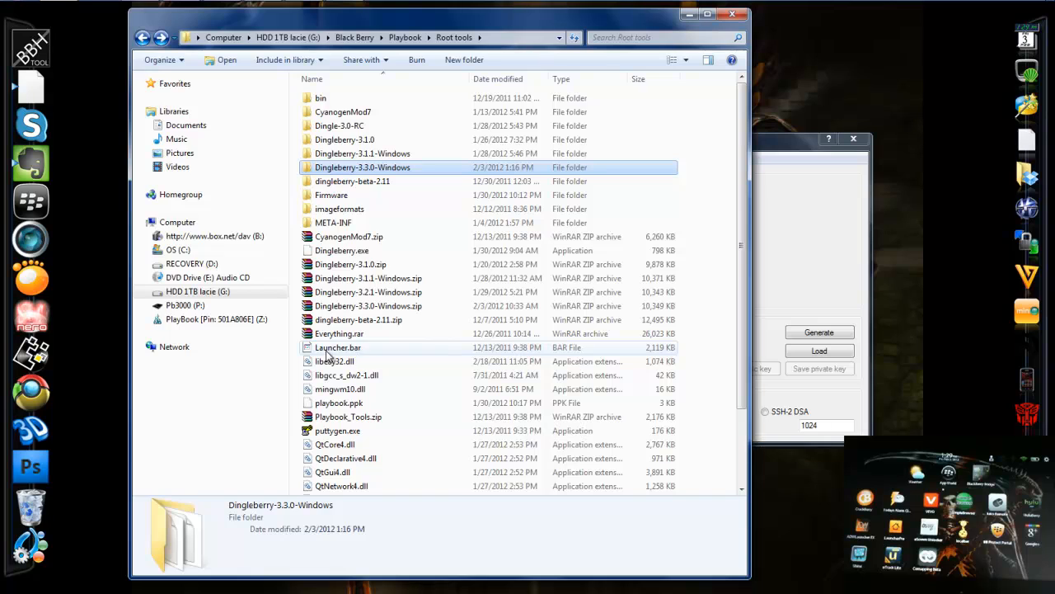
pyautogui.moveTo(338, 347)
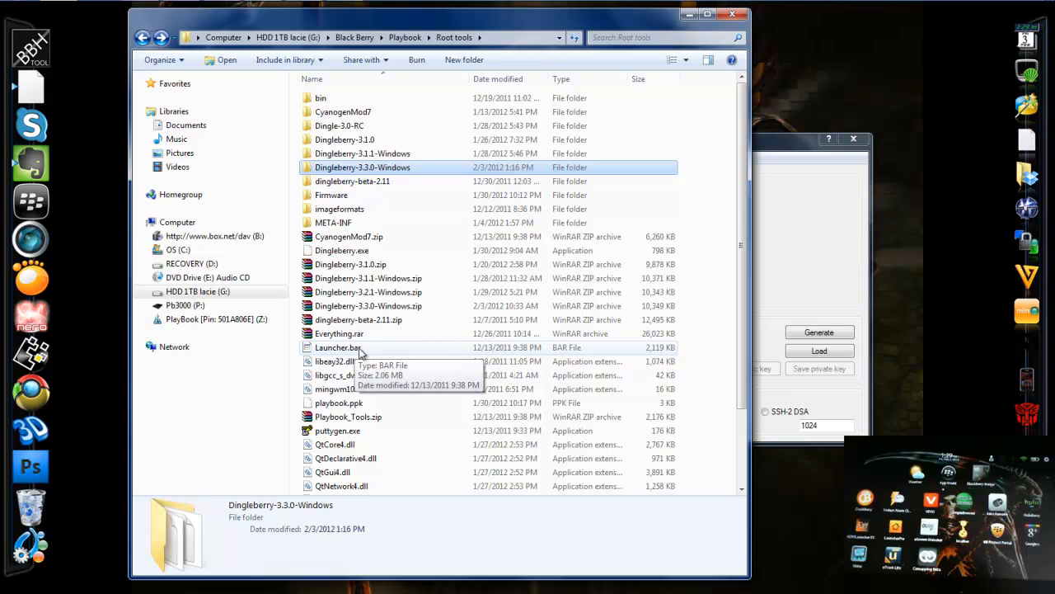
pyautogui.moveTo(361, 218)
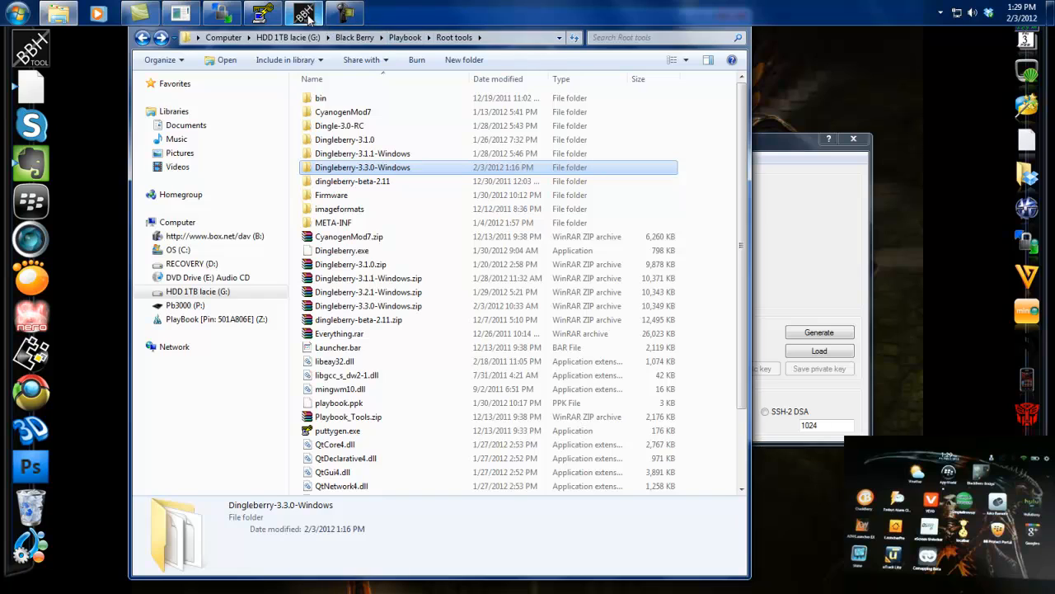
pyautogui.moveTo(305, 13)
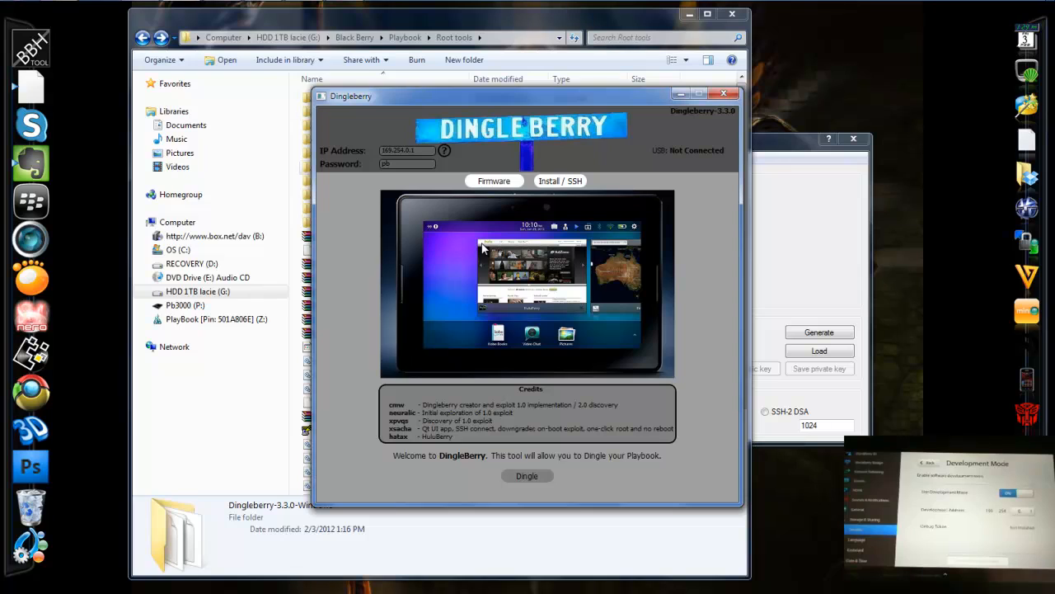
pyautogui.moveTo(388, 156)
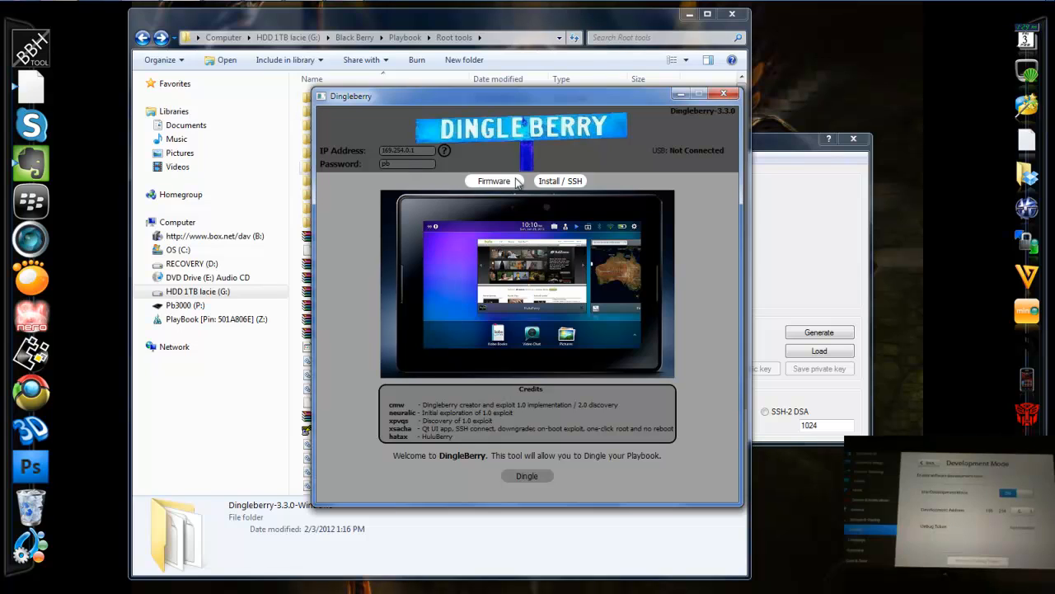
pyautogui.moveTo(516, 400)
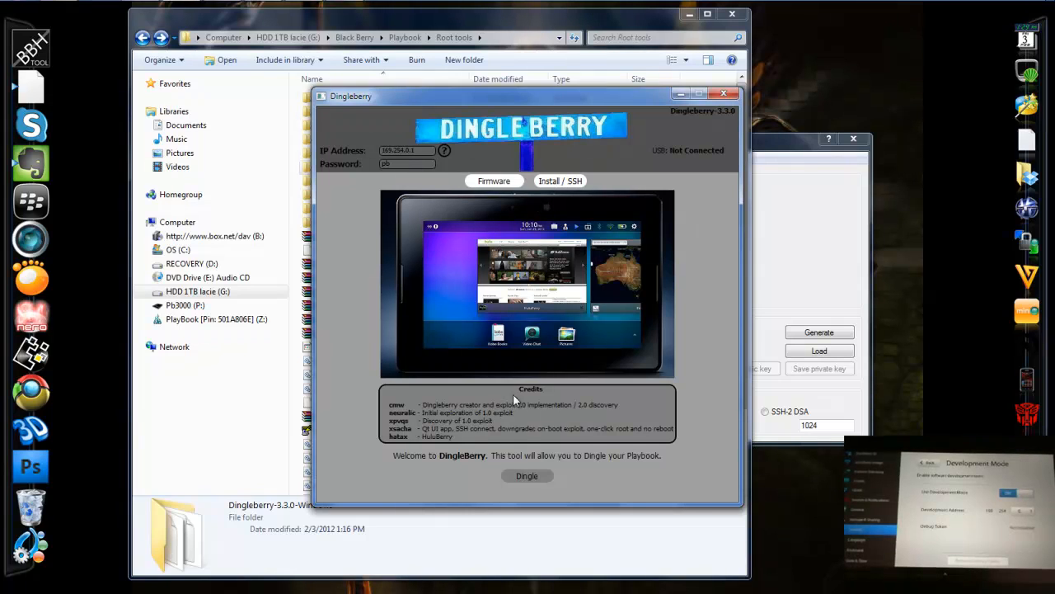
# - Open Dingleberry's Install / SSH page and launch Dingle SSH
pyautogui.click(560, 181)
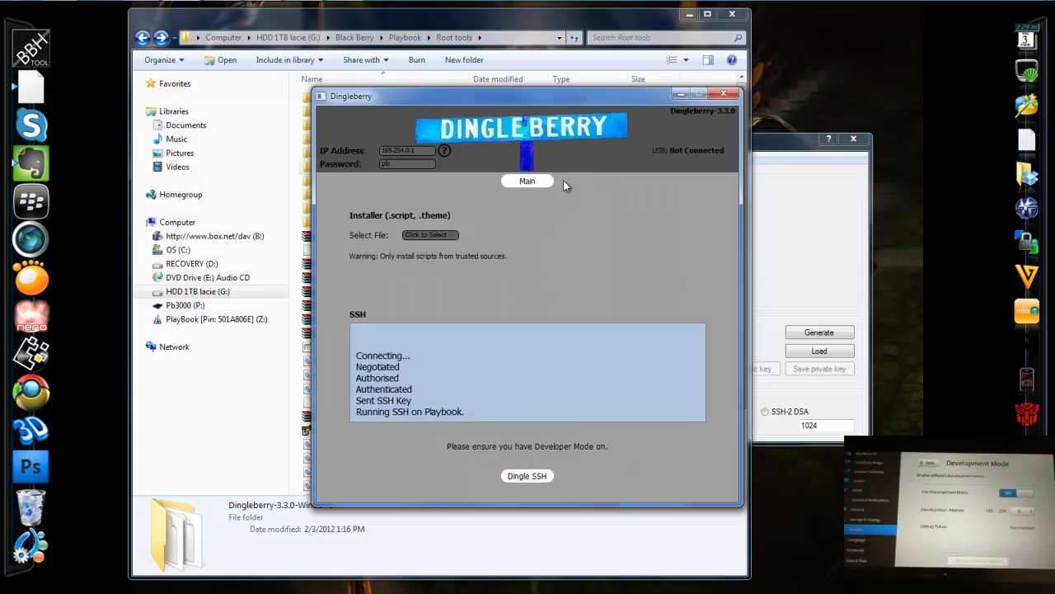
pyautogui.moveTo(363, 233)
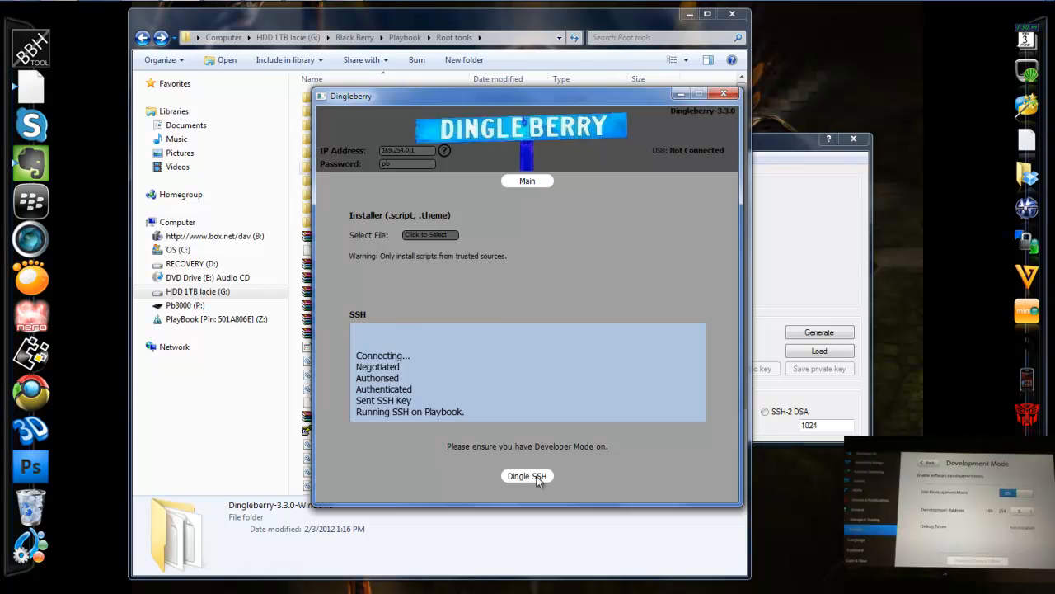
pyautogui.click(526, 476)
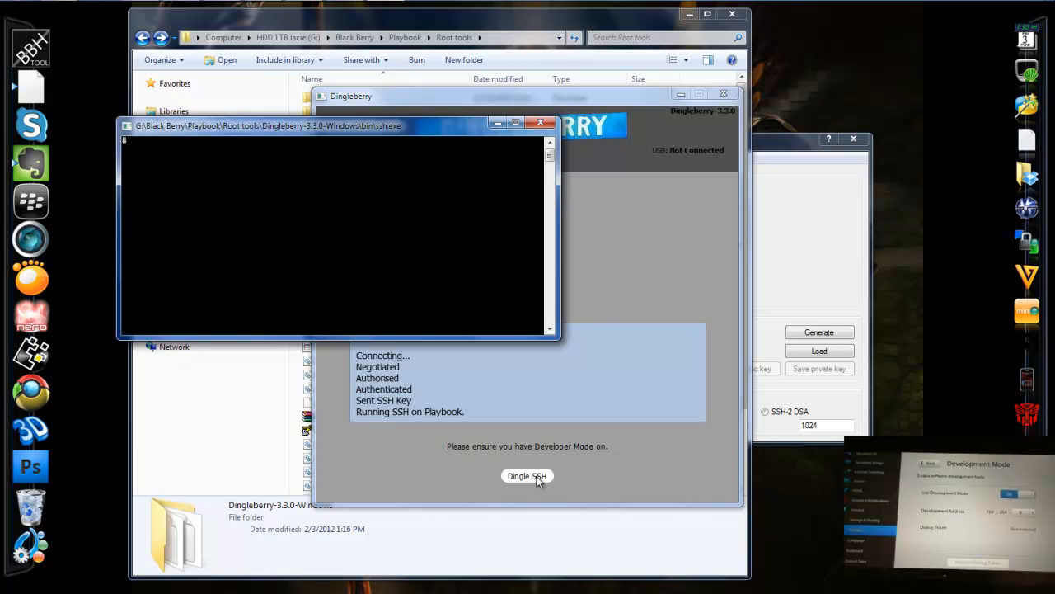
pyautogui.moveTo(457, 265)
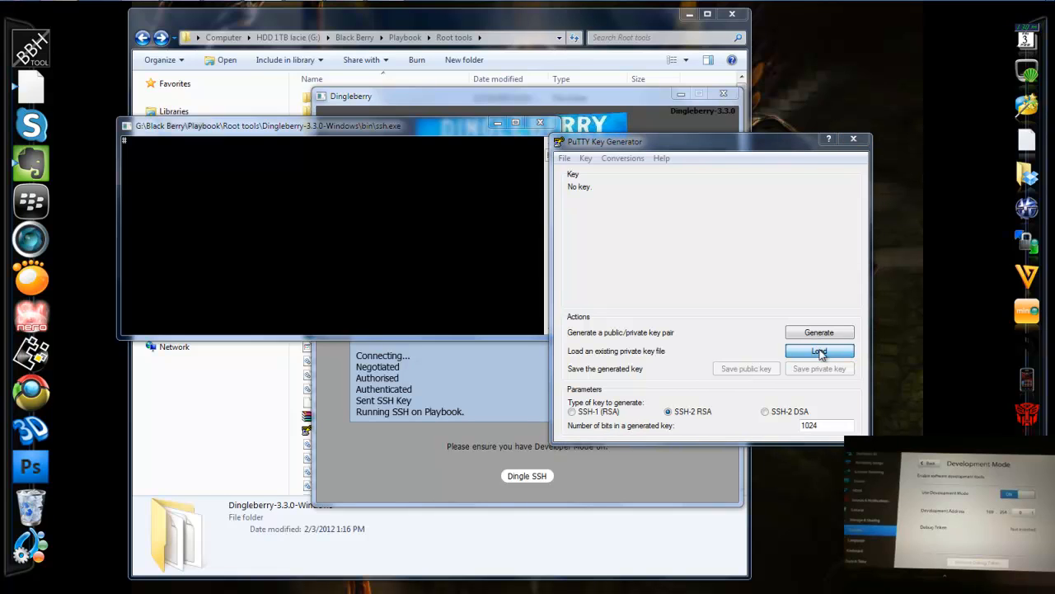
# - Load a private key, browsing Black Berry > Playbook to the Dingleberry-3.3.0-Windows rsa file
pyautogui.click(820, 351)
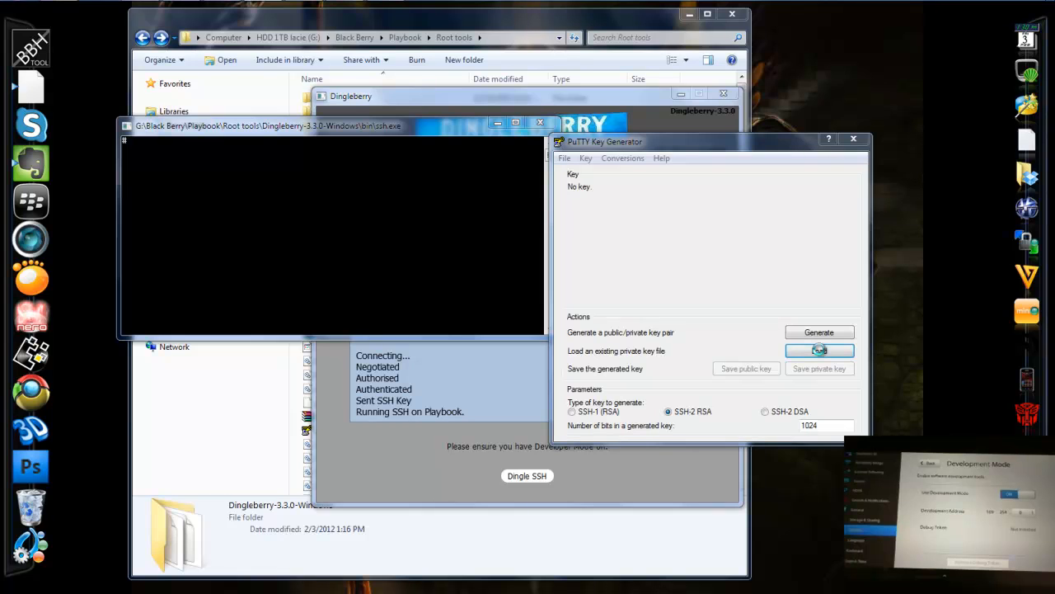
pyautogui.click(818, 350)
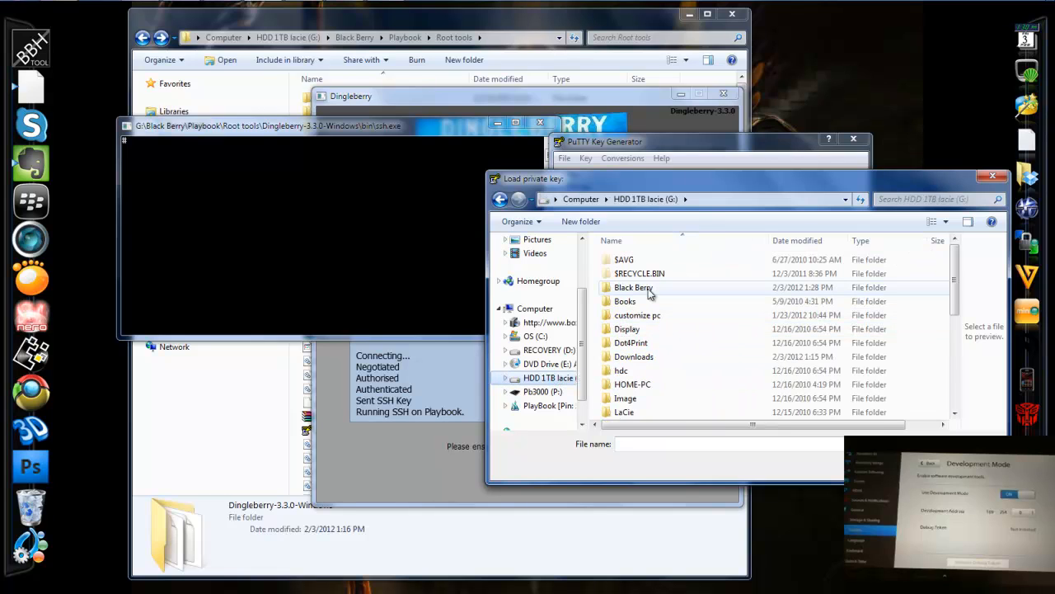
pyautogui.doubleClick(634, 287)
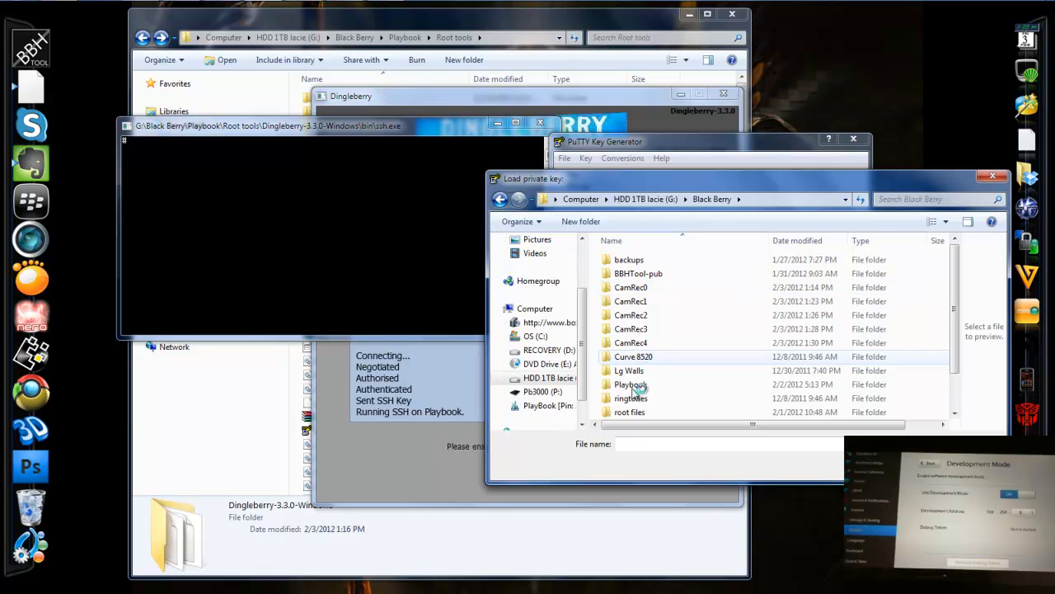
pyautogui.doubleClick(629, 384)
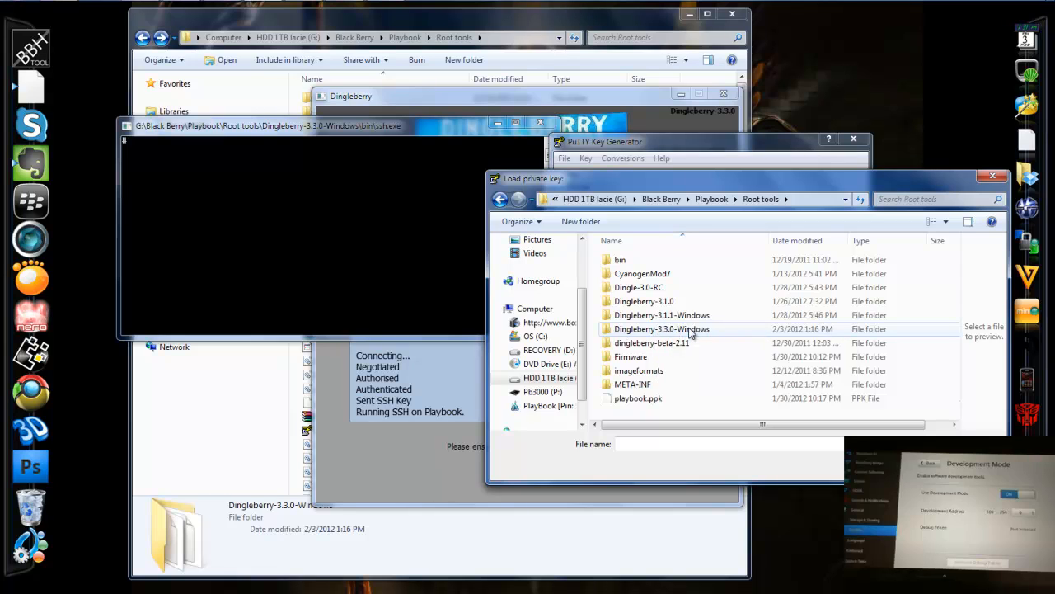
pyautogui.doubleClick(662, 328)
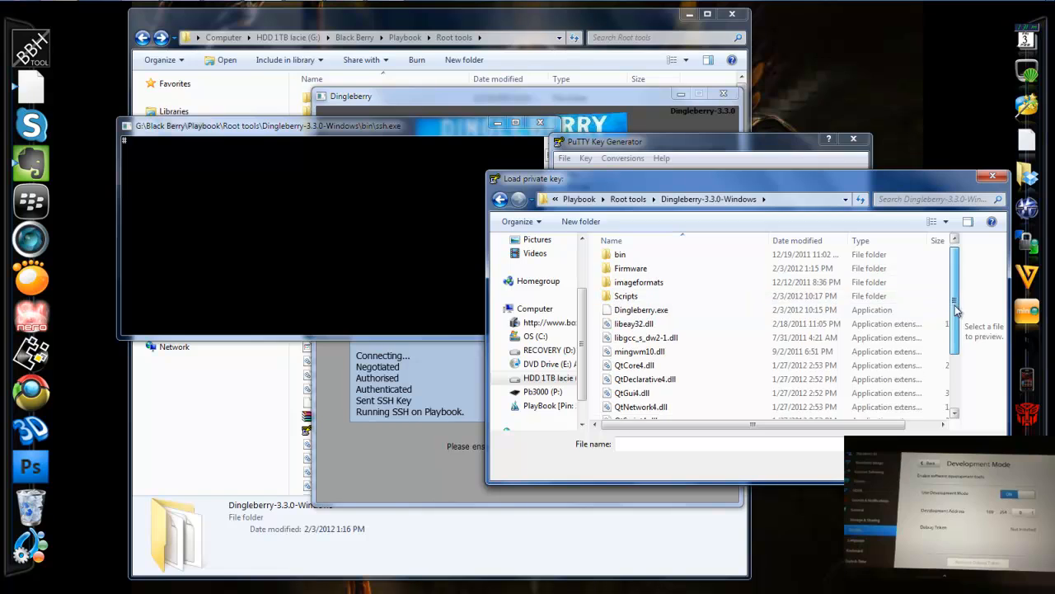
pyautogui.scroll(-3)
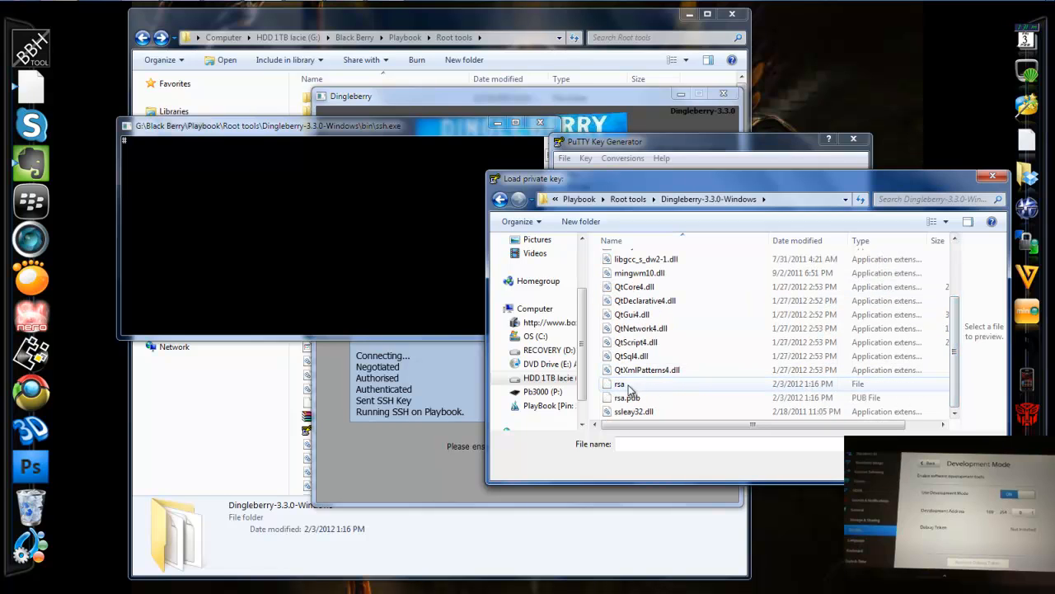
pyautogui.moveTo(627, 388)
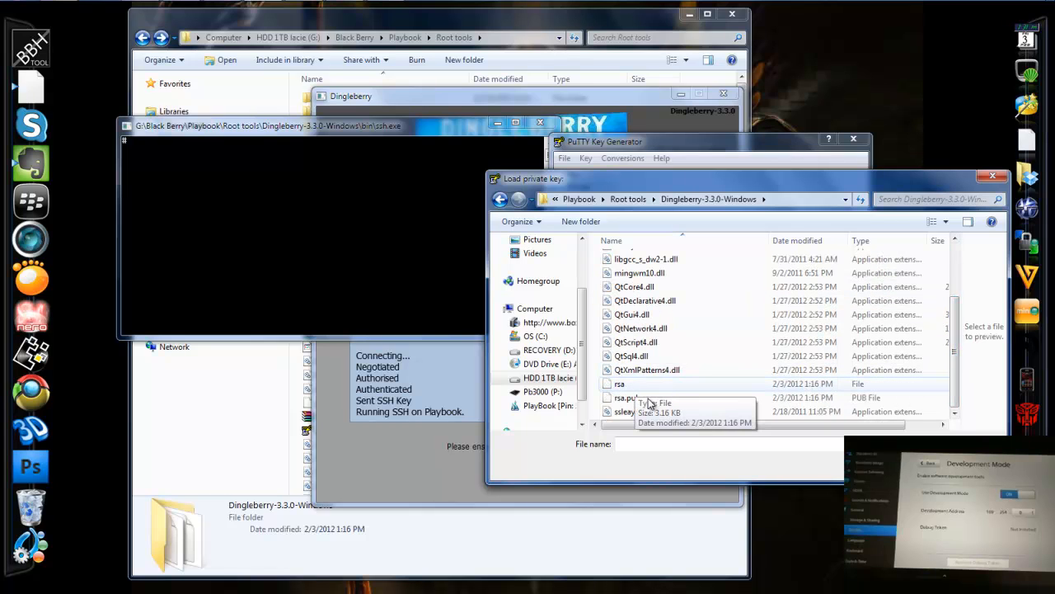
pyautogui.moveTo(650, 392)
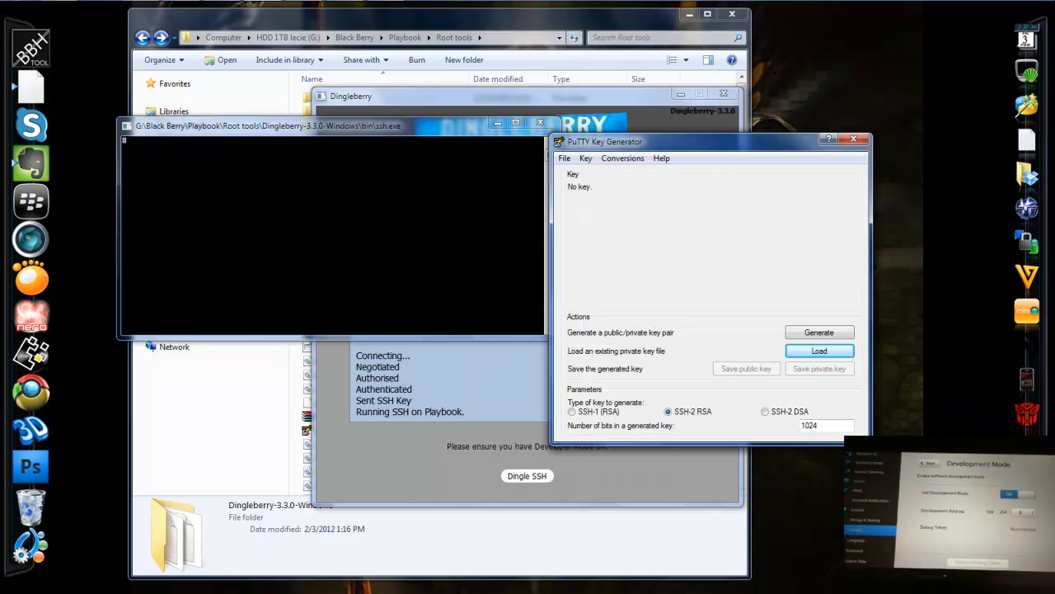
# - Import the rsa key, save it as the private key 'playbook', and close PuTTYgen
pyautogui.click(818, 350)
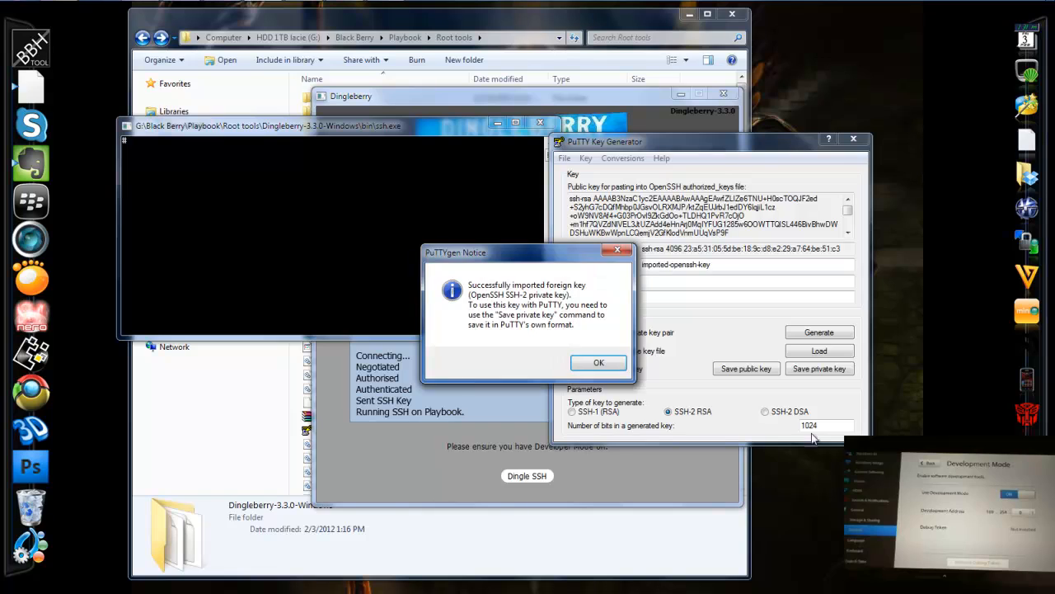
pyautogui.moveTo(598, 364)
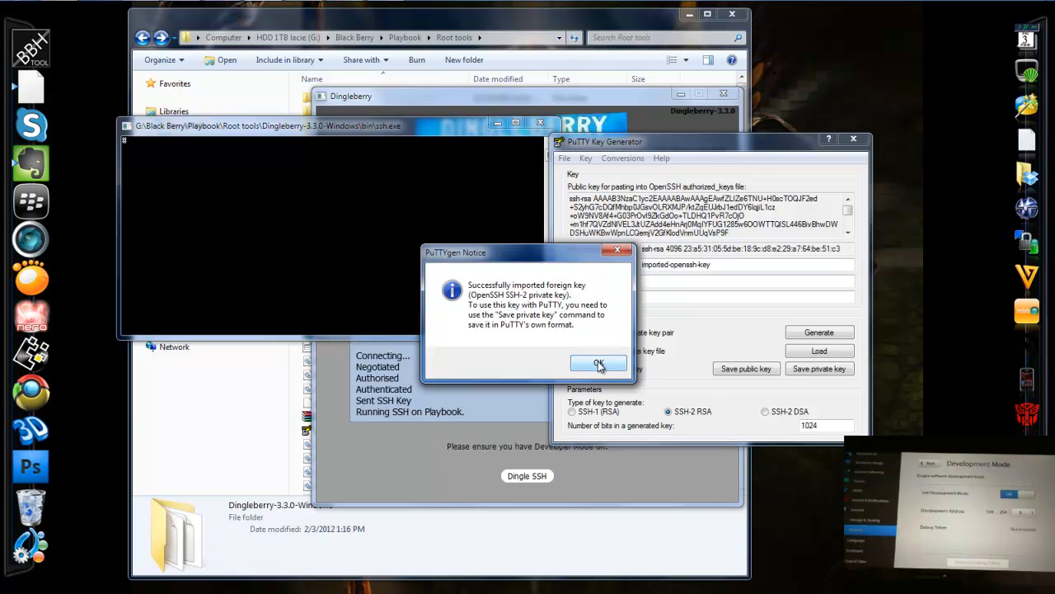
pyautogui.click(598, 364)
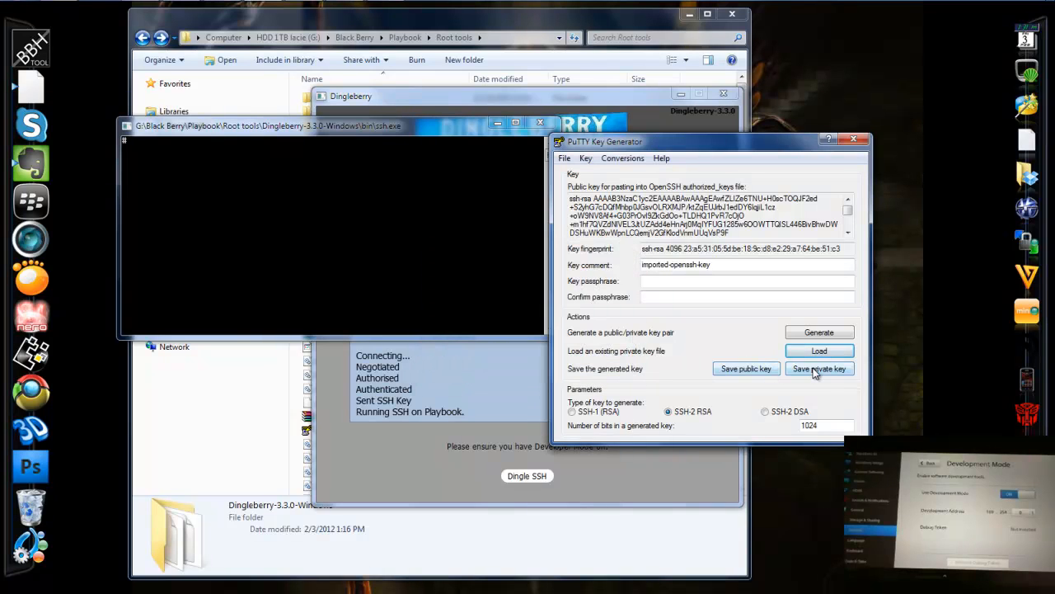
pyautogui.click(818, 368)
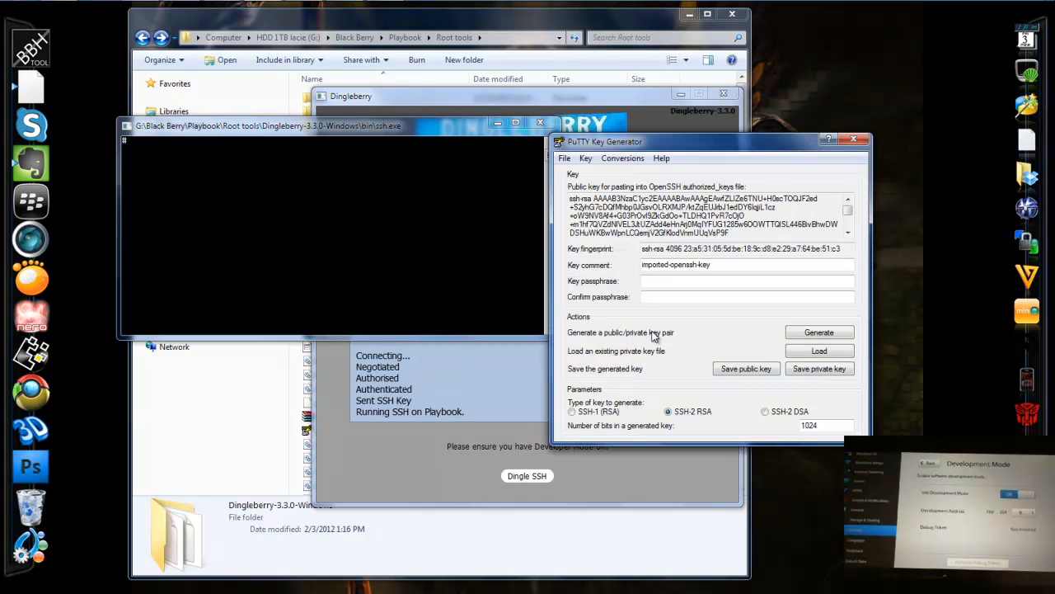
pyautogui.click(818, 369)
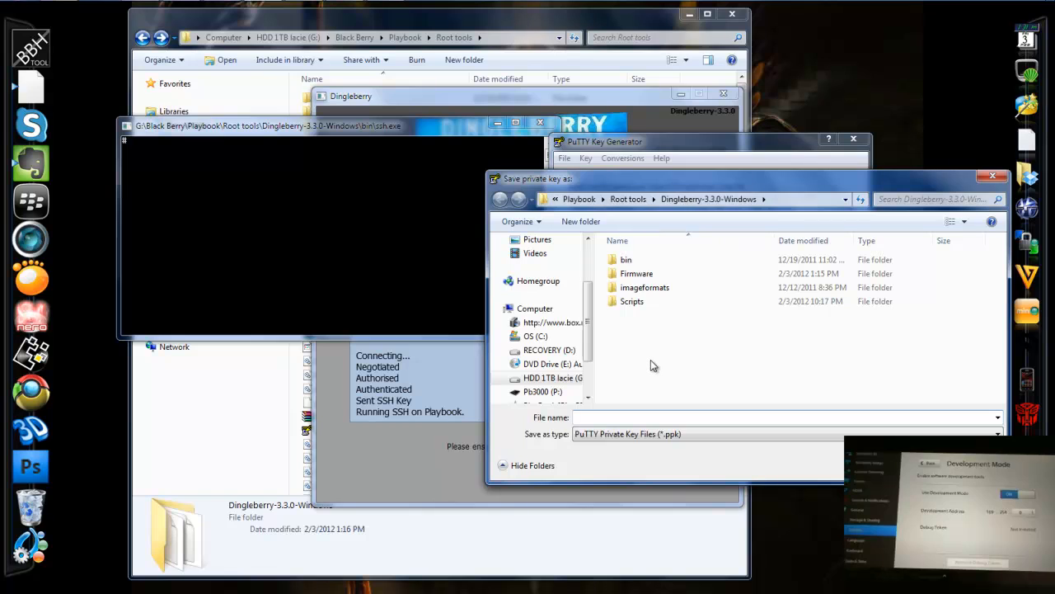
pyautogui.write('play')
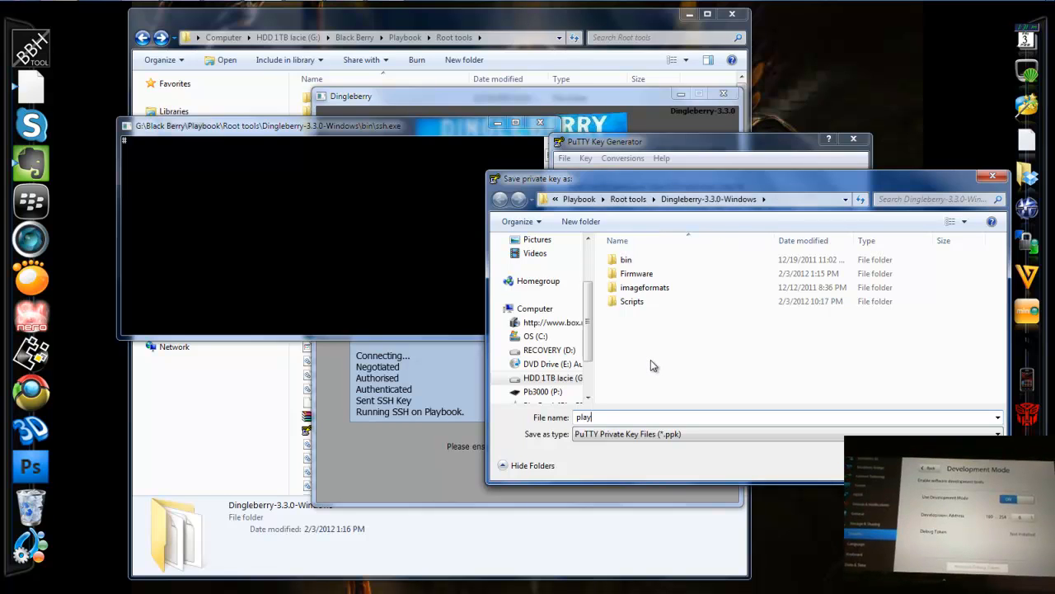
pyautogui.write('book')
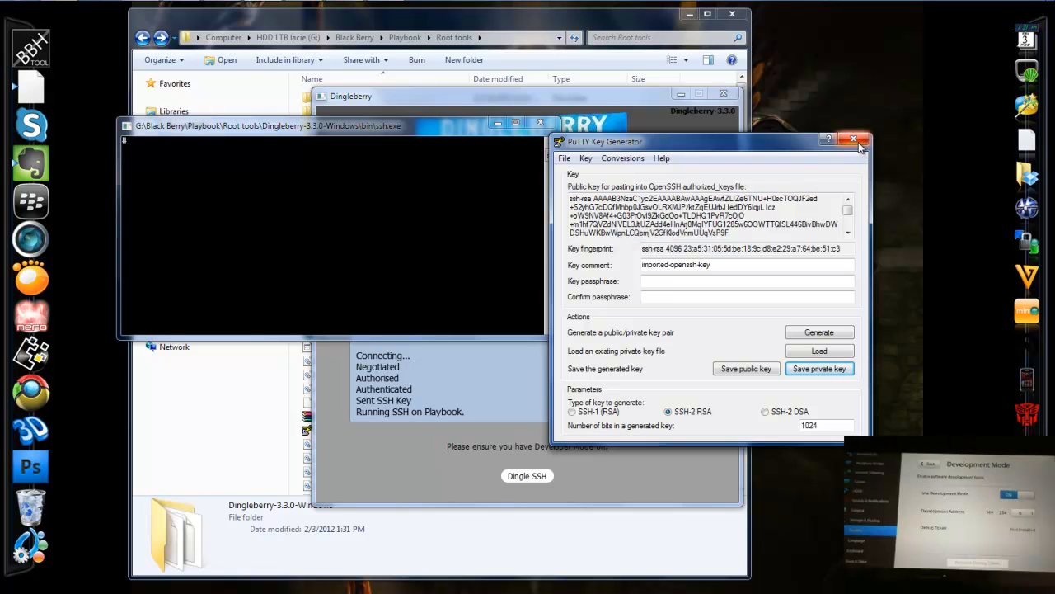
pyautogui.click(854, 141)
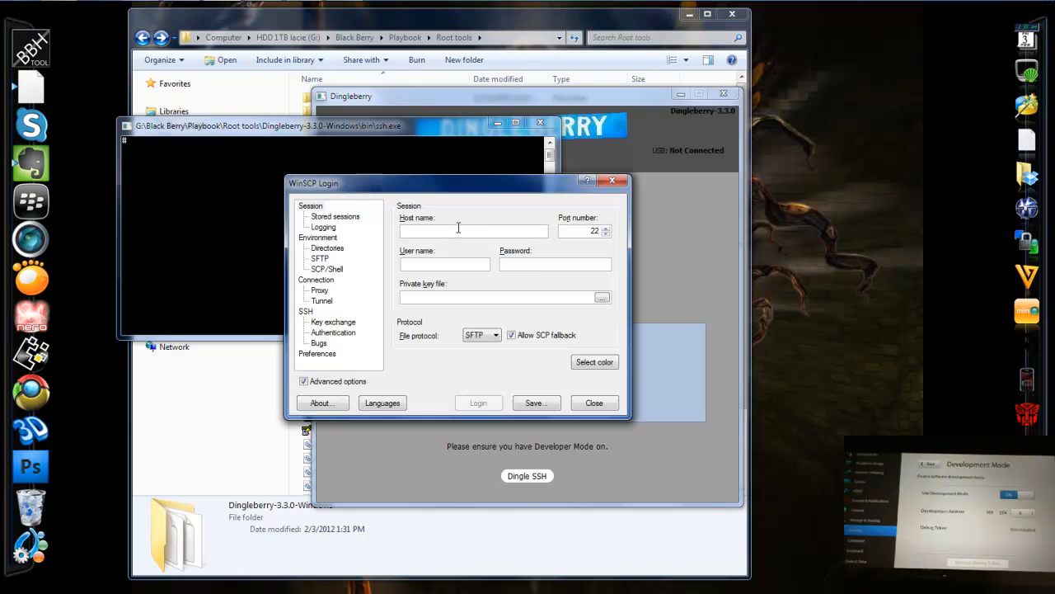
# - Enter host name 169.254.0.1 and user name devuser in the WinSCP login
pyautogui.write('169.254.0.1')
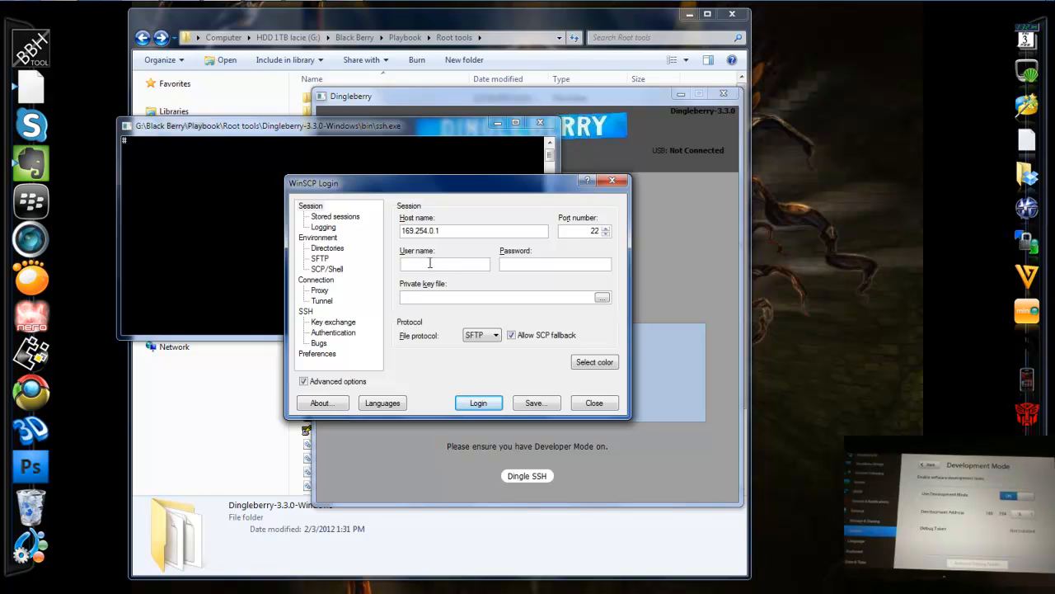
pyautogui.write('devuser')
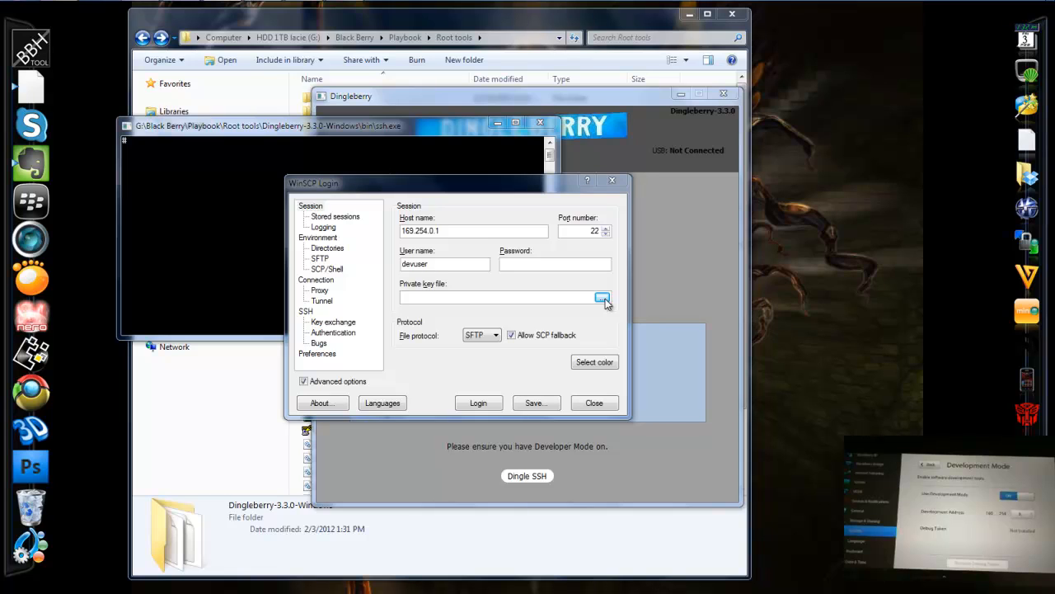
# - Browse drive G: to Dingleberry-3.3.0-Windows and choose playbook.ppk as the private key
pyautogui.click(602, 296)
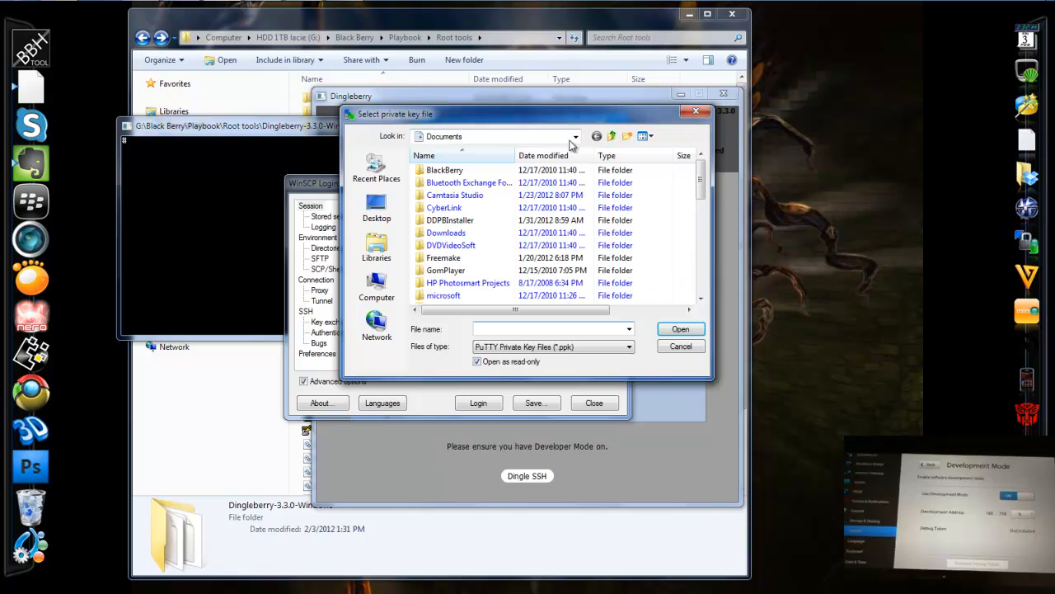
pyautogui.moveTo(377, 289)
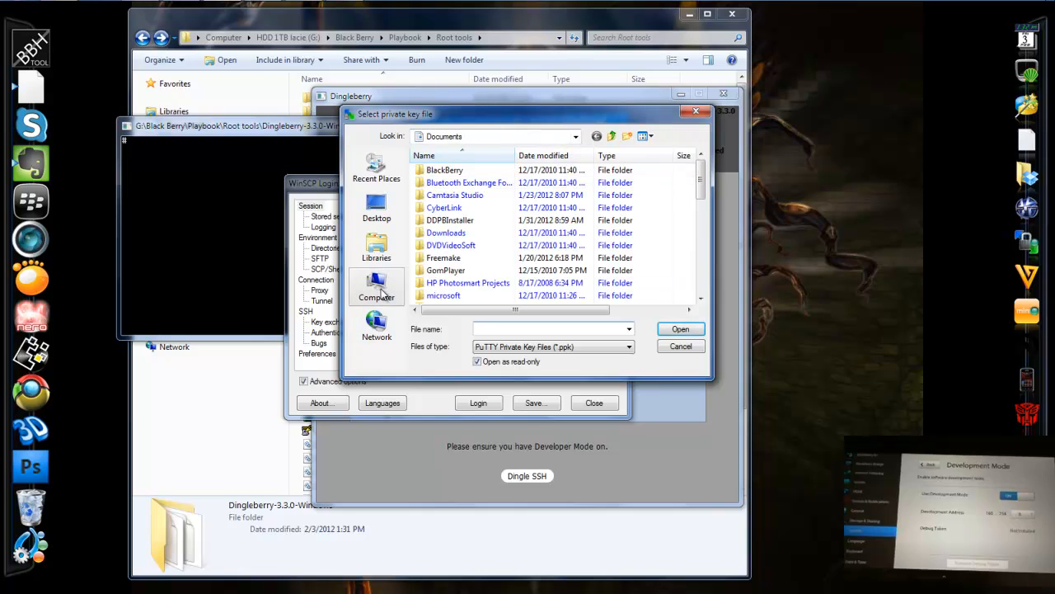
pyautogui.click(377, 289)
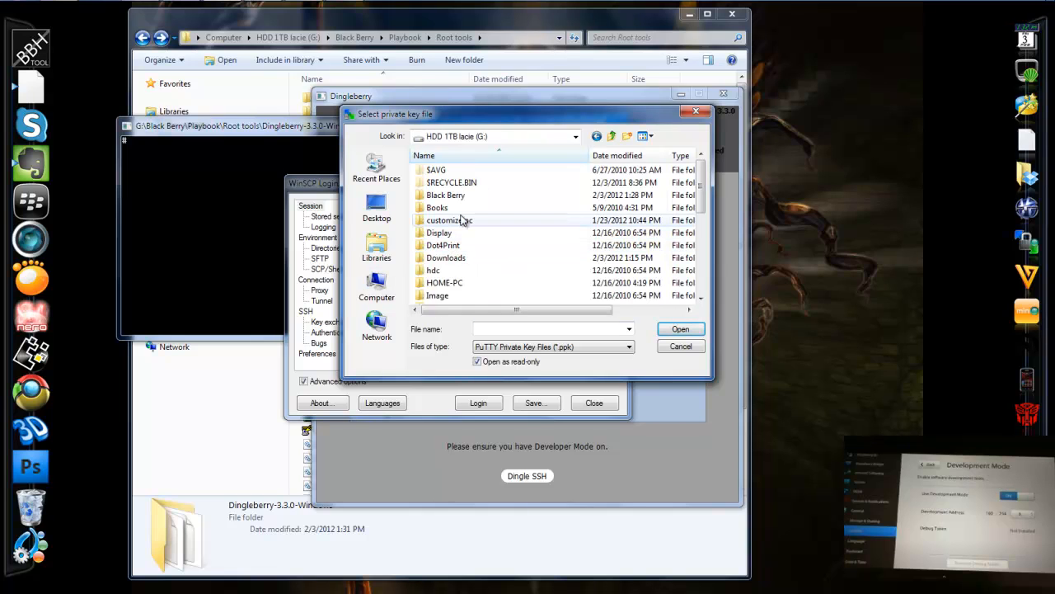
pyautogui.doubleClick(446, 194)
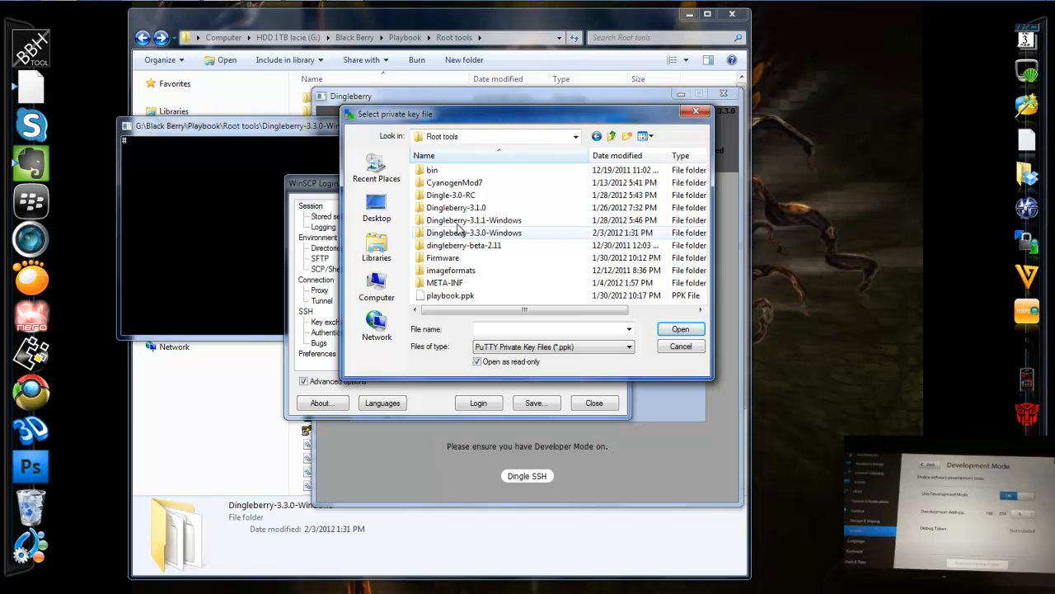
pyautogui.doubleClick(474, 233)
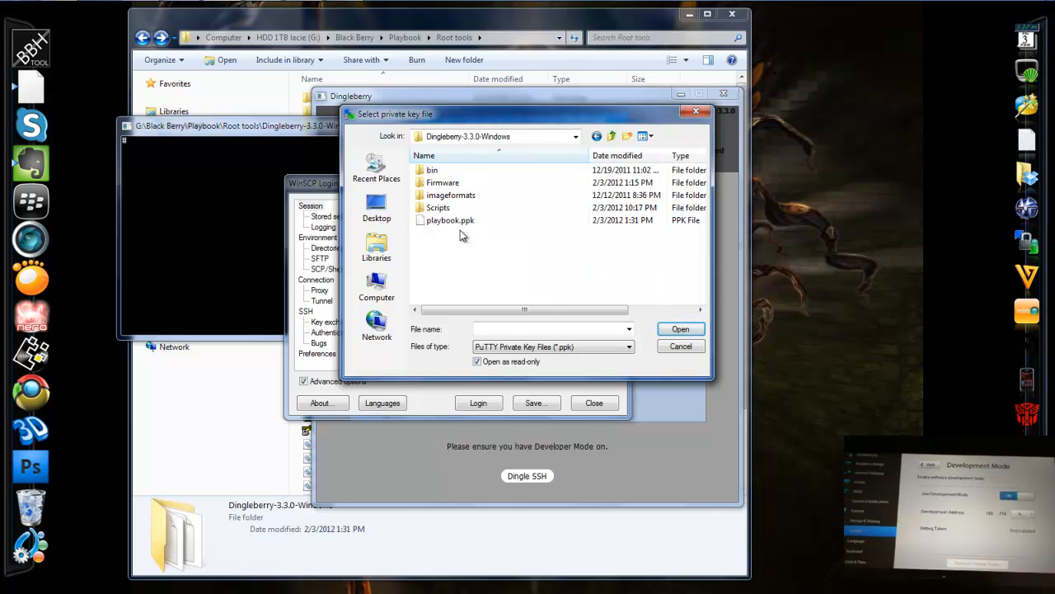
pyautogui.click(450, 220)
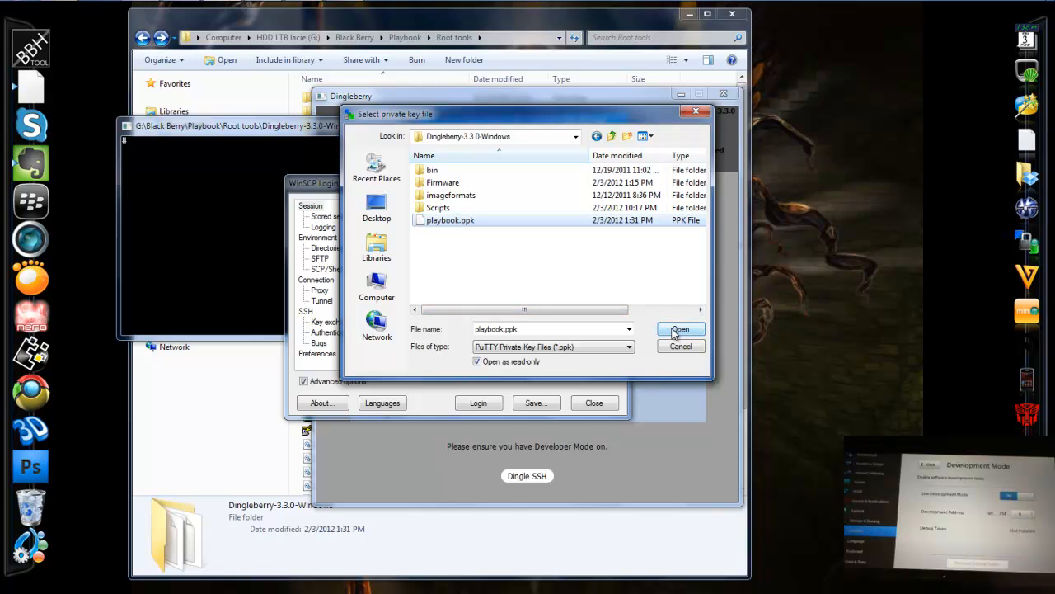
pyautogui.click(680, 329)
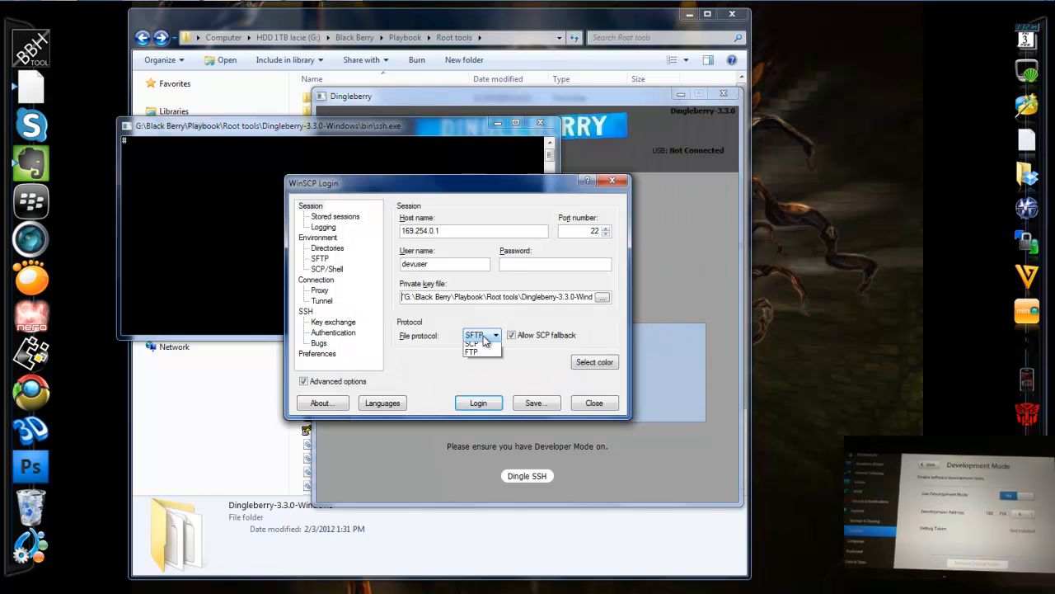
# - Set protocol to SCP, disable Lookup user groups, and select Notepad's root shell command line
pyautogui.click(472, 343)
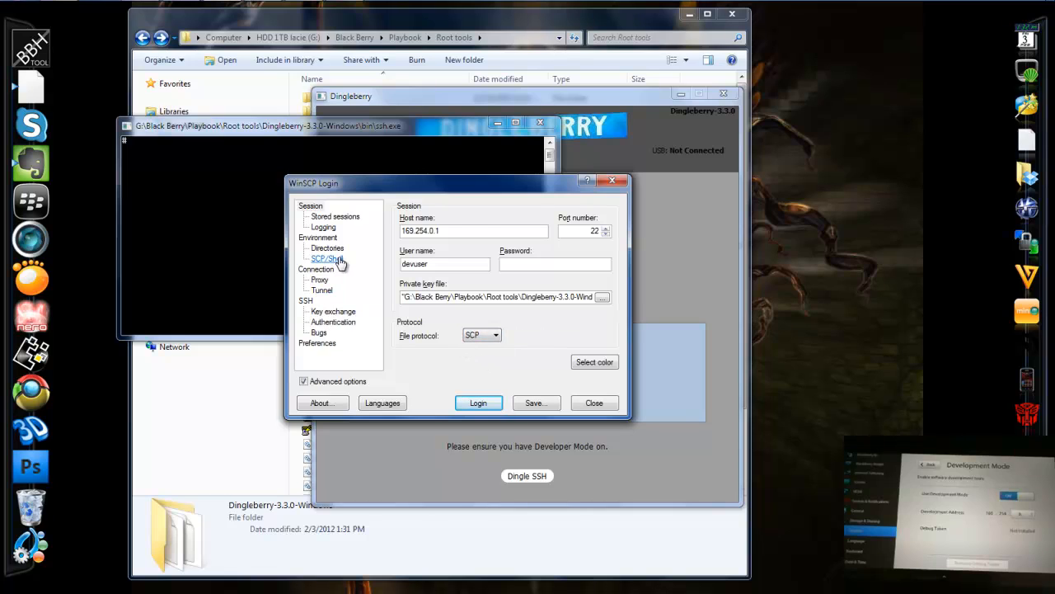
pyautogui.click(326, 258)
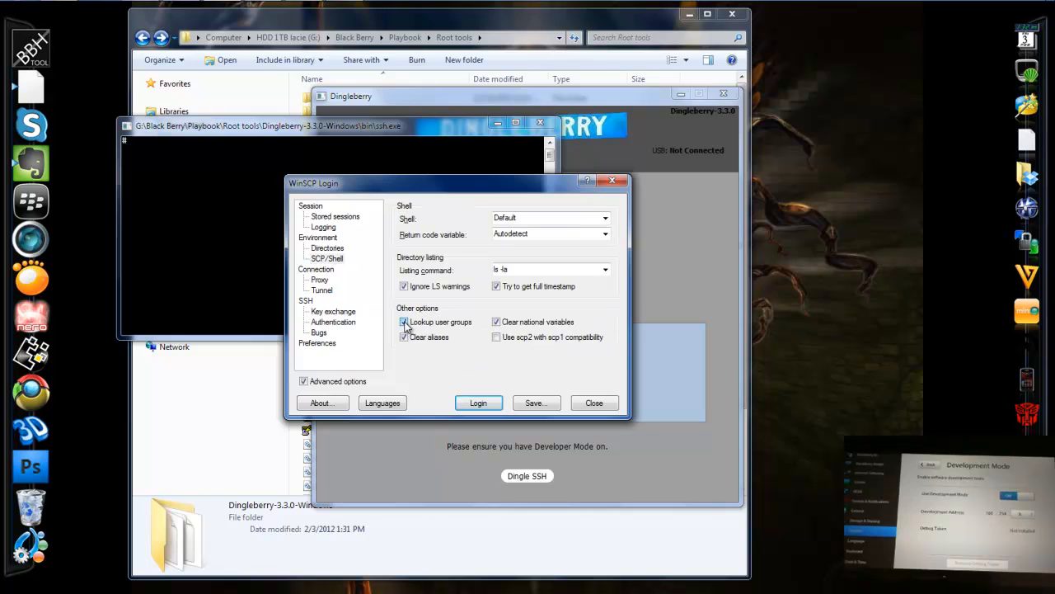
pyautogui.click(404, 322)
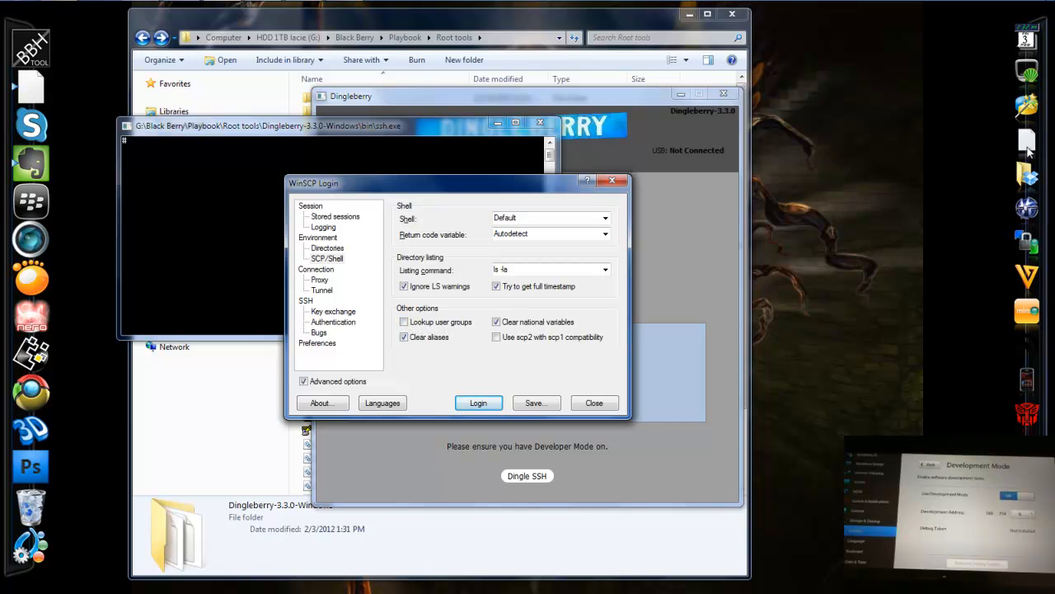
pyautogui.moveTo(1026, 145)
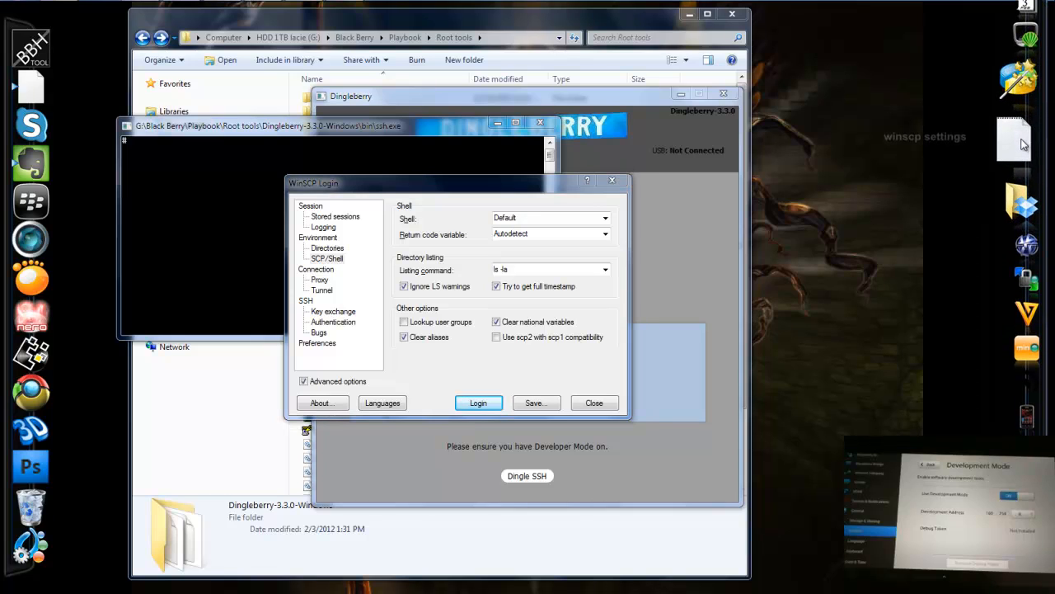
pyautogui.moveTo(654, 145)
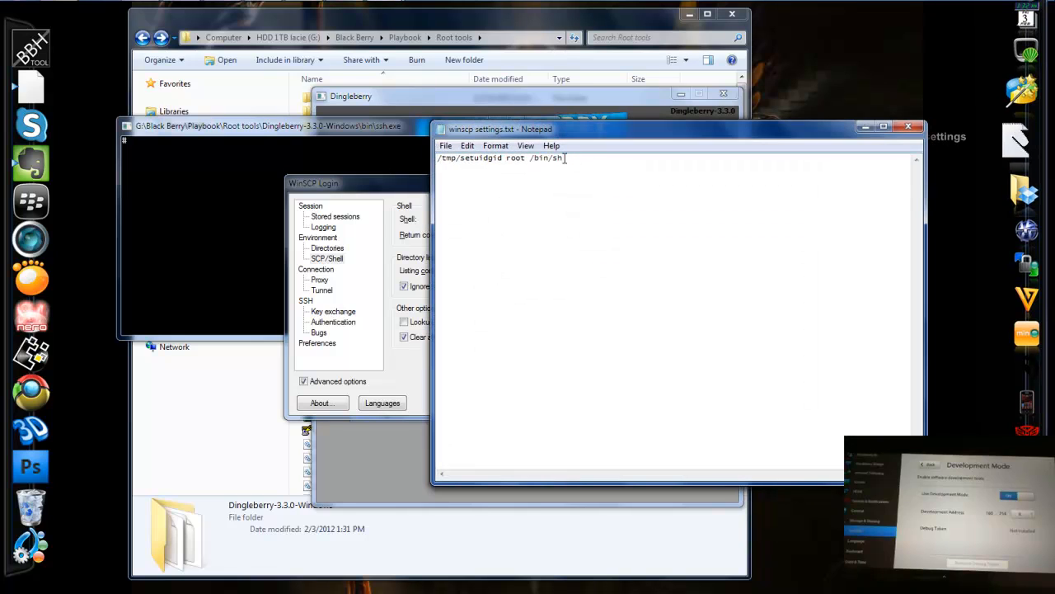
pyautogui.doubleClick(517, 158)
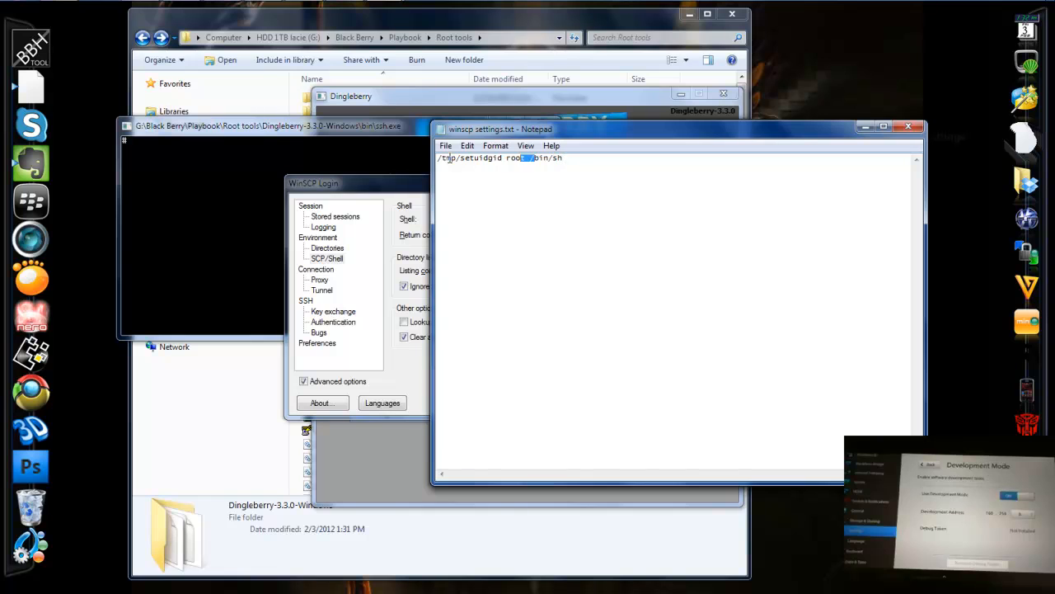
pyautogui.tripleClick(499, 158)
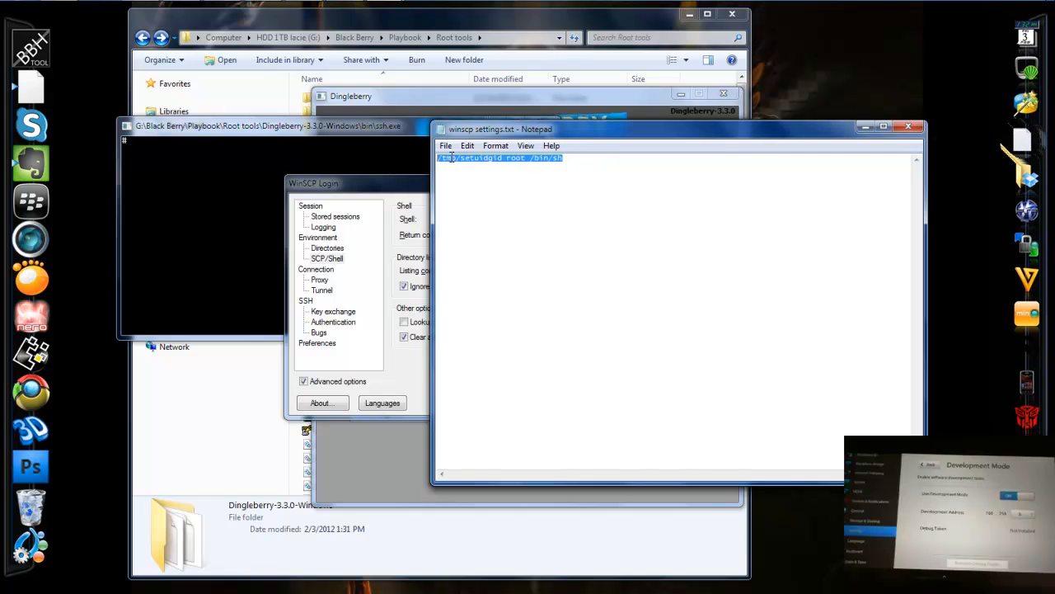
pyautogui.moveTo(897, 139)
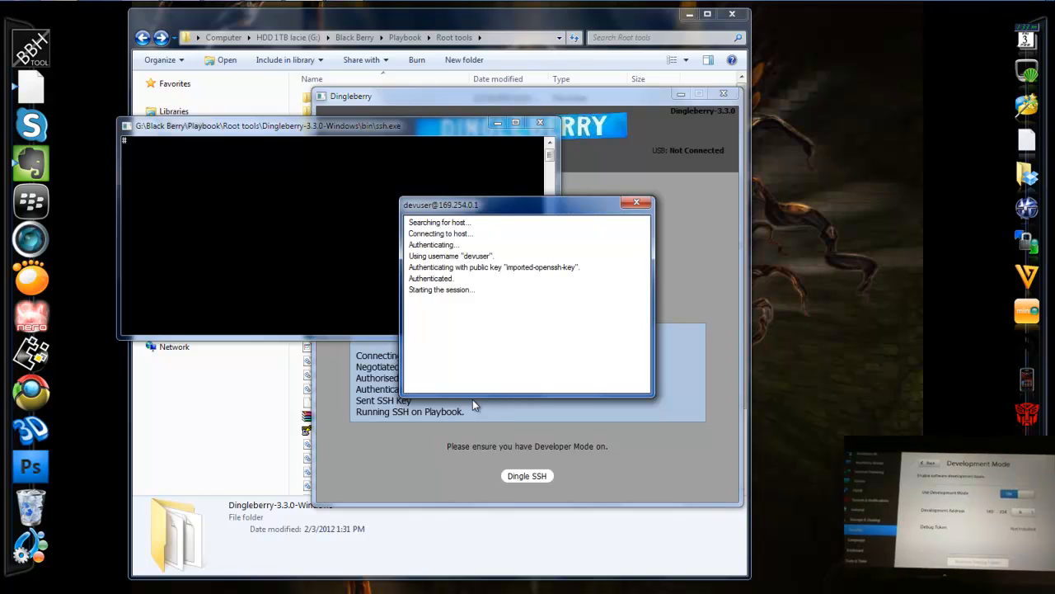
pyautogui.moveTo(482, 268)
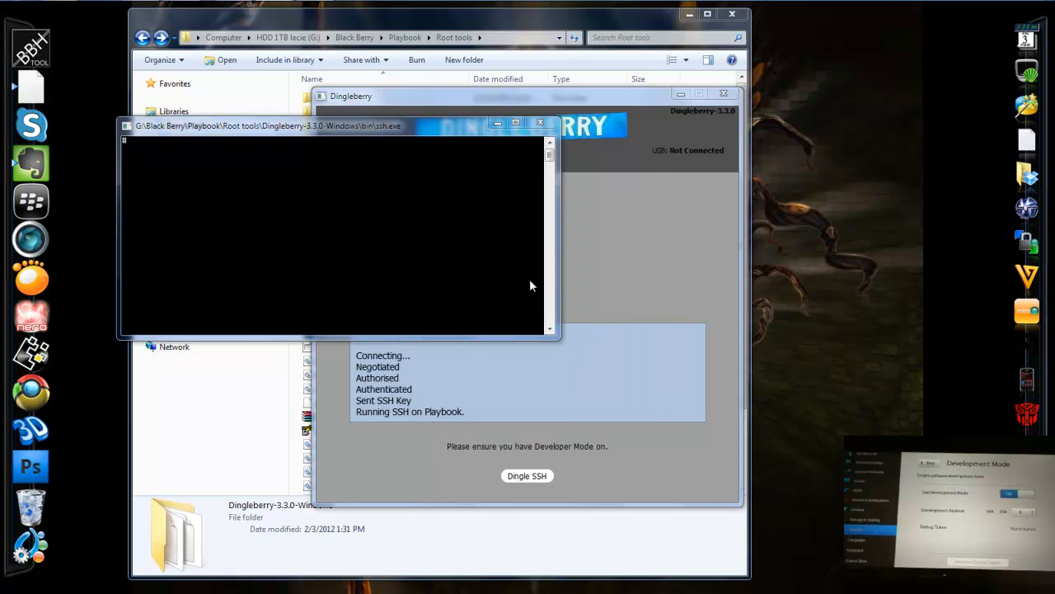
pyautogui.moveTo(512, 294)
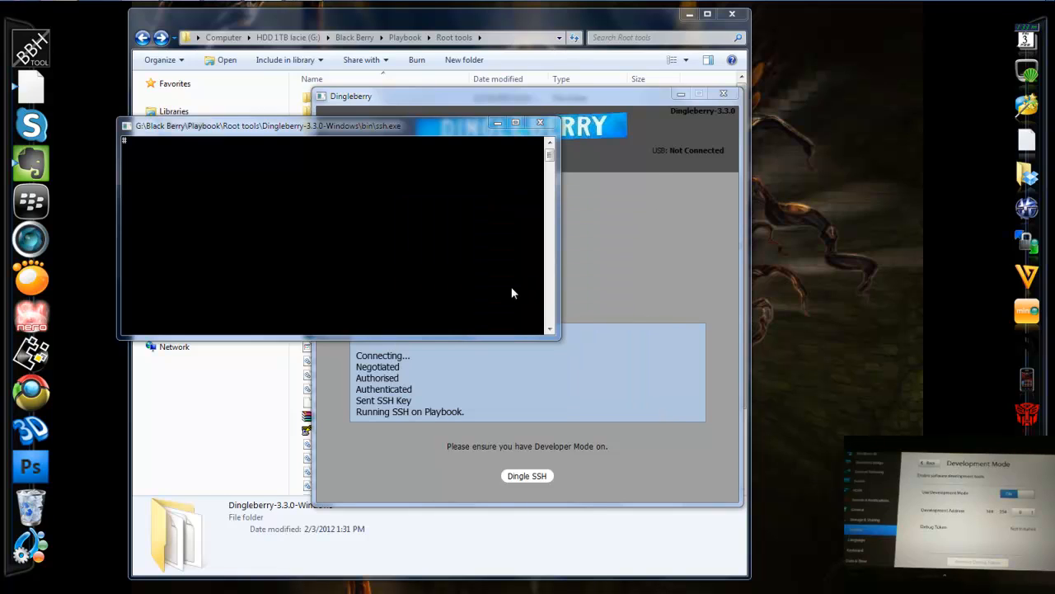
pyautogui.moveTo(328, 171)
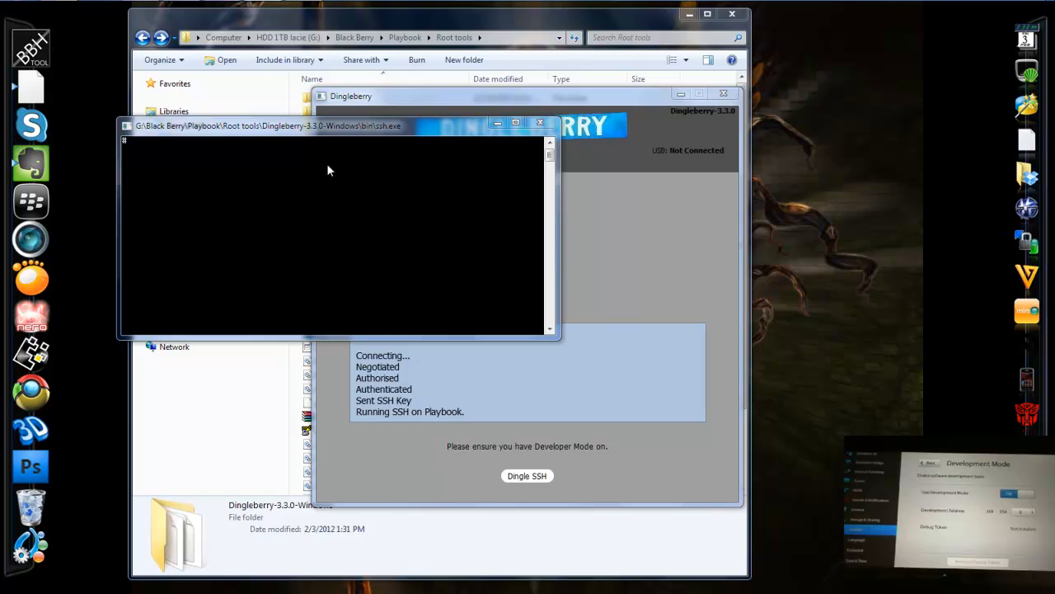
pyautogui.moveTo(301, 134)
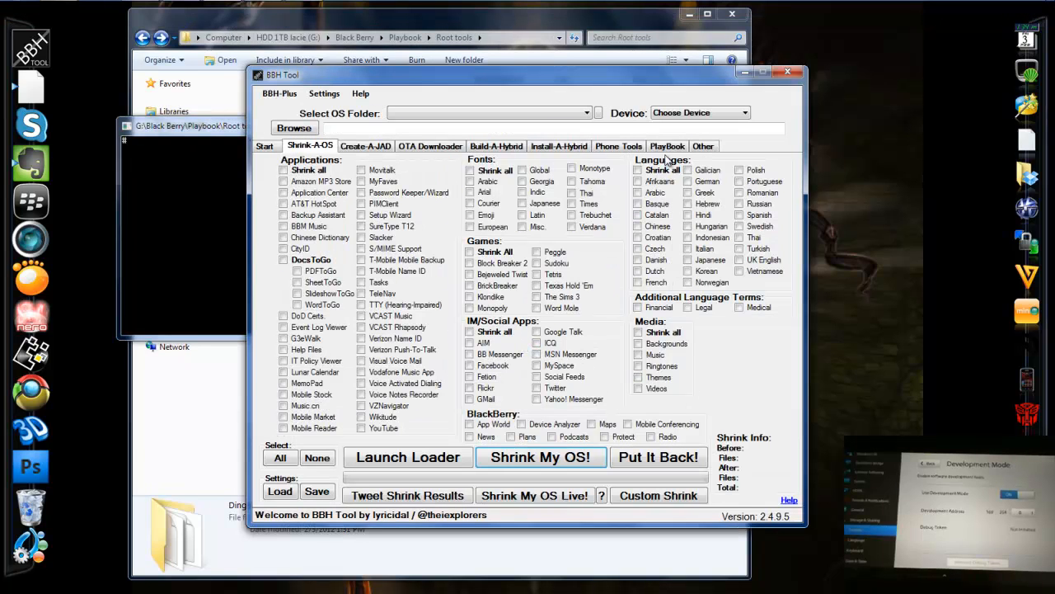
# - On BBH Tool's PlayBook tab, check IP 169.254.0.1 and begin adding .bar files
pyautogui.click(667, 145)
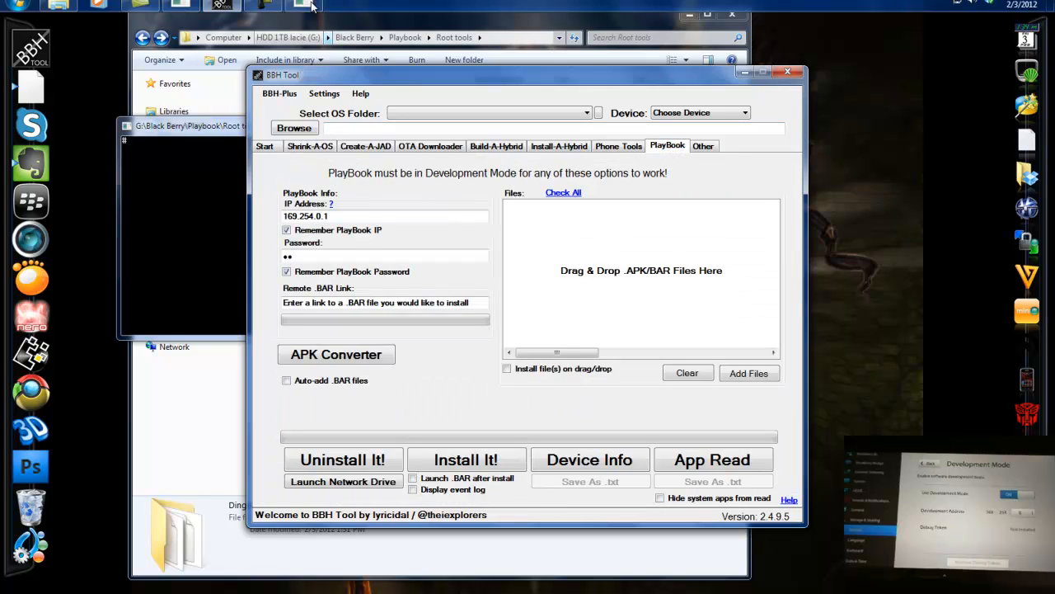
pyautogui.moveTo(363, 222)
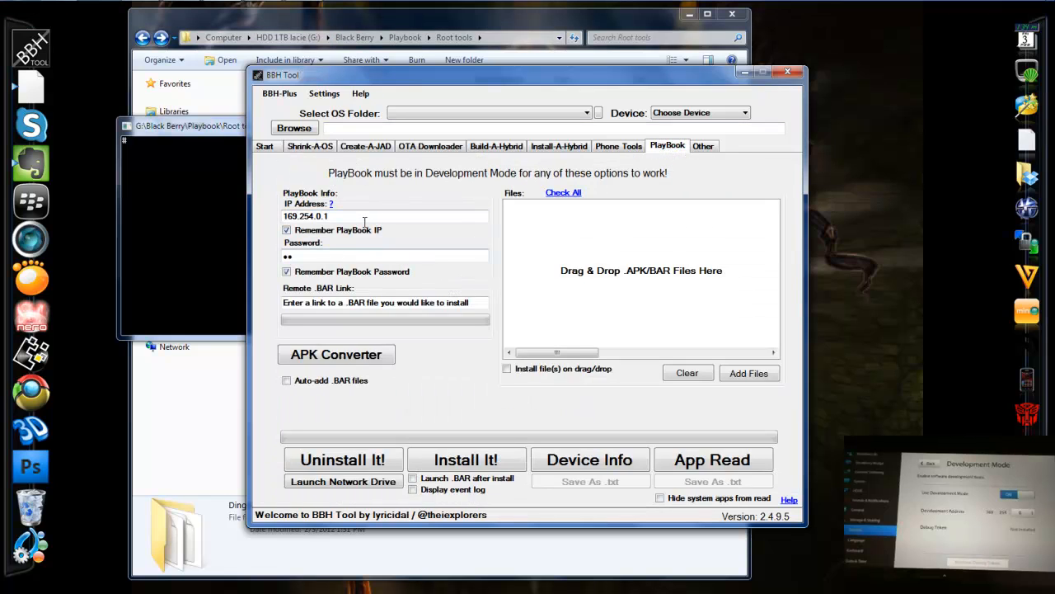
pyautogui.click(365, 216)
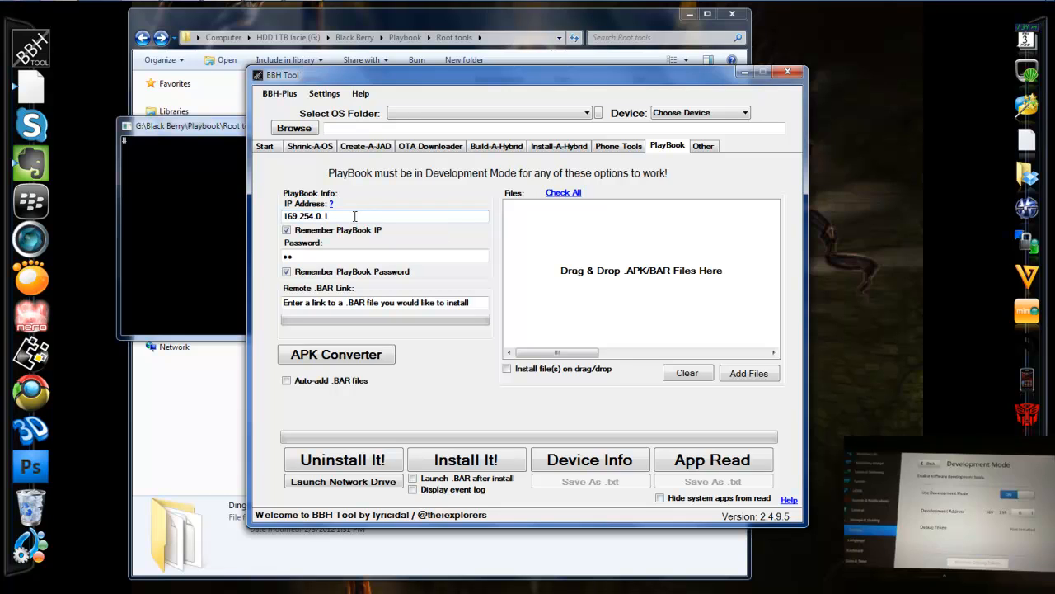
pyautogui.click(383, 255)
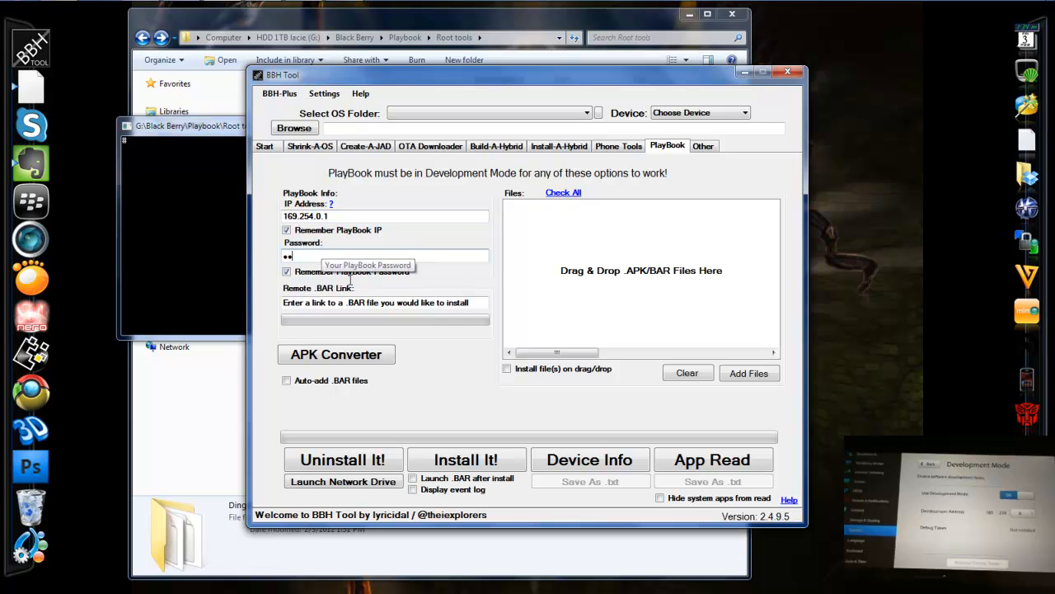
pyautogui.moveTo(627, 379)
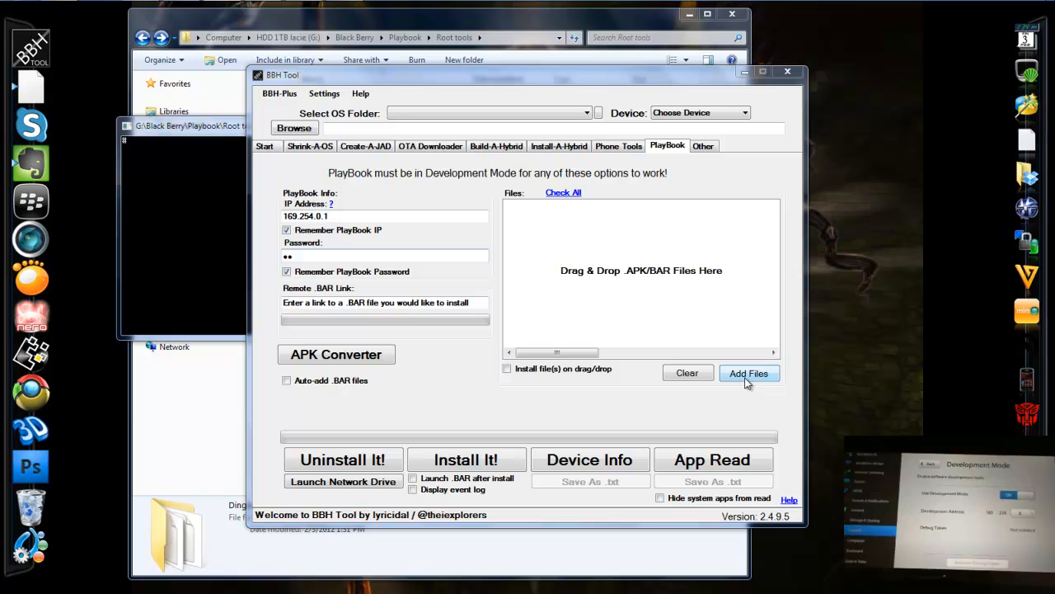
pyautogui.click(749, 372)
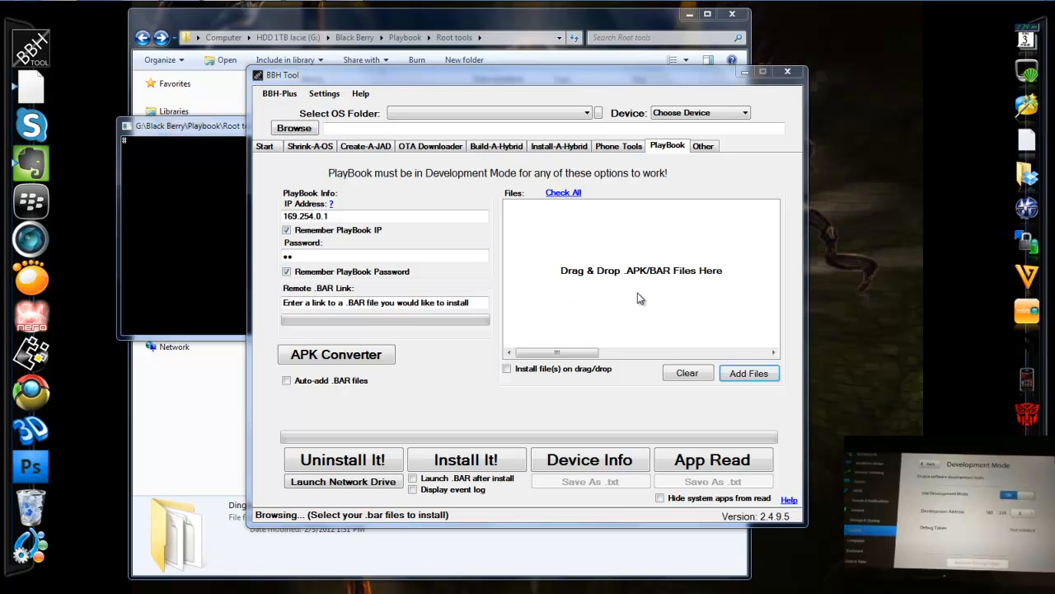
pyautogui.moveTo(599, 276)
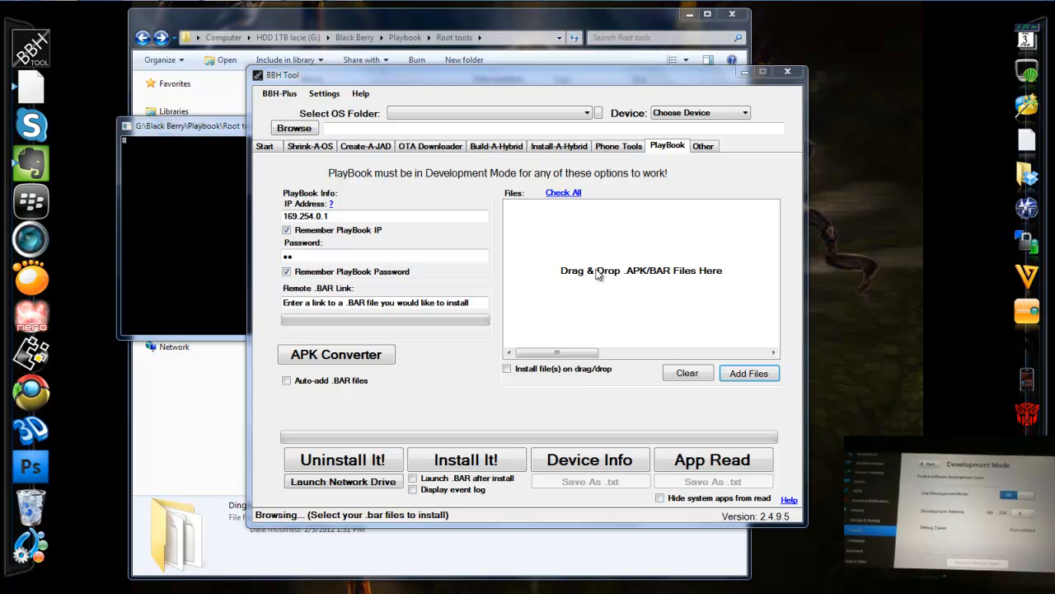
pyautogui.click(748, 373)
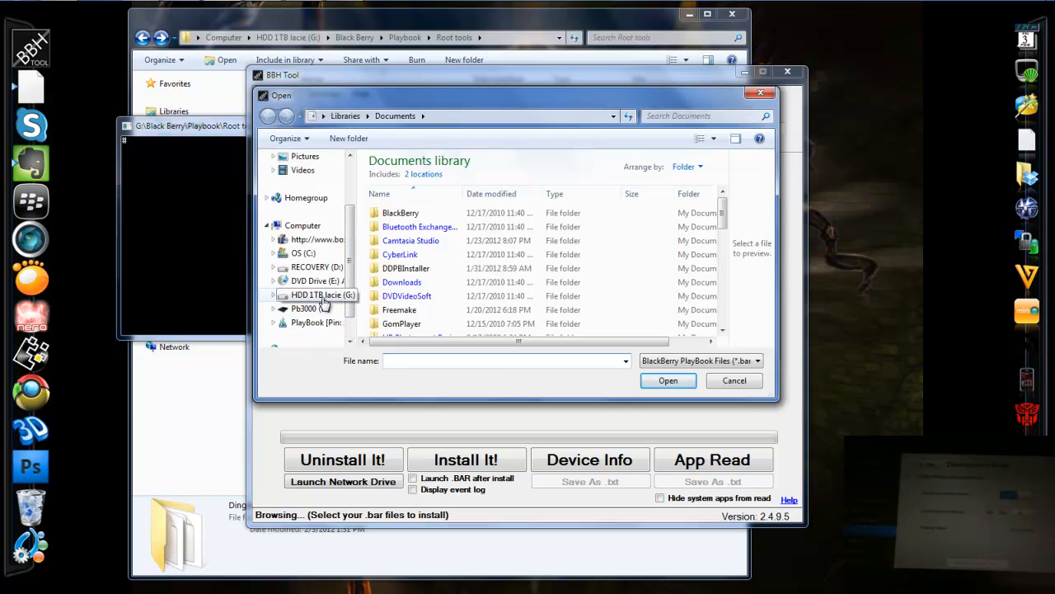
# - Pick ADW_Launcher_EX_v1.3.3.1.bar from G: > Black Berry > Playbook > .Bar files
pyautogui.click(322, 295)
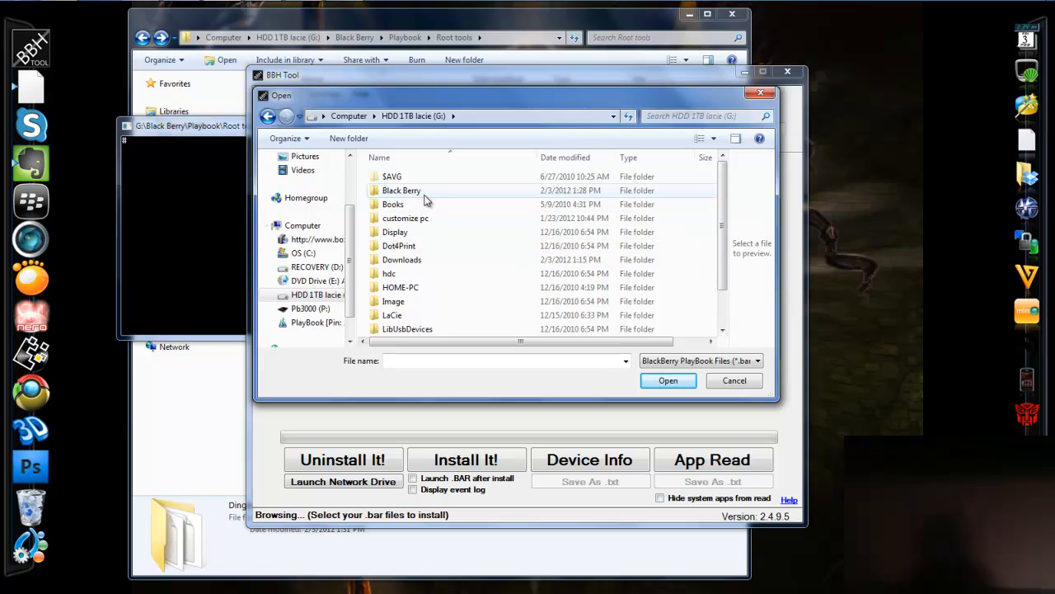
pyautogui.doubleClick(401, 191)
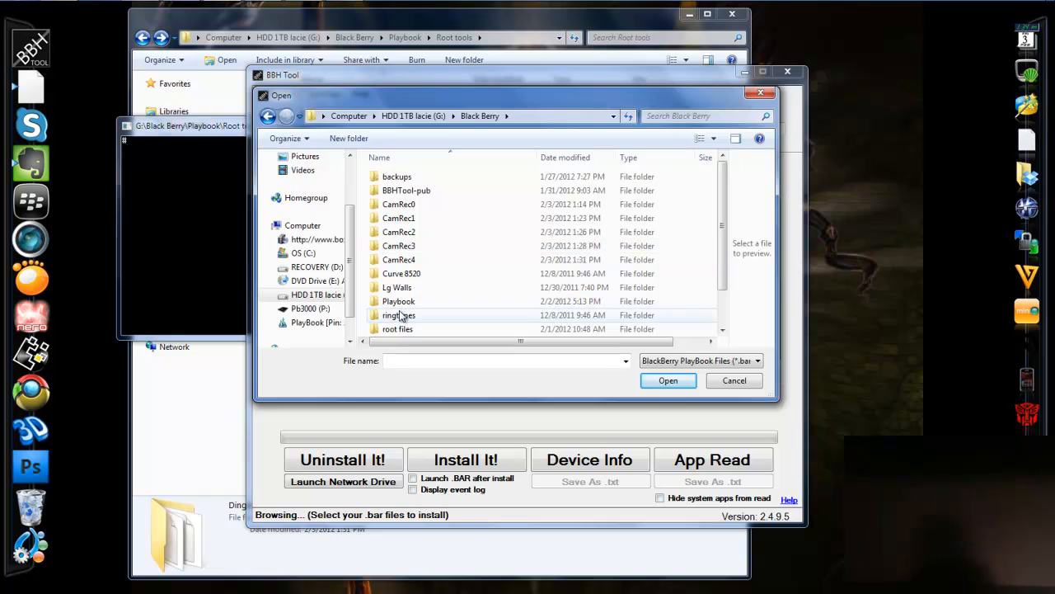
pyautogui.click(399, 301)
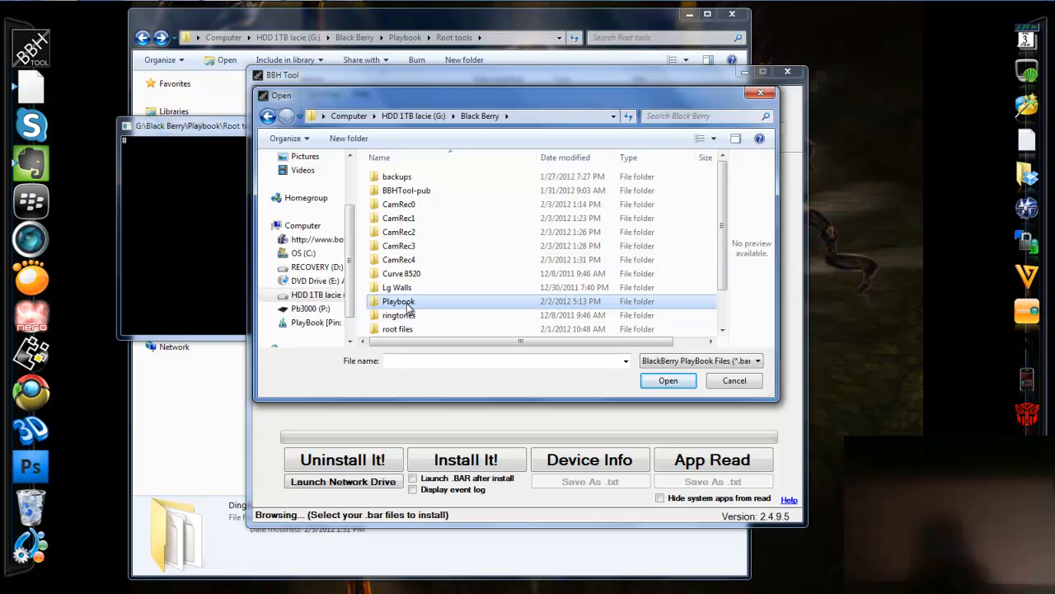
pyautogui.doubleClick(399, 301)
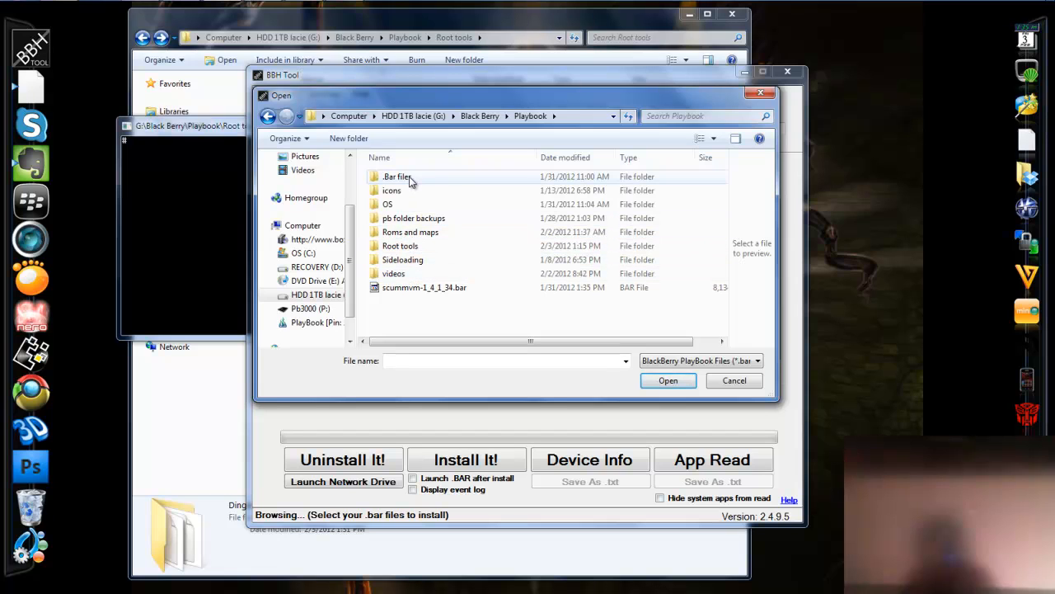
pyautogui.click(397, 176)
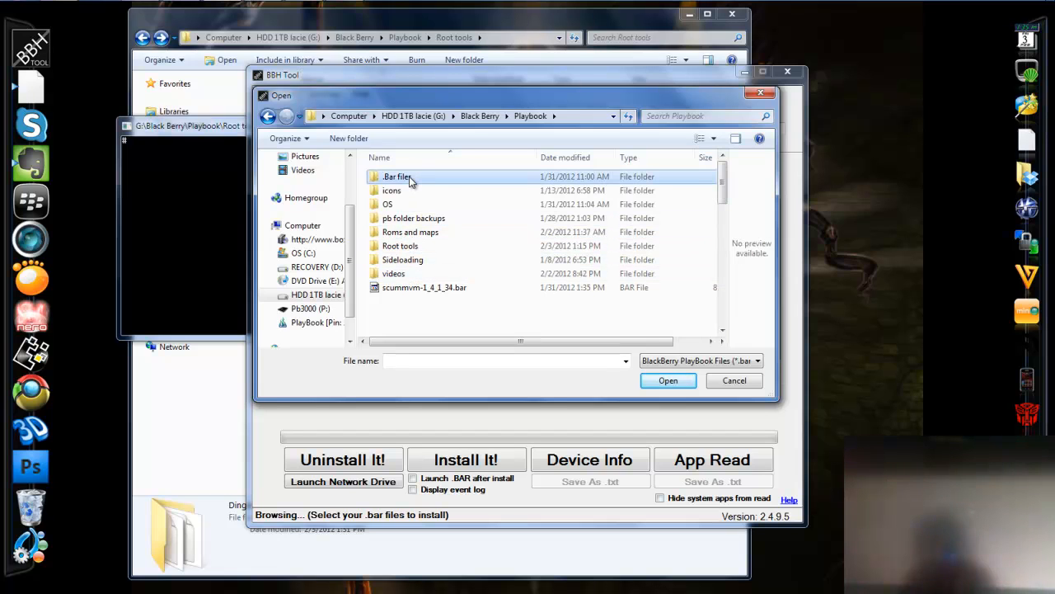
pyautogui.doubleClick(397, 176)
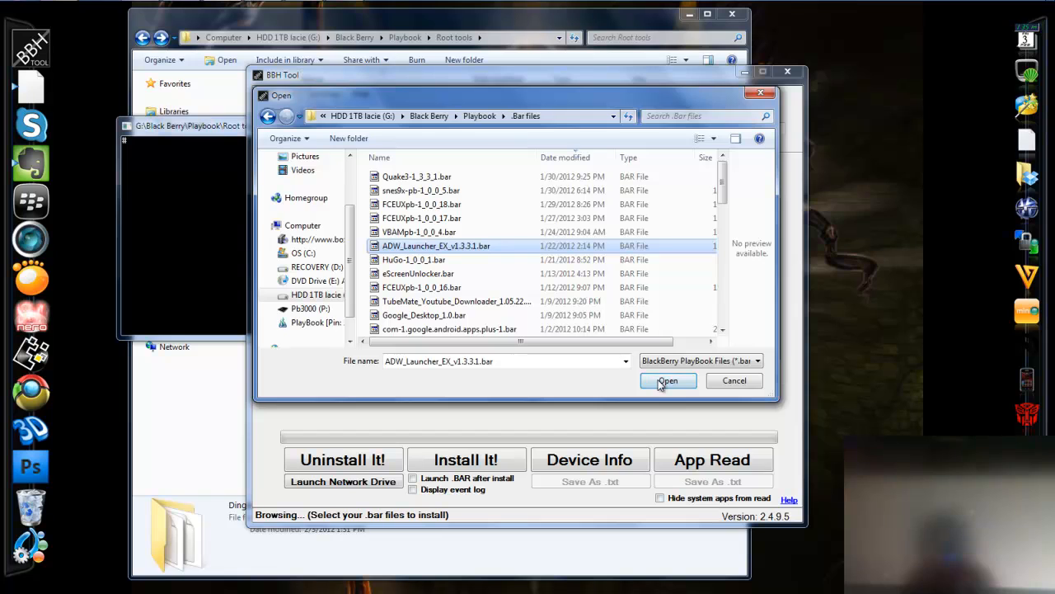
pyautogui.click(668, 380)
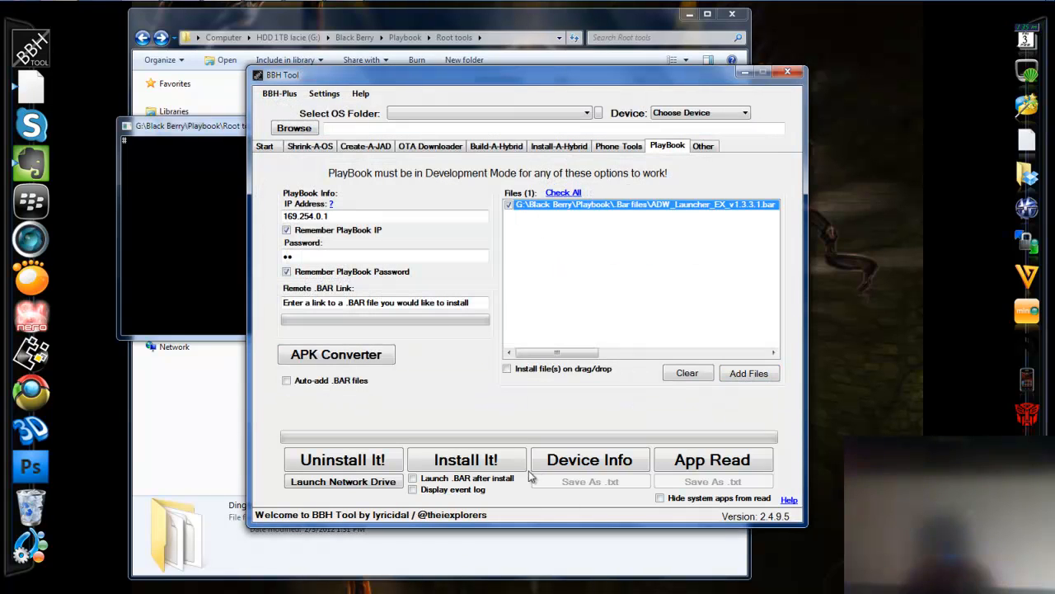
pyautogui.moveTo(466, 459)
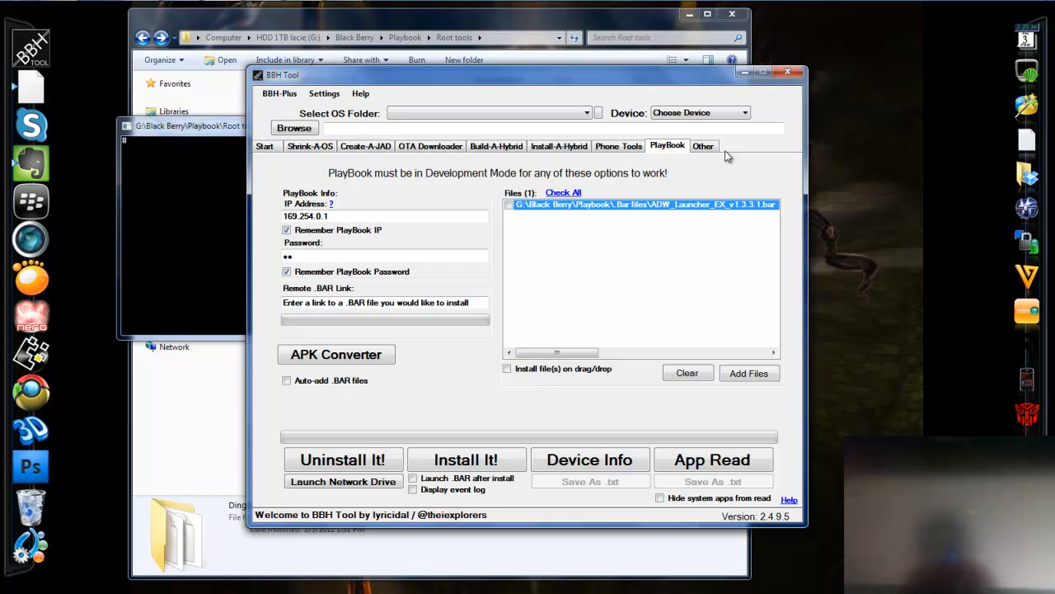
pyautogui.moveTo(758, 206)
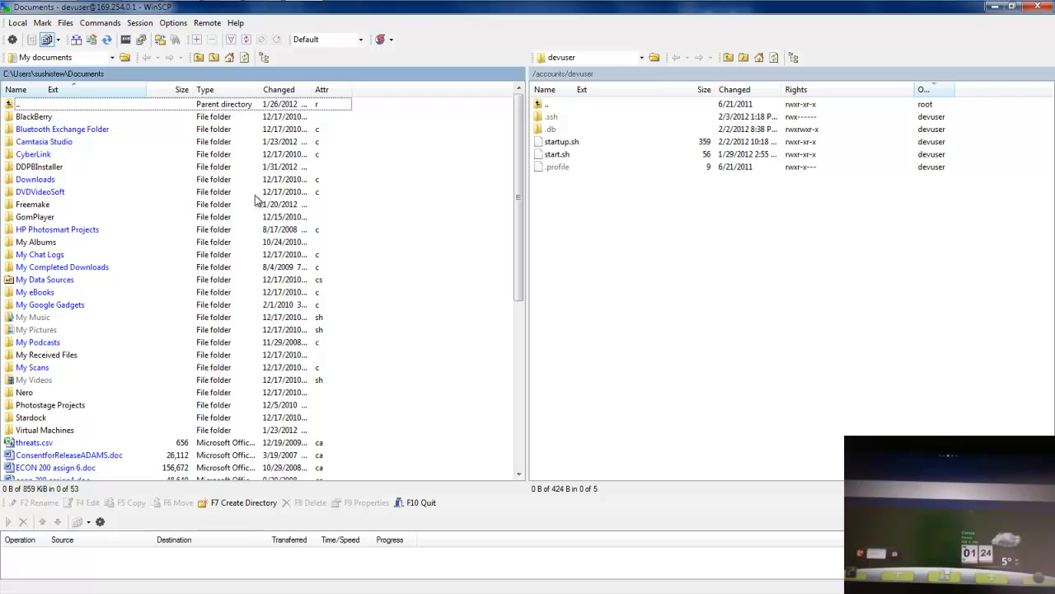
pyautogui.moveTo(135, 165)
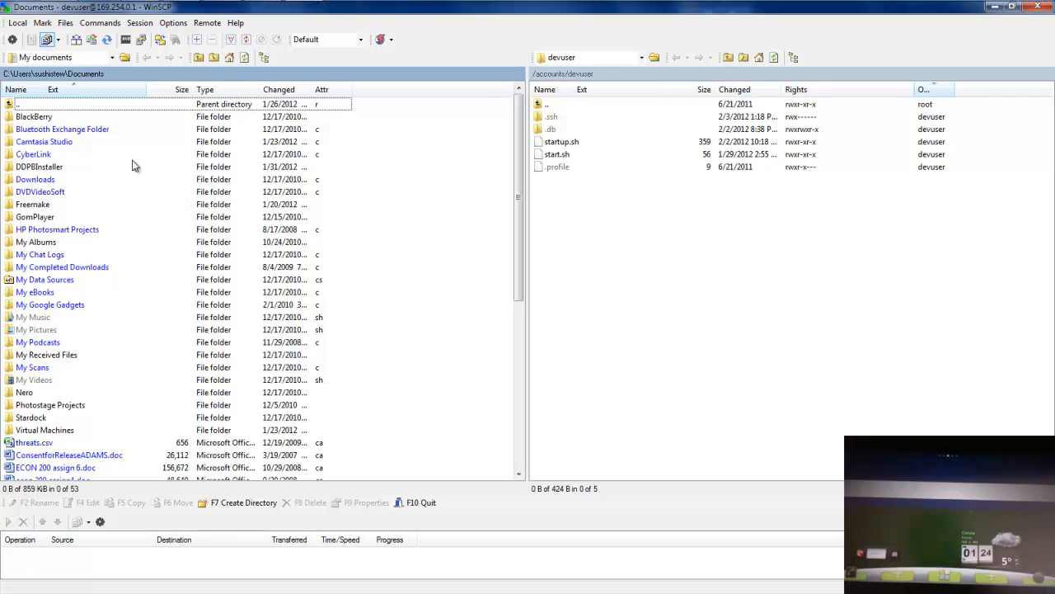
# - Move the remote panel up to / and switch the local panel to drive G:
pyautogui.click(590, 57)
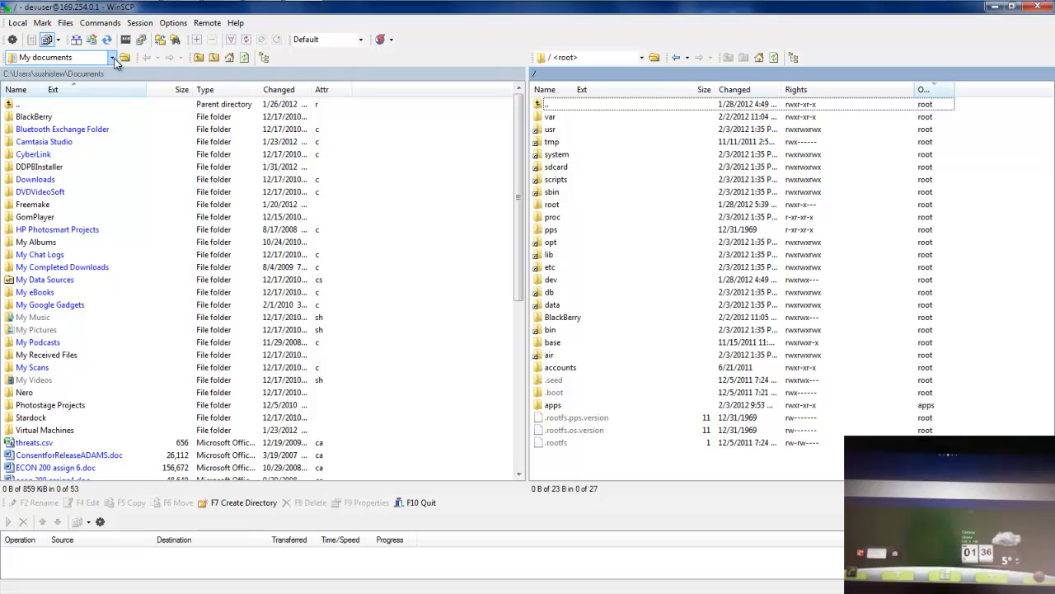
pyautogui.click(118, 57)
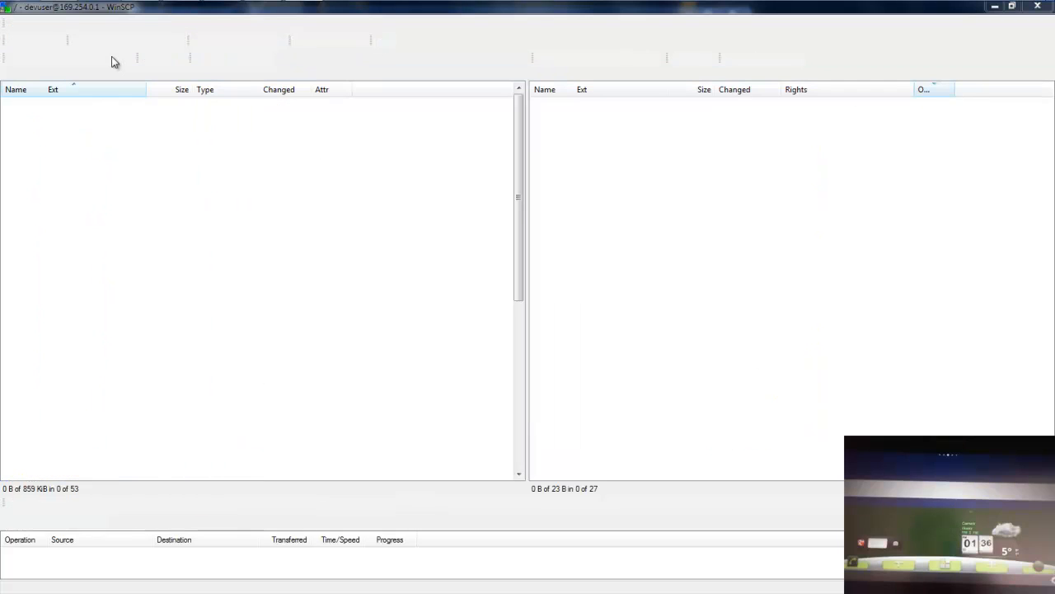
pyautogui.moveTo(206, 1)
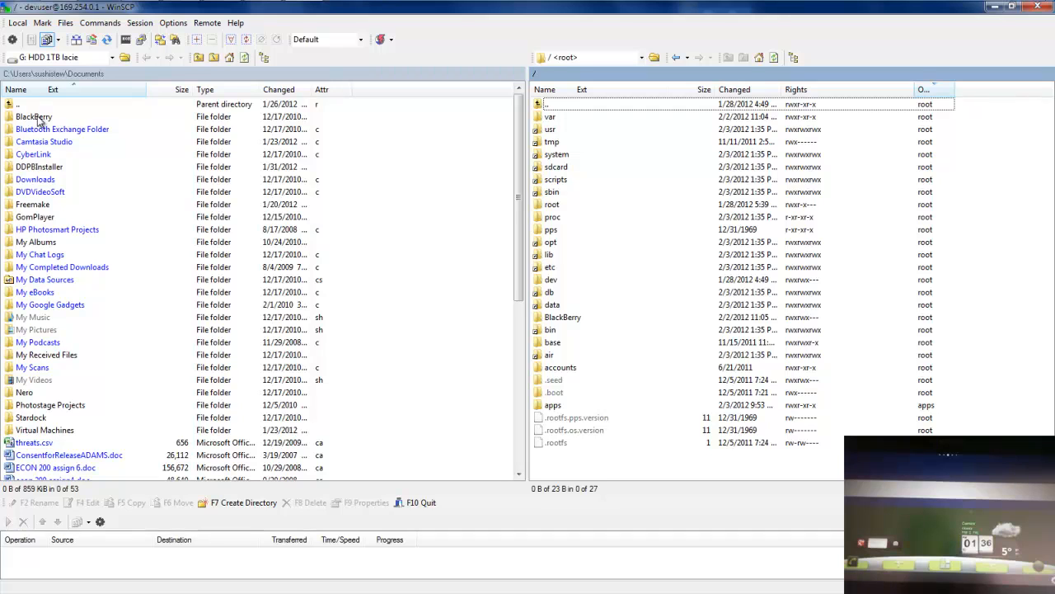
# - Open local BlackBerry > Playbook > Root tools > CyanogenMod7 and copy its system folder to the PlayBook
pyautogui.doubleClick(34, 117)
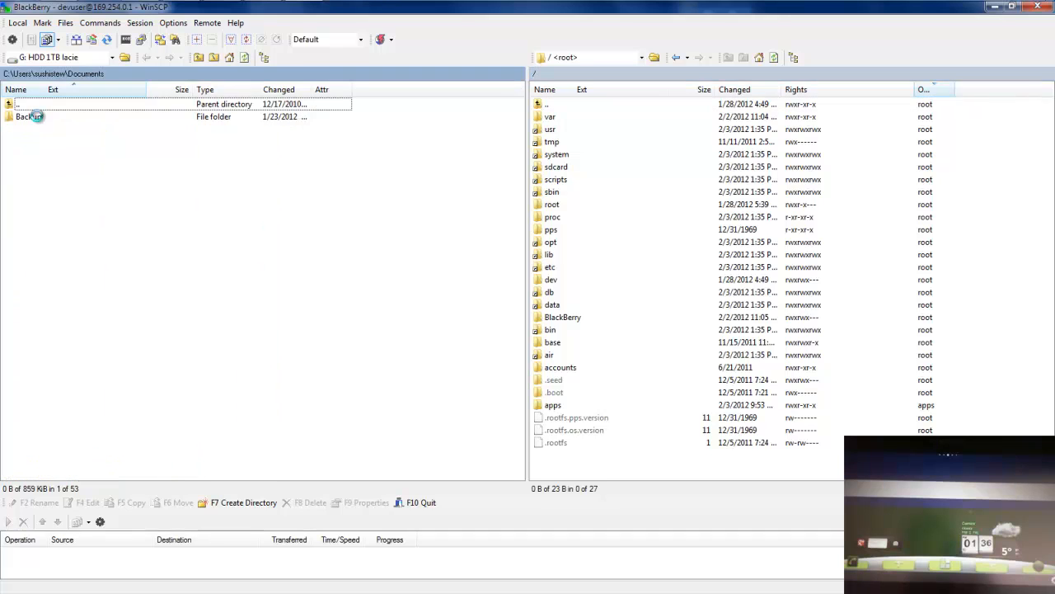
pyautogui.doubleClick(28, 116)
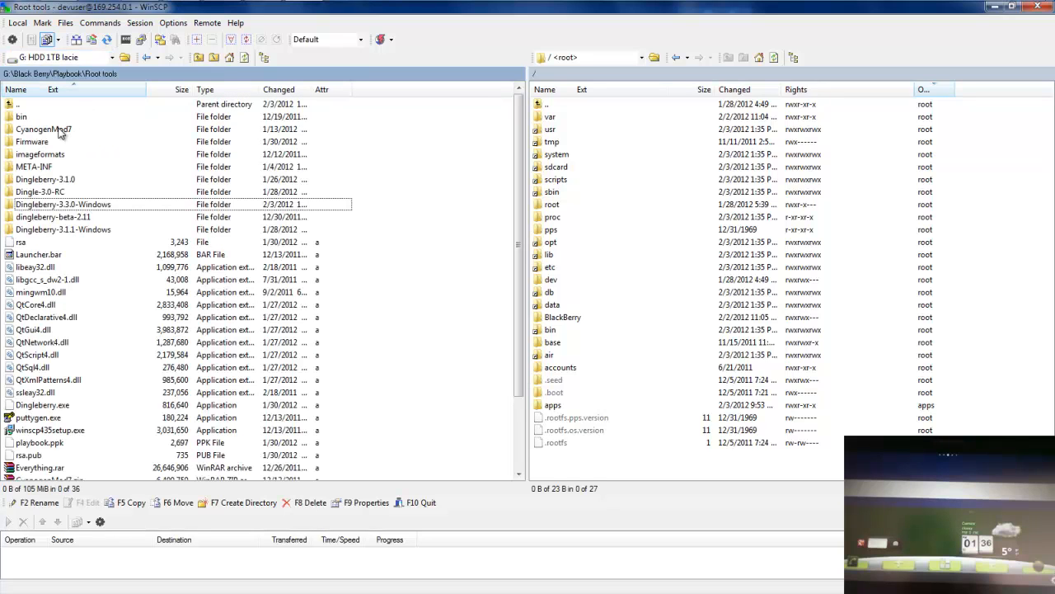
pyautogui.moveTo(68, 134)
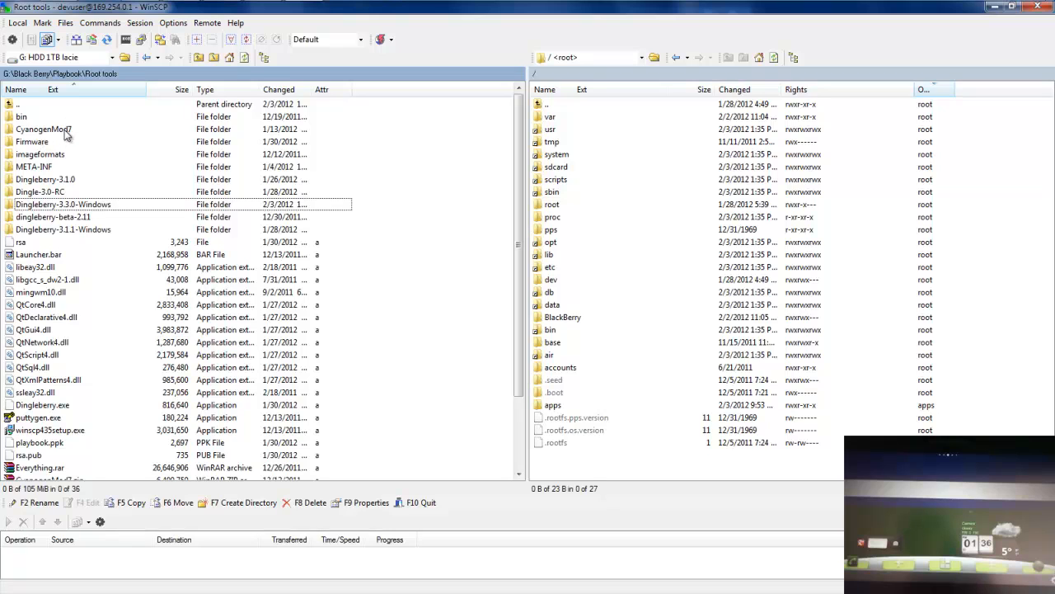
pyautogui.moveTo(88, 135)
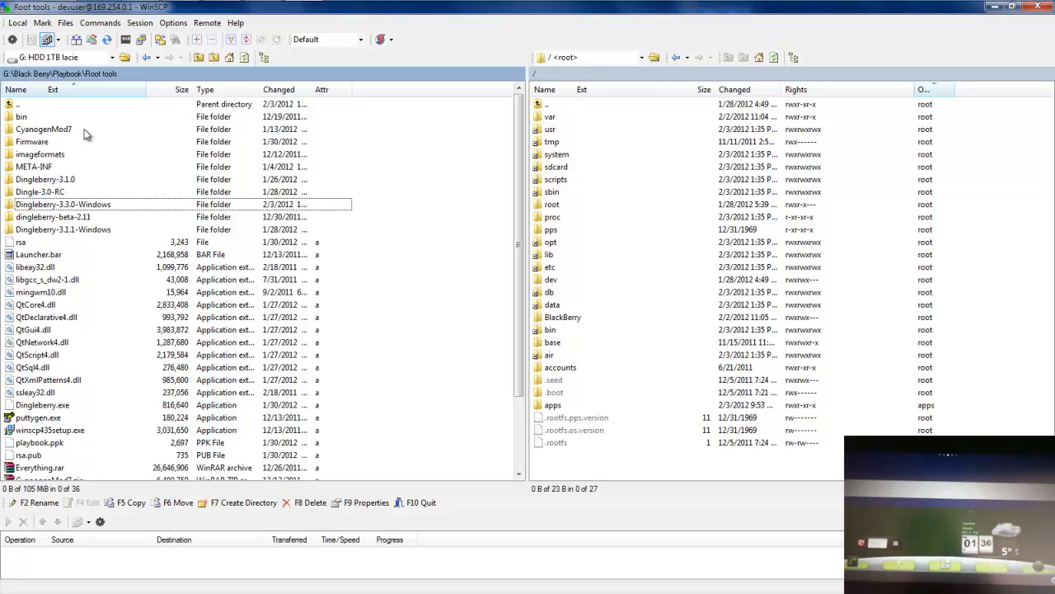
pyautogui.doubleClick(43, 129)
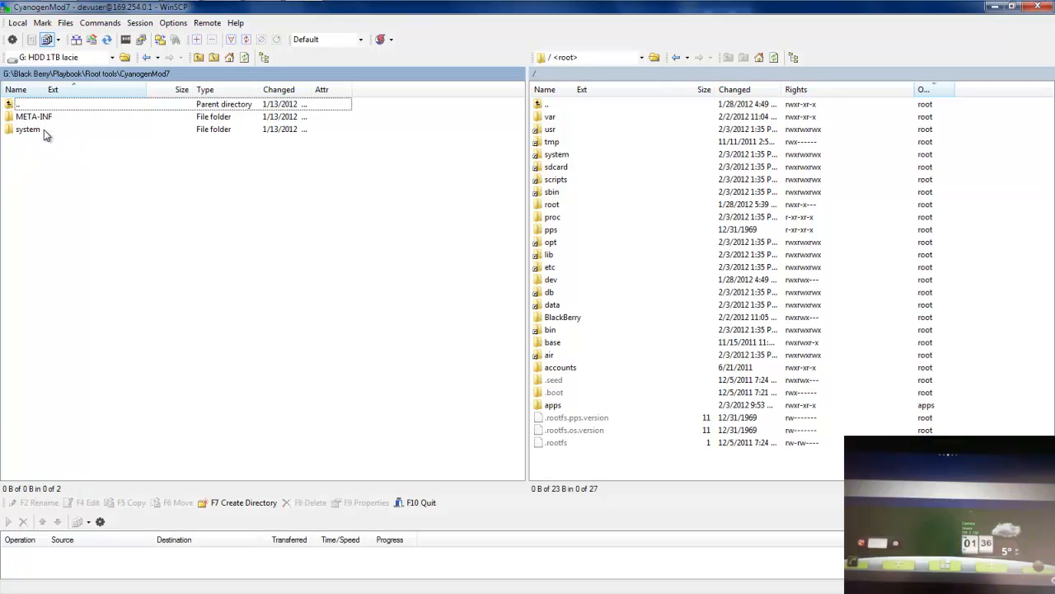
pyautogui.click(28, 130)
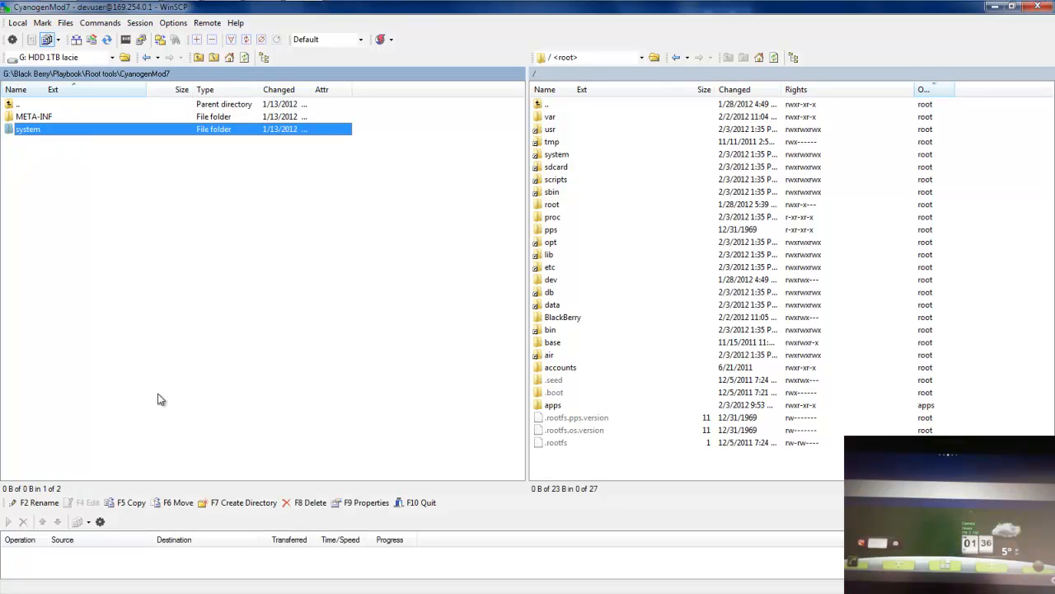
pyautogui.moveTo(526, 315)
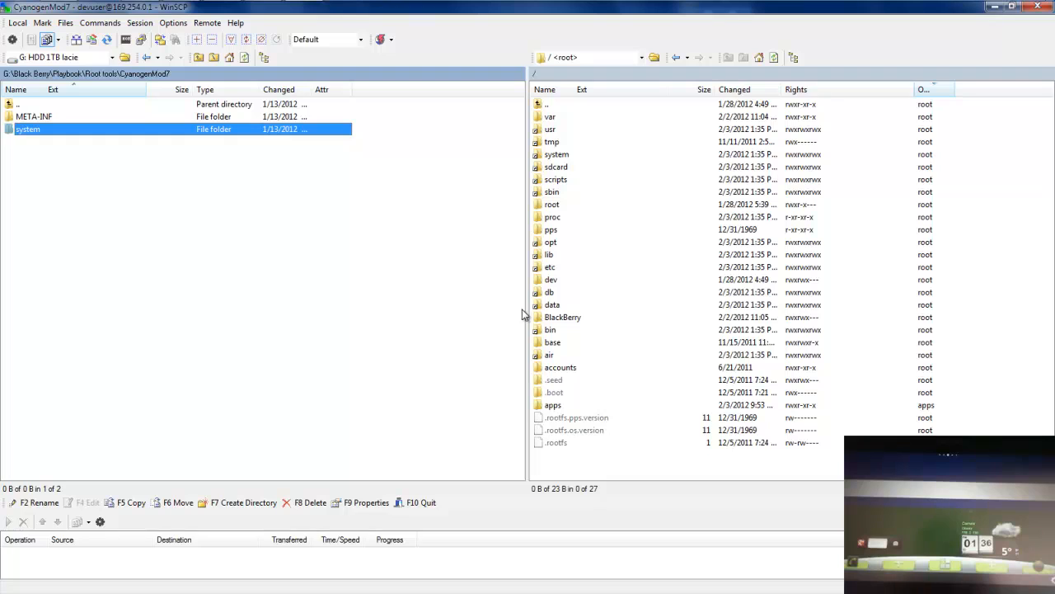
pyautogui.moveTo(572, 163)
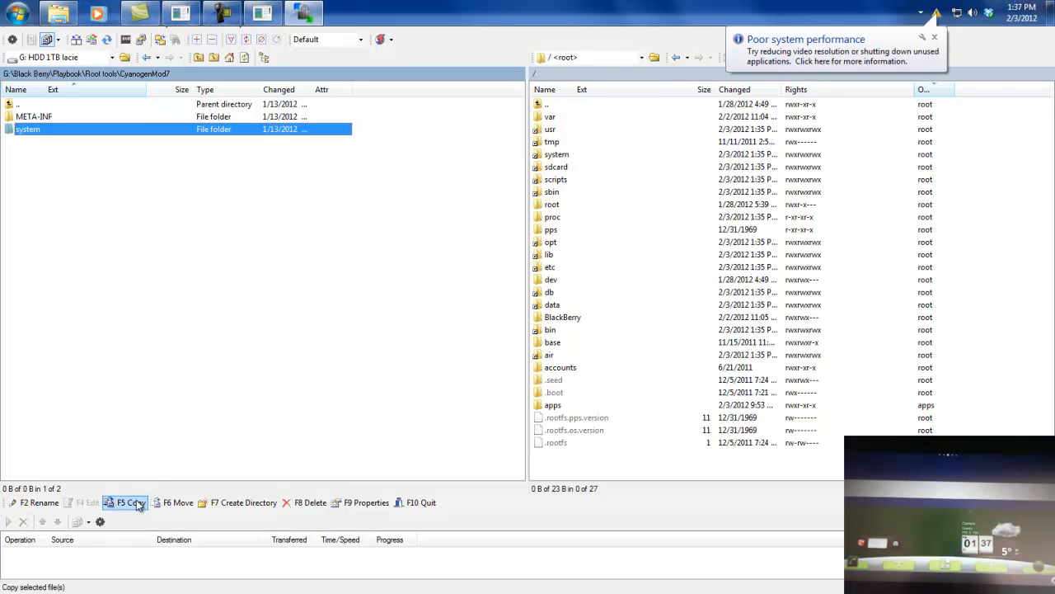
pyautogui.click(130, 502)
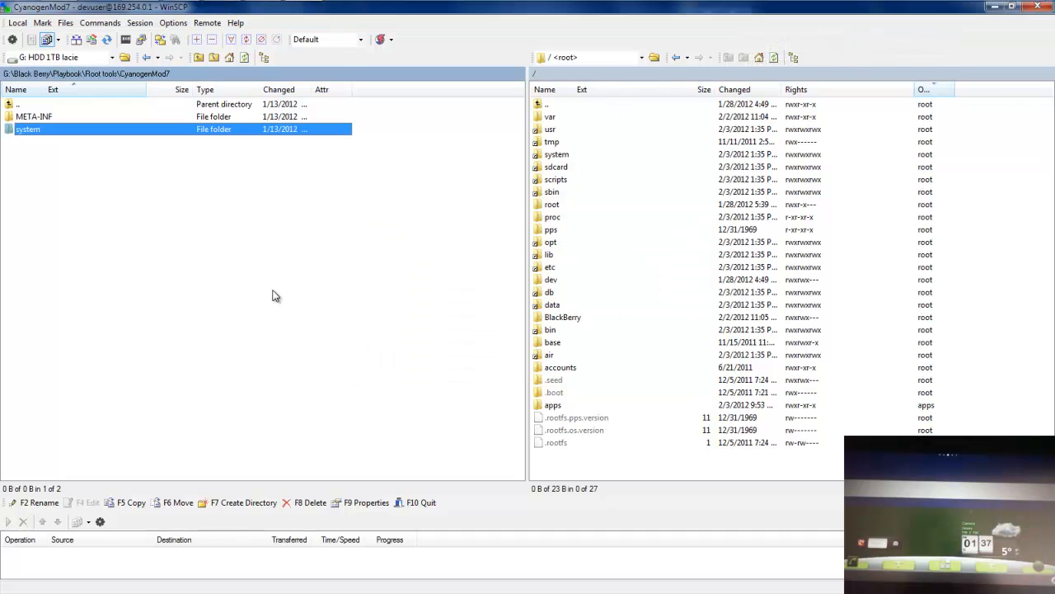
pyautogui.moveTo(596, 160)
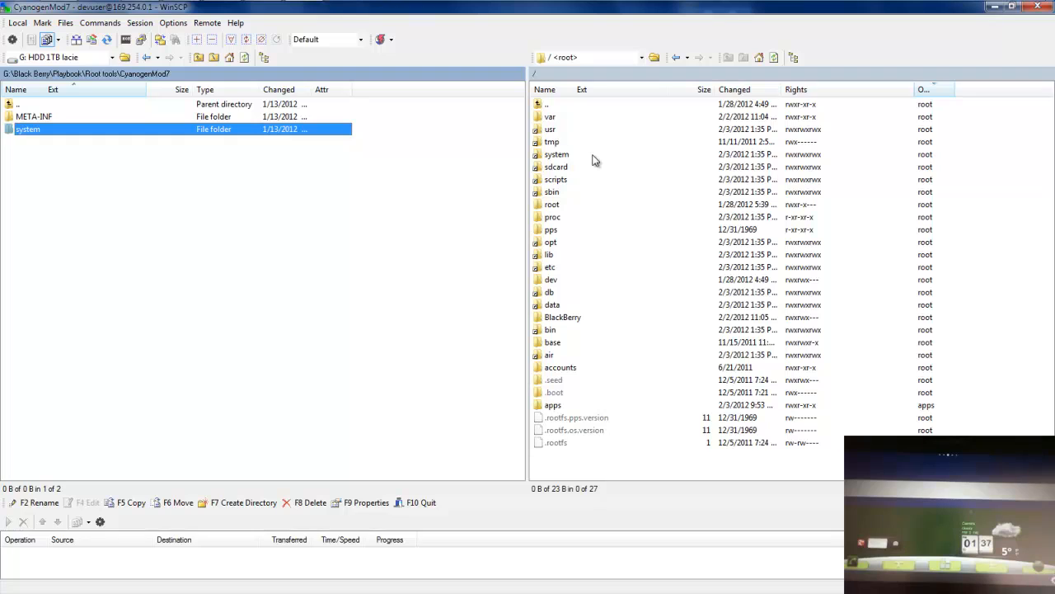
pyautogui.moveTo(577, 163)
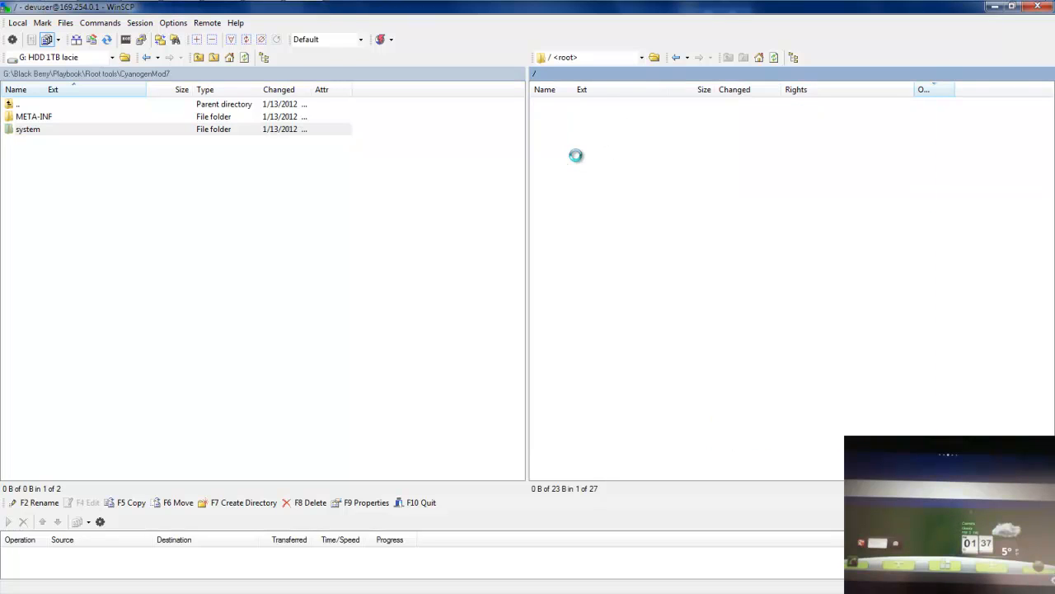
# - Browse the PlayBook's /system/app, then open the sys.android app's native scripts folder
pyautogui.doubleClick(27, 129)
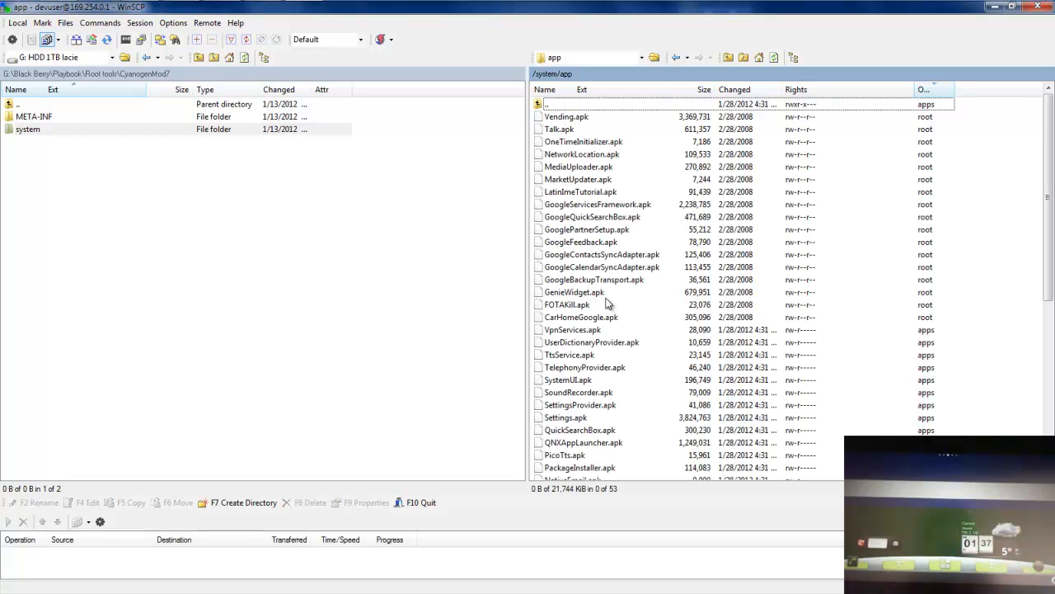
pyautogui.scroll(-3)
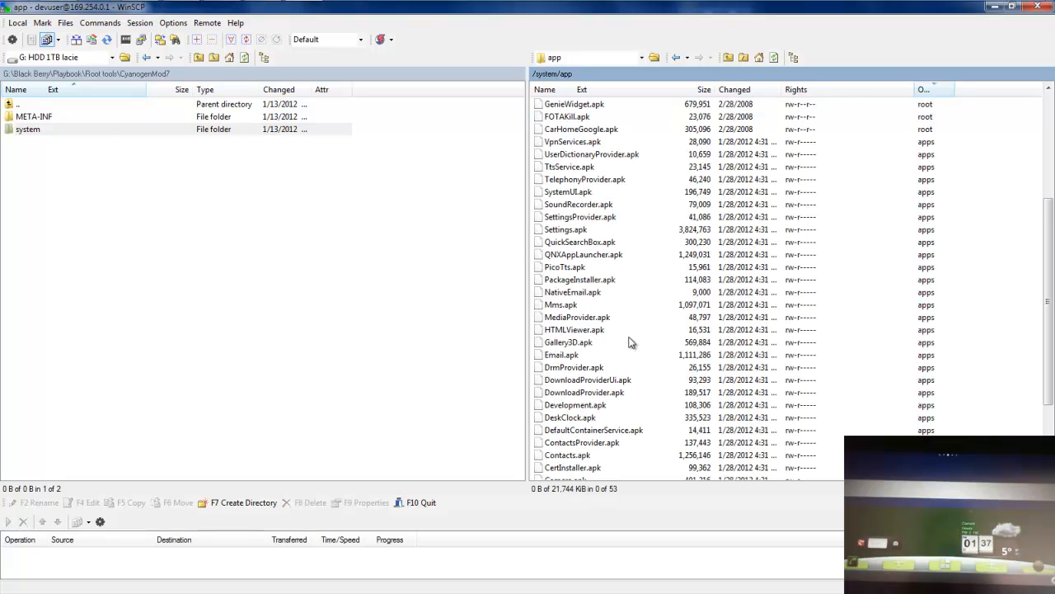
pyautogui.scroll(-3)
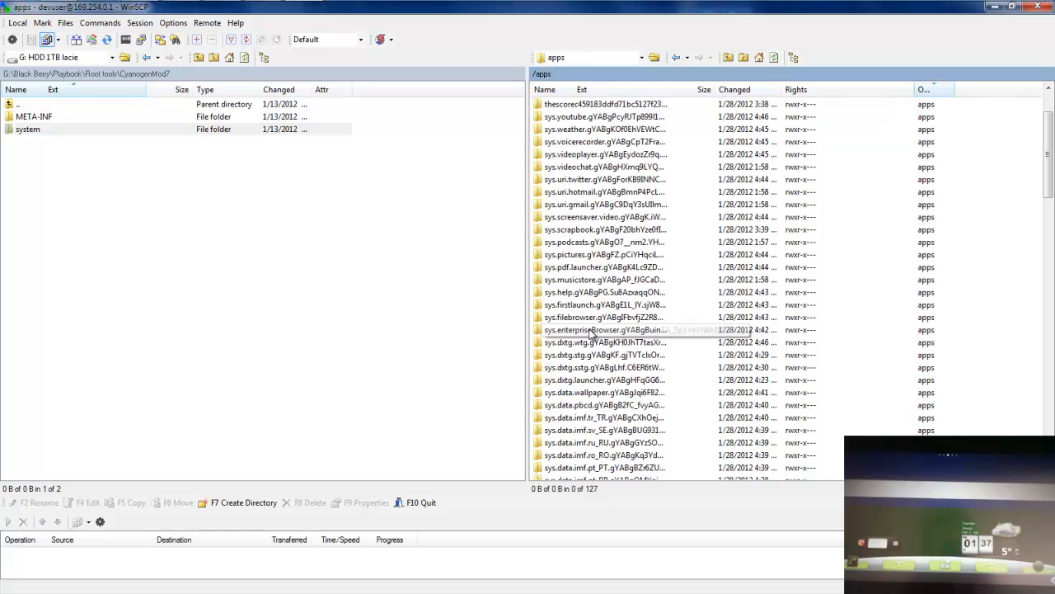
pyautogui.scroll(-3)
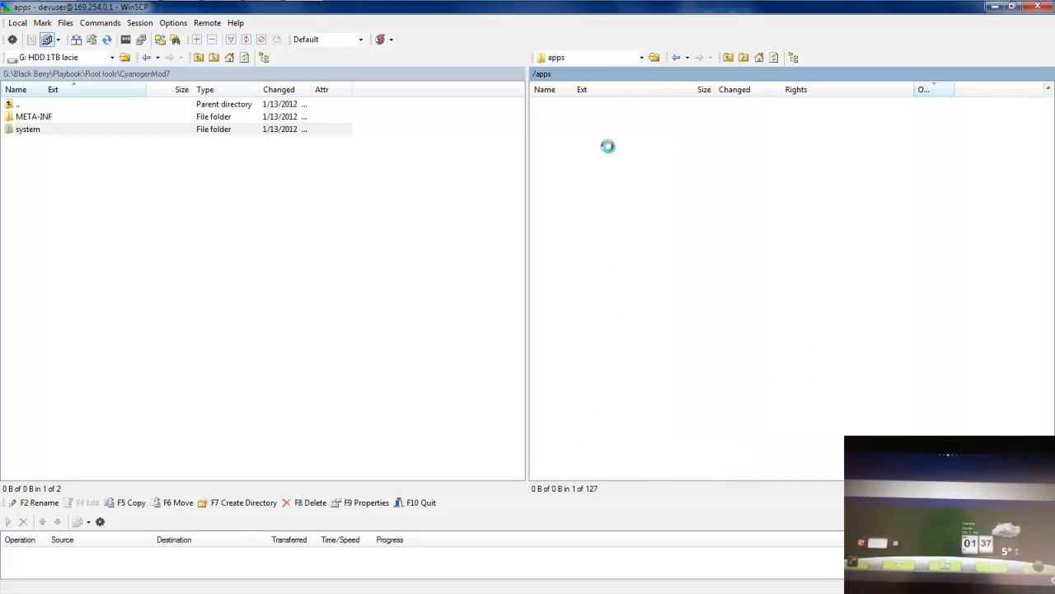
pyautogui.moveTo(616, 167)
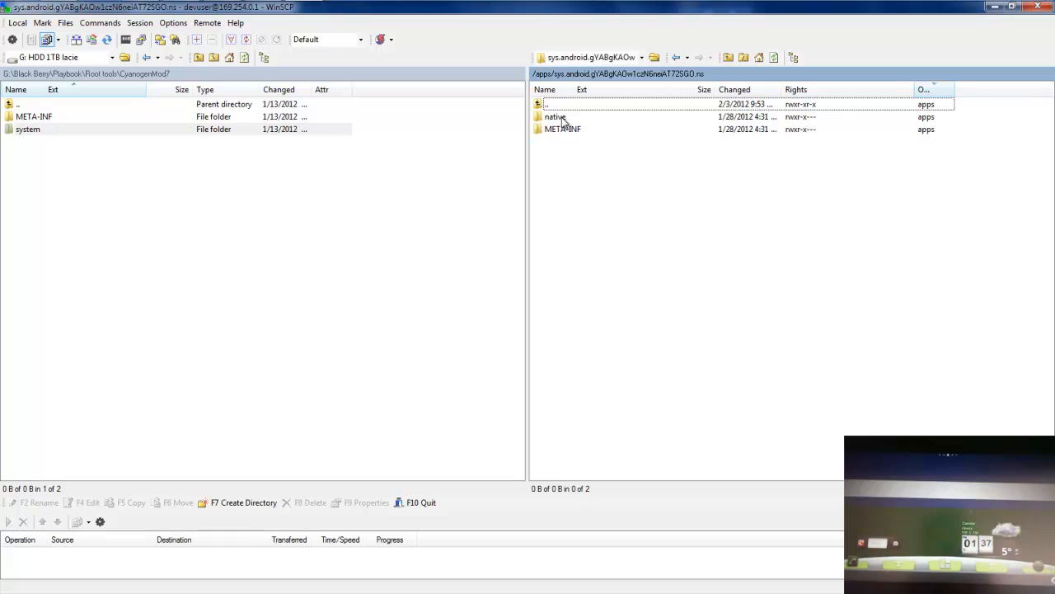
pyautogui.doubleClick(557, 104)
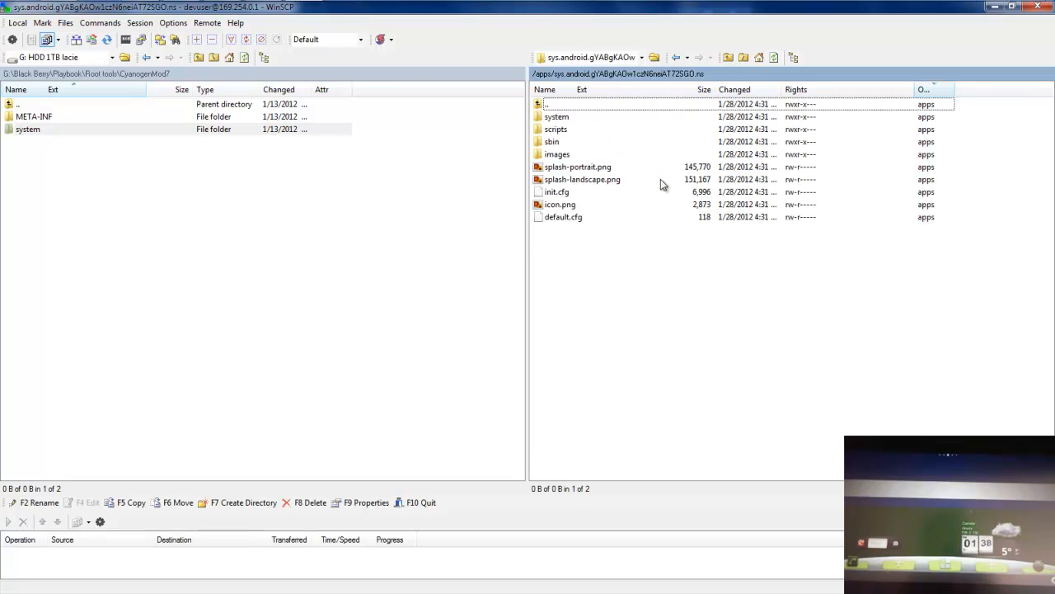
pyautogui.doubleClick(556, 128)
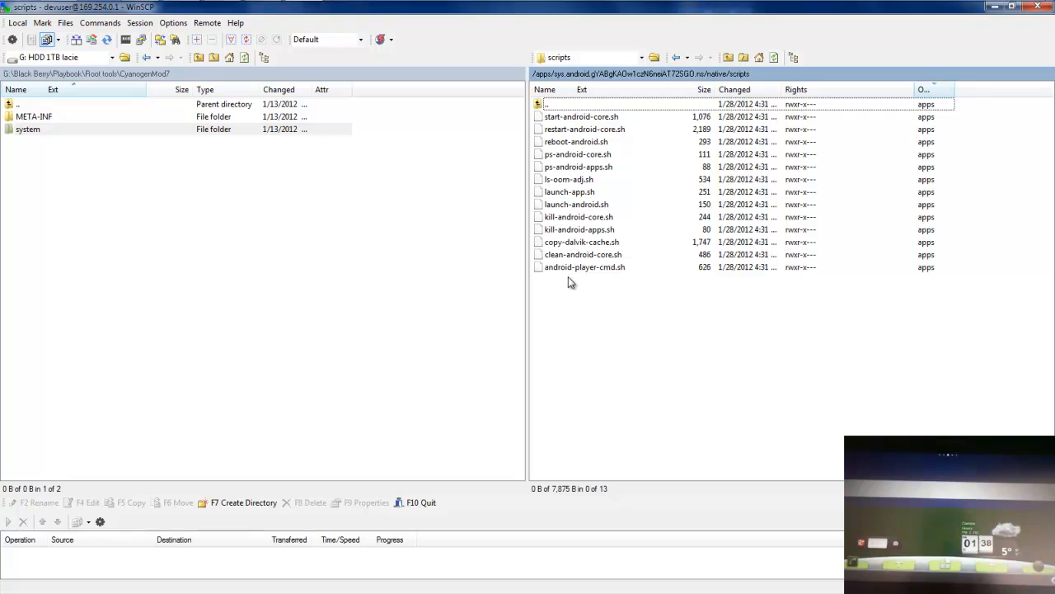
pyautogui.moveTo(591, 166)
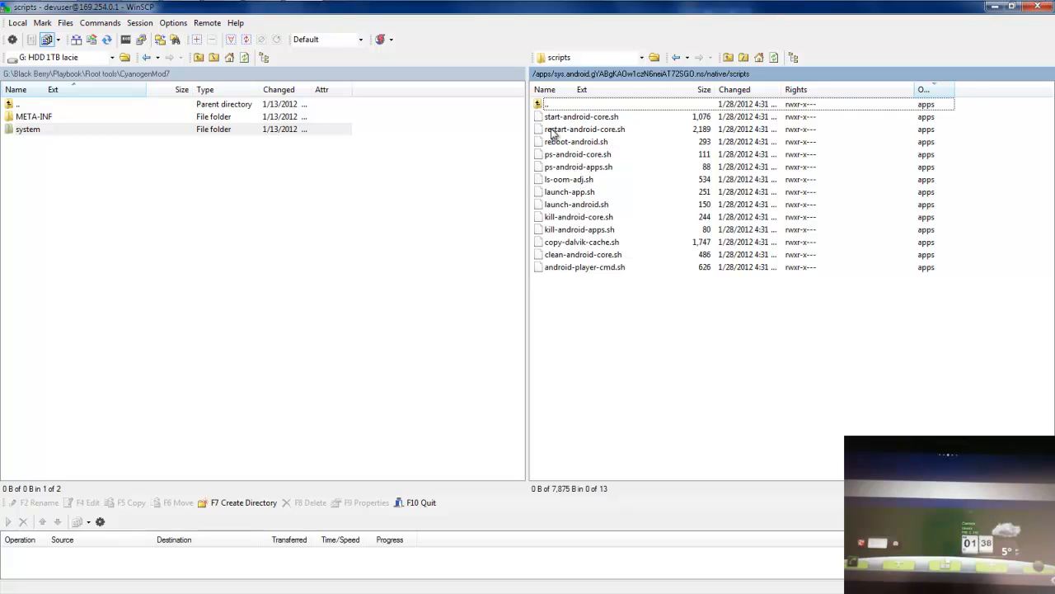
pyautogui.moveTo(585, 124)
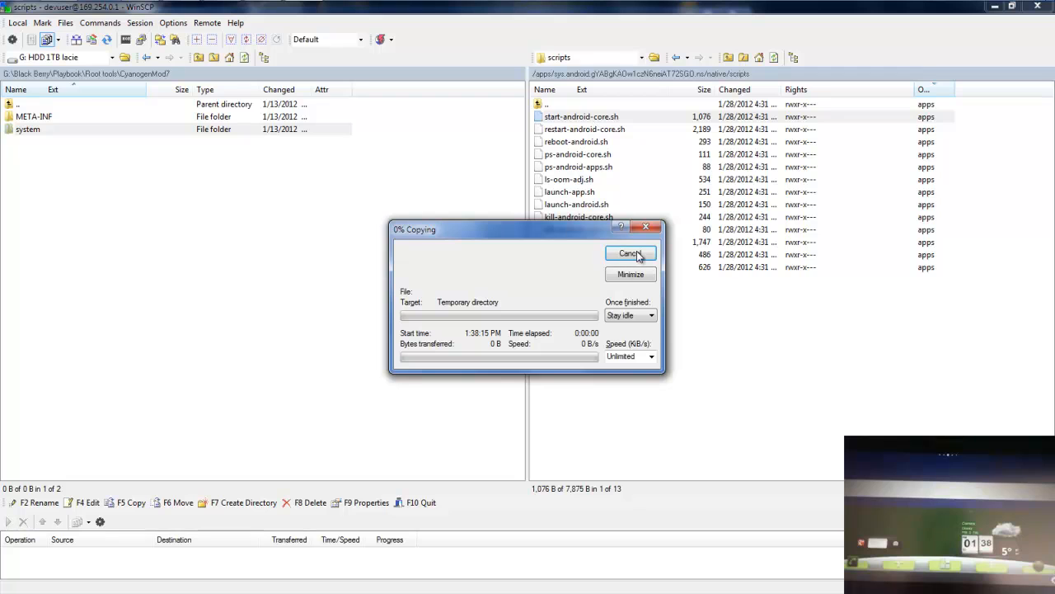
# - Cancel the temporary script copy and bring up custom command options for kill-android-core.sh
pyautogui.click(630, 253)
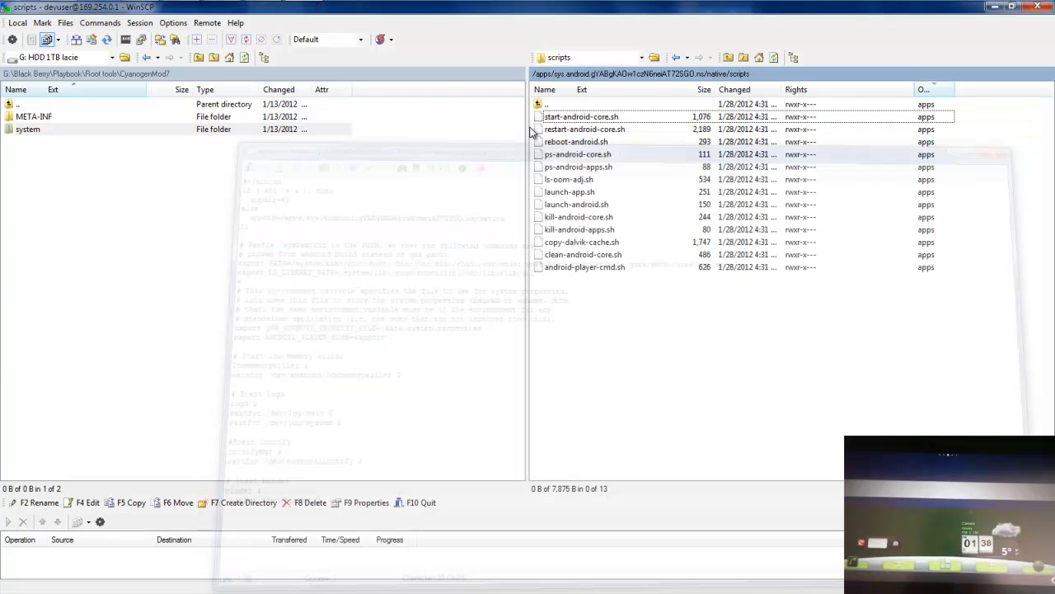
pyautogui.rightClick(581, 117)
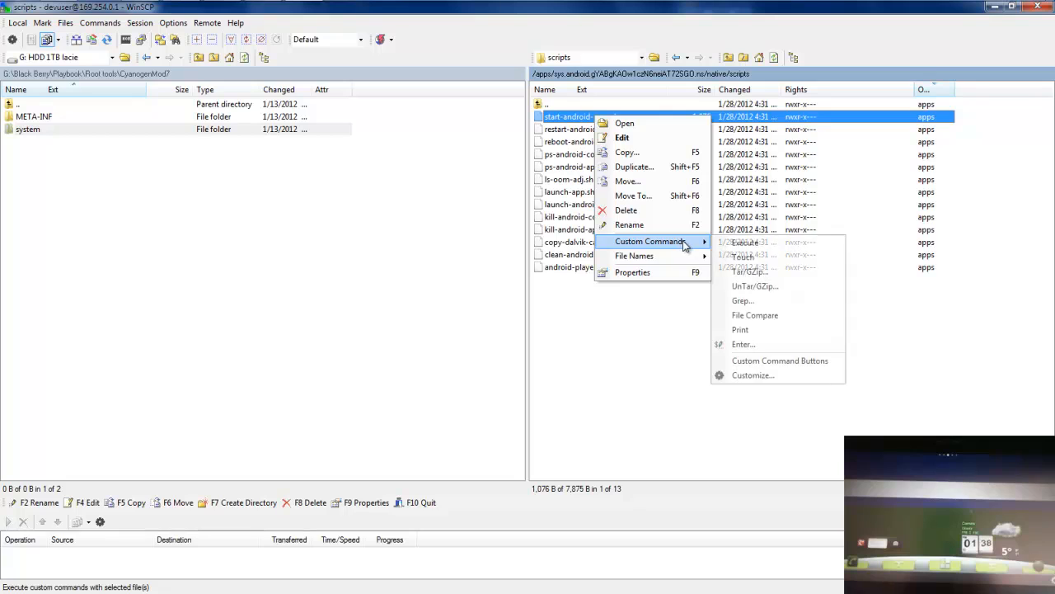
pyautogui.moveTo(745, 243)
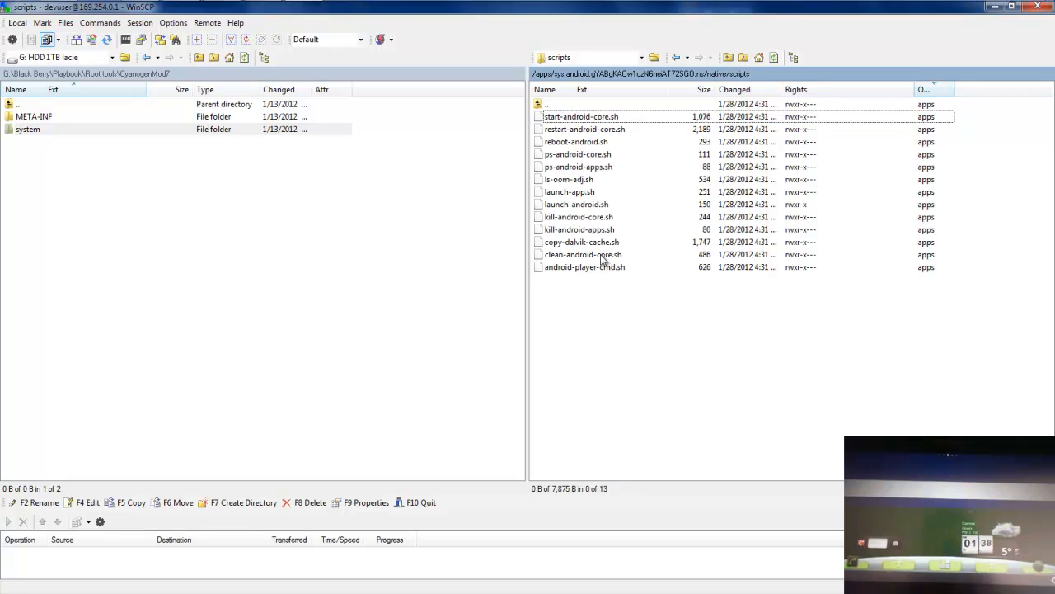
pyautogui.moveTo(582, 225)
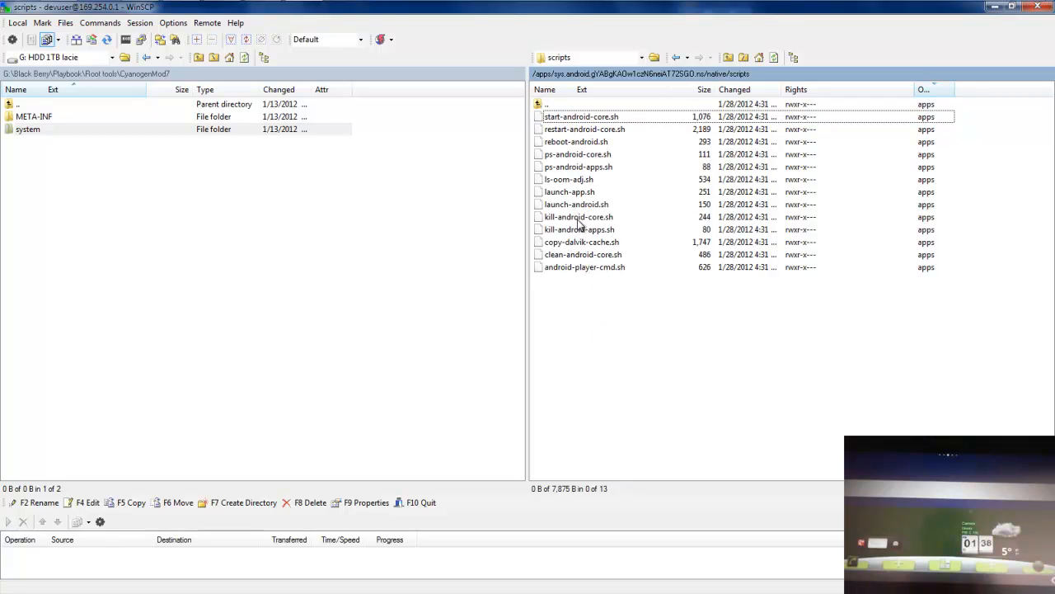
pyautogui.click(578, 216)
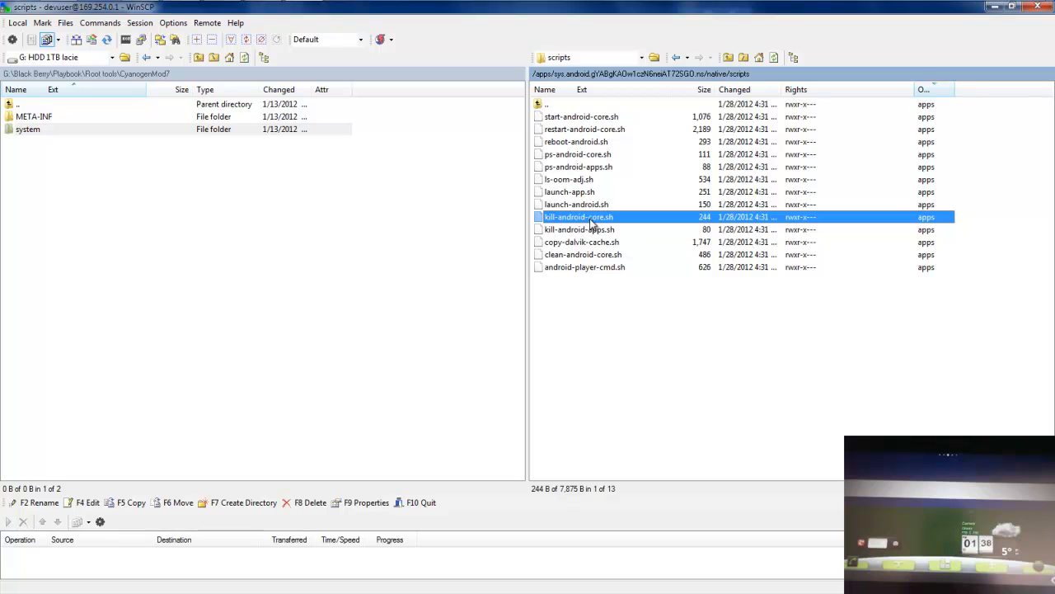
pyautogui.rightClick(579, 216)
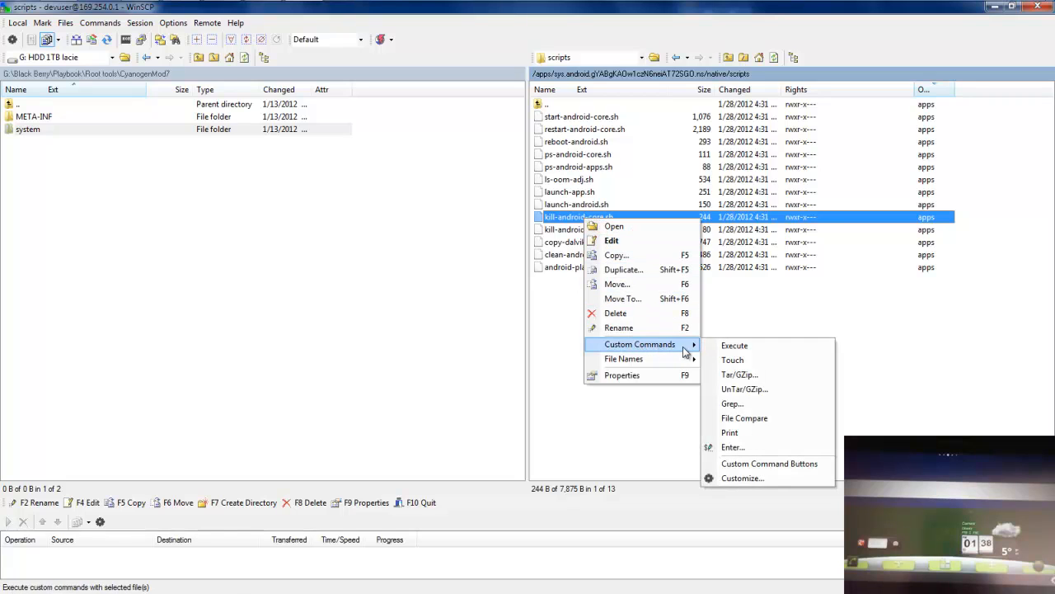
pyautogui.moveTo(734, 345)
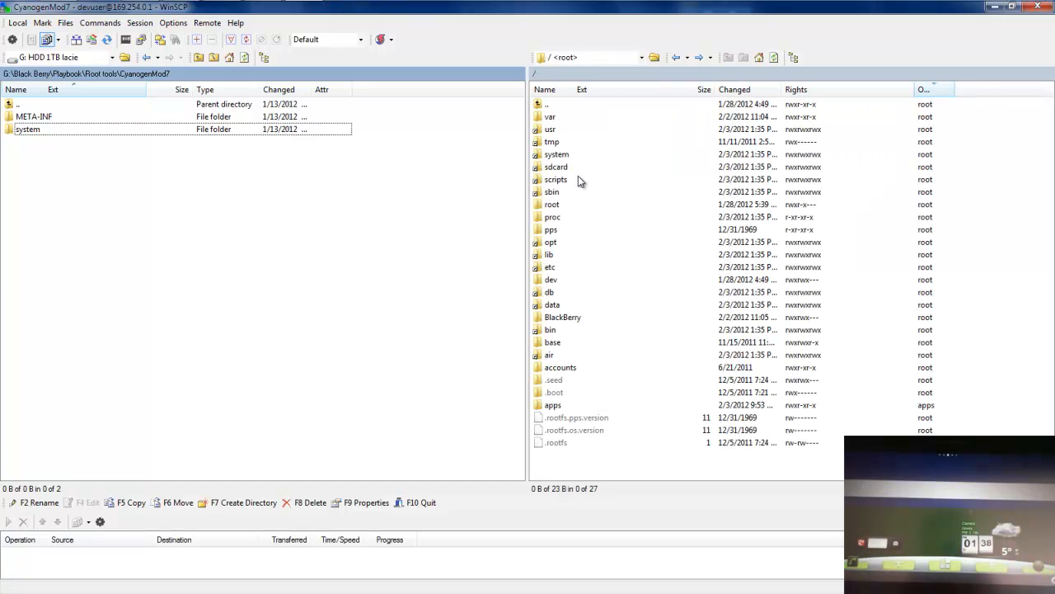
# - Open the PlayBook's /system/app folder and scroll through its 53 apps
pyautogui.doubleClick(557, 154)
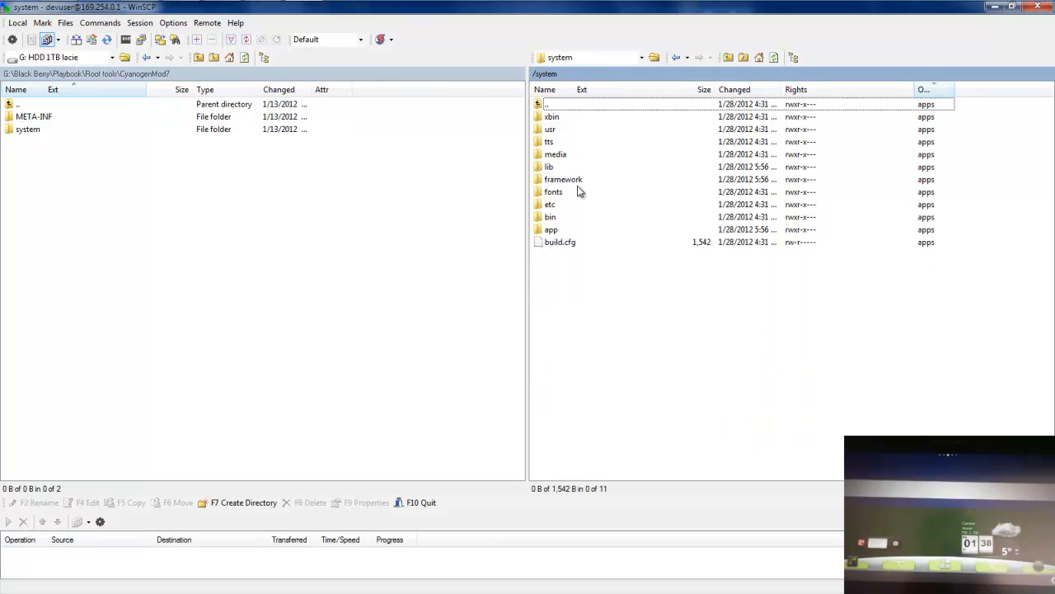
pyautogui.moveTo(564, 231)
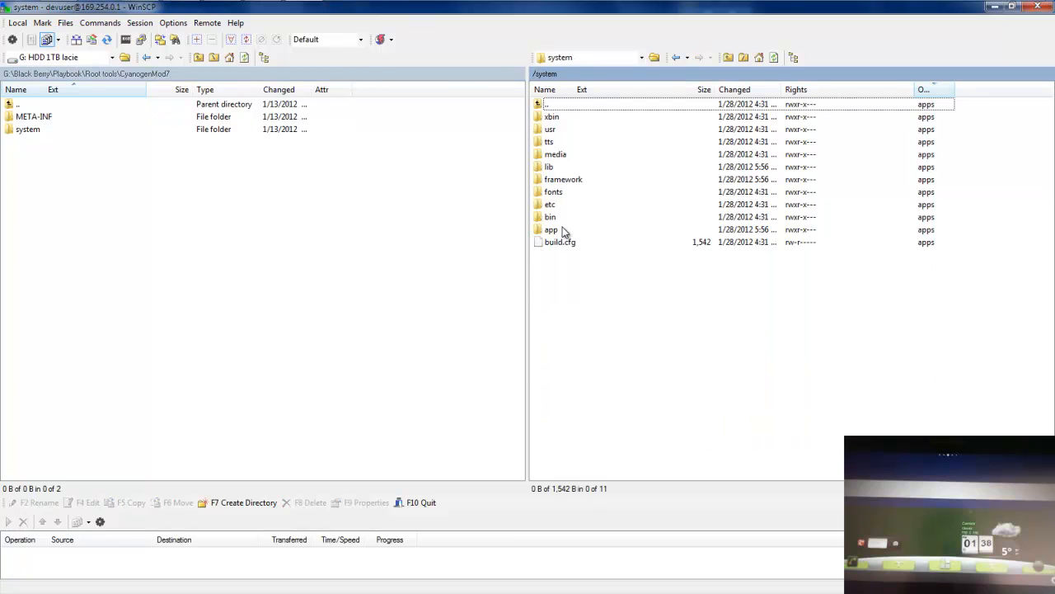
pyautogui.doubleClick(551, 229)
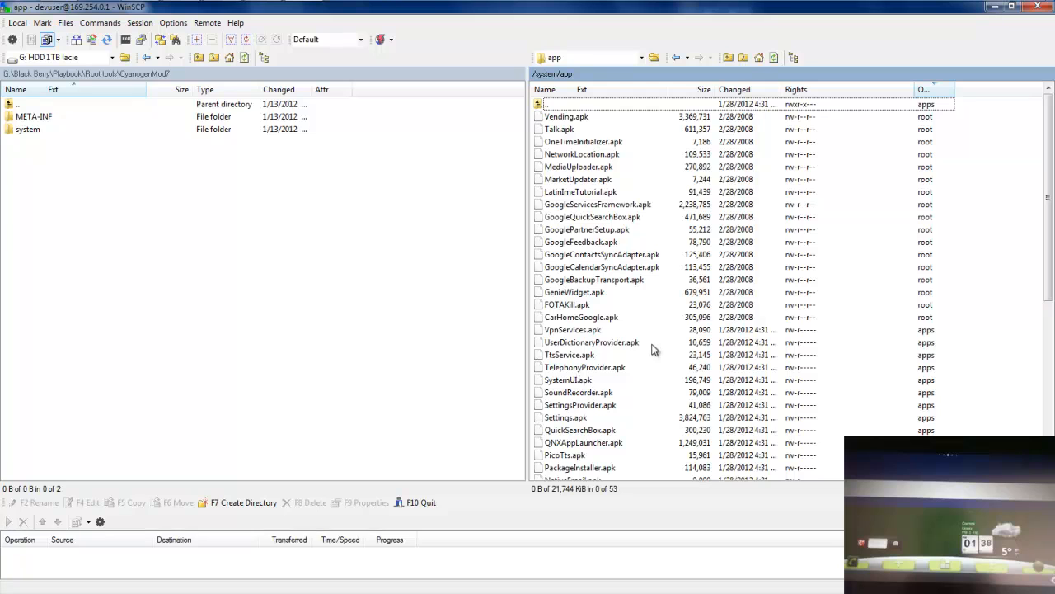
pyautogui.scroll(-3)
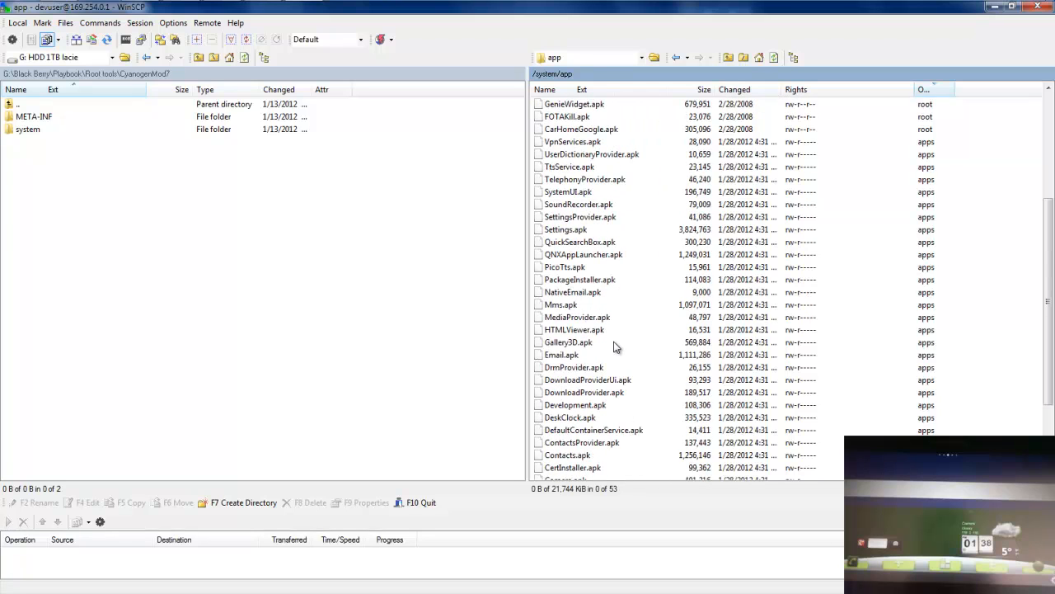
pyautogui.scroll(-3)
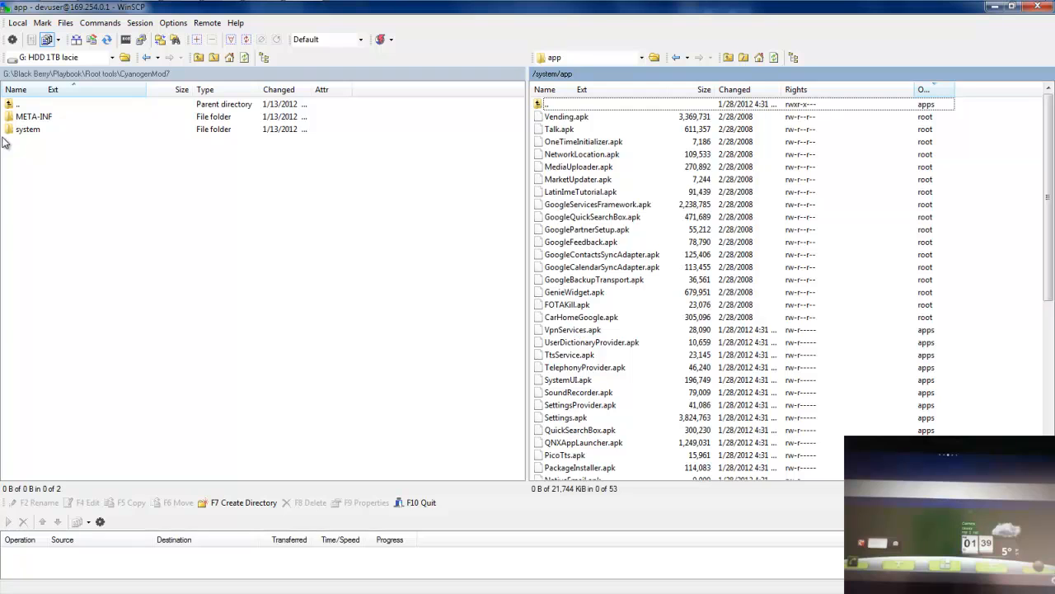
# - Open local CyanogenMod7 system\app and compare APKs like SetupWizard.apk and TelephonyProvider.apk
pyautogui.doubleClick(28, 128)
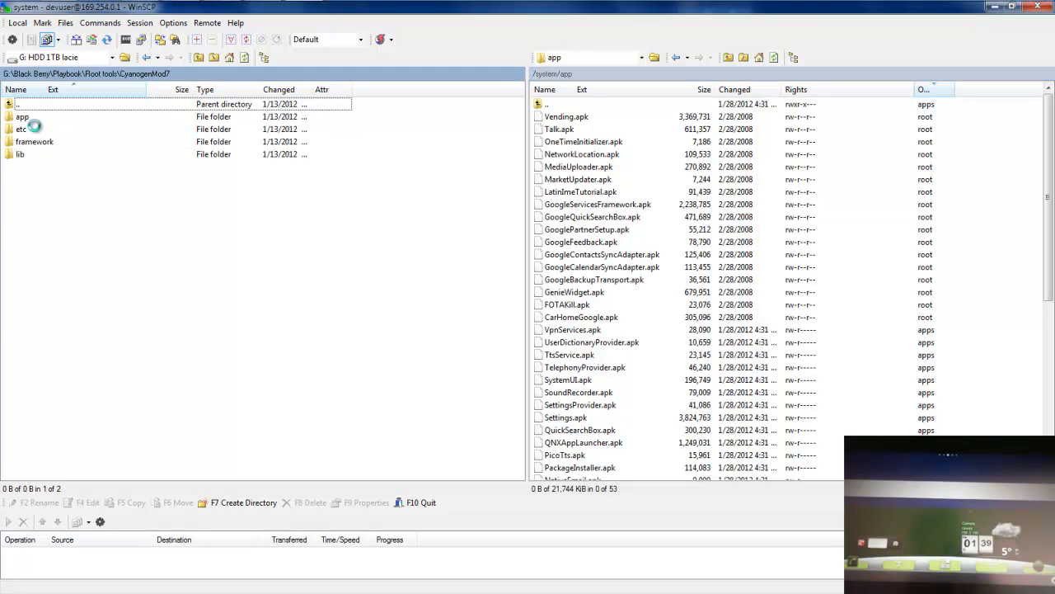
pyautogui.doubleClick(22, 116)
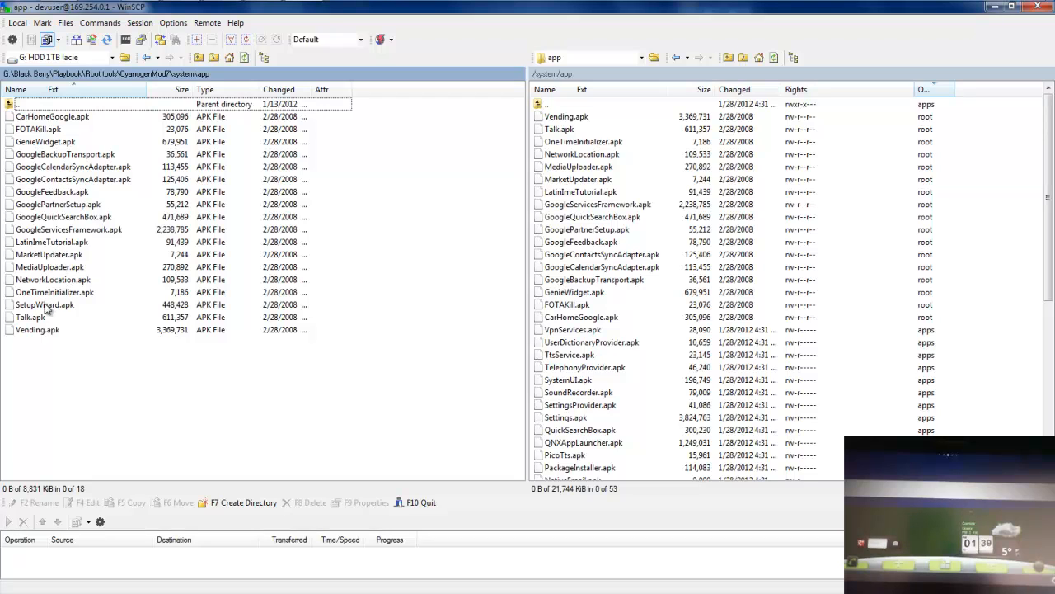
pyautogui.click(44, 304)
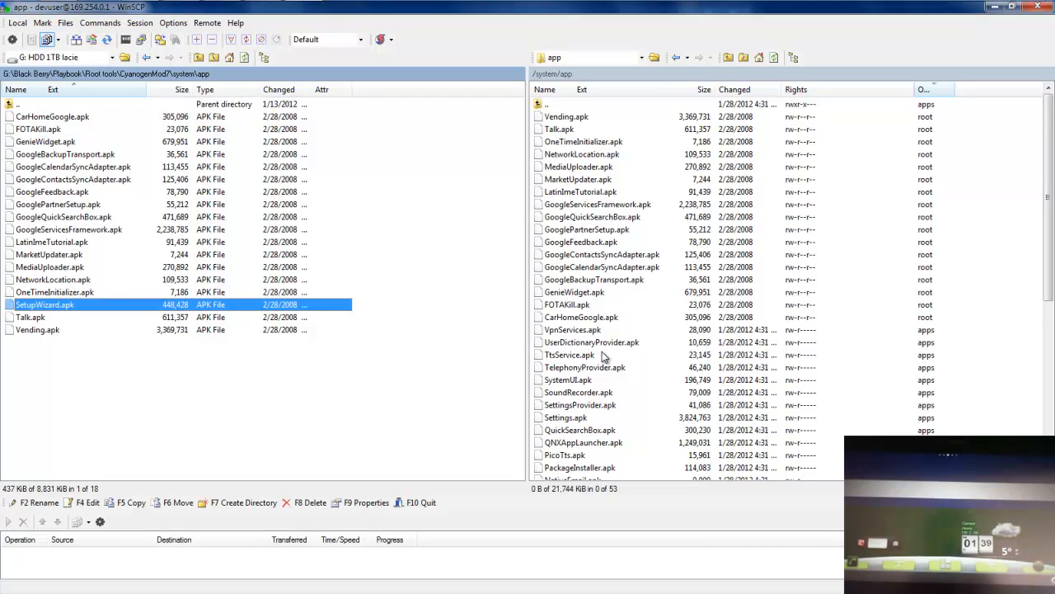
pyautogui.click(584, 367)
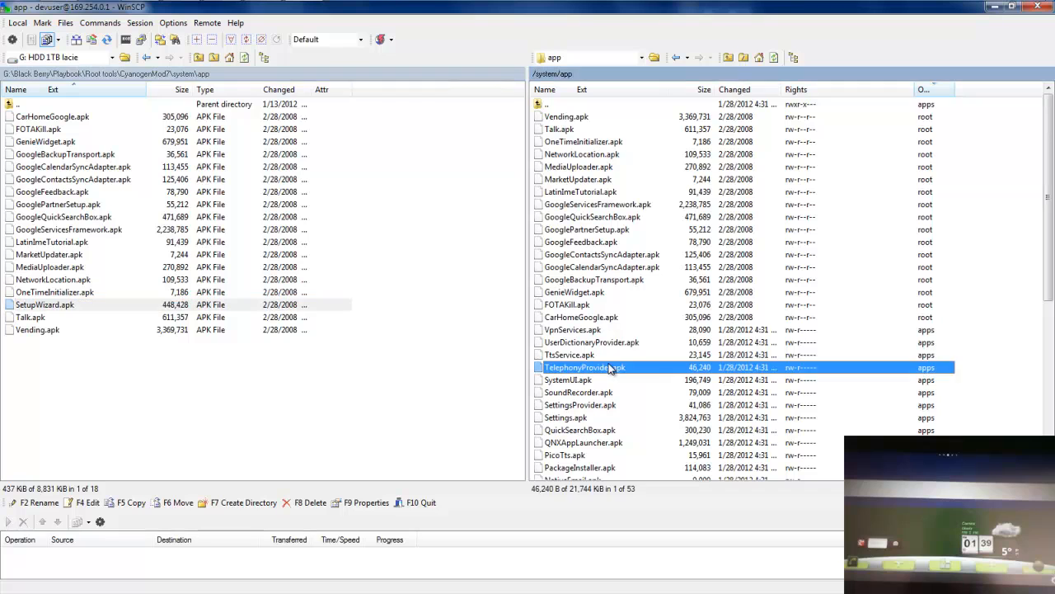
pyautogui.scroll(-3)
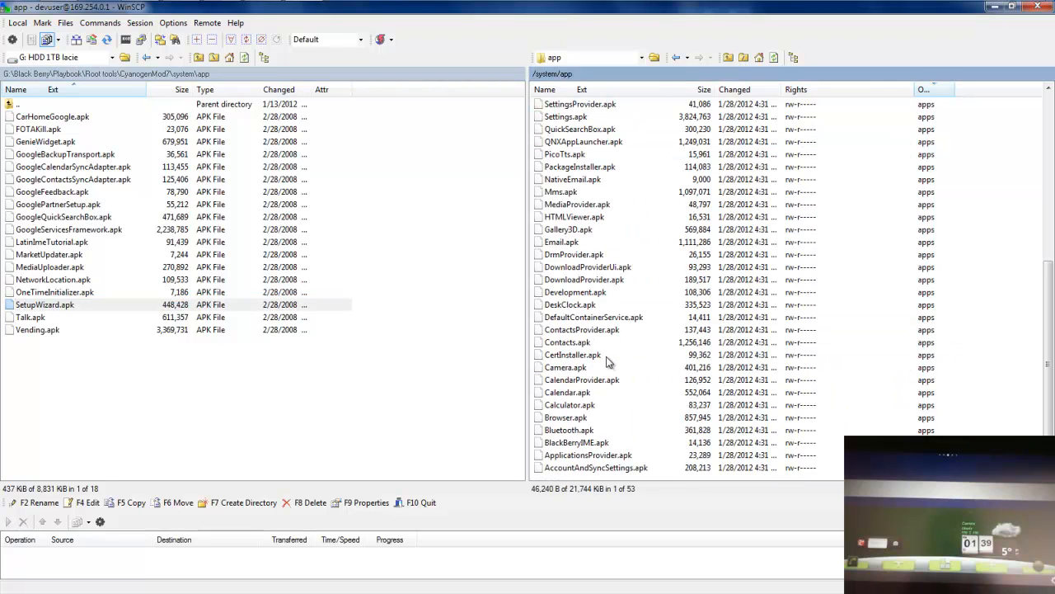
pyautogui.moveTo(474, 340)
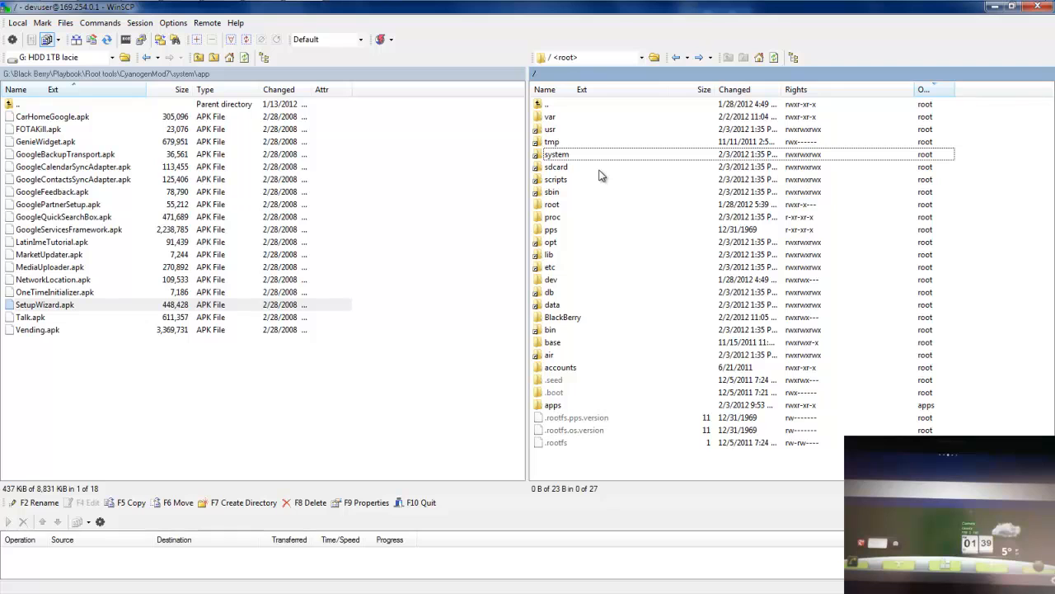
pyautogui.moveTo(564, 412)
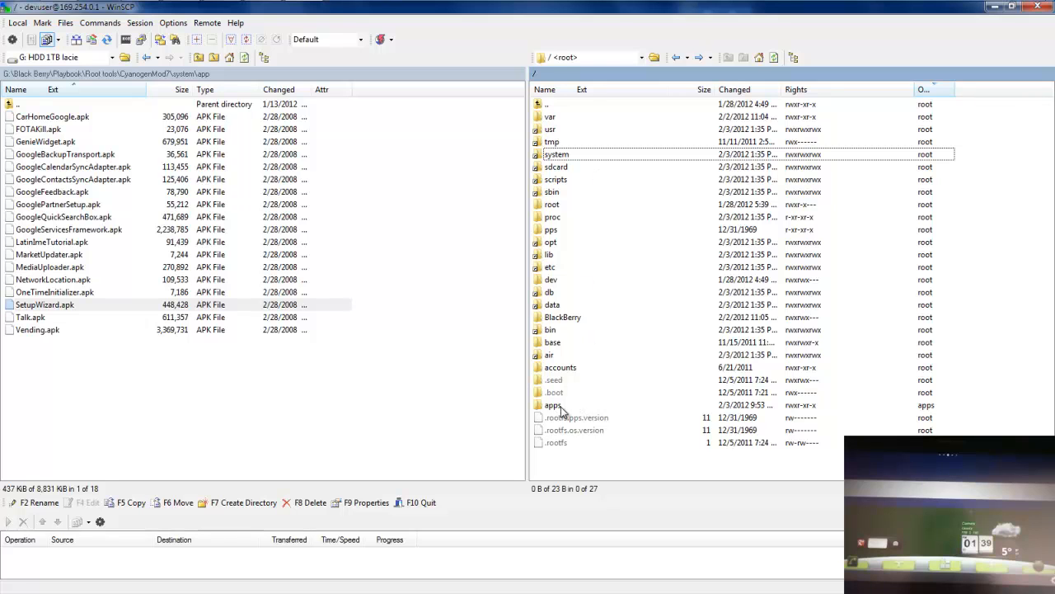
# - Go to remote apps > sys.android > scripts and select restart-android-core.sh
pyautogui.doubleClick(550, 405)
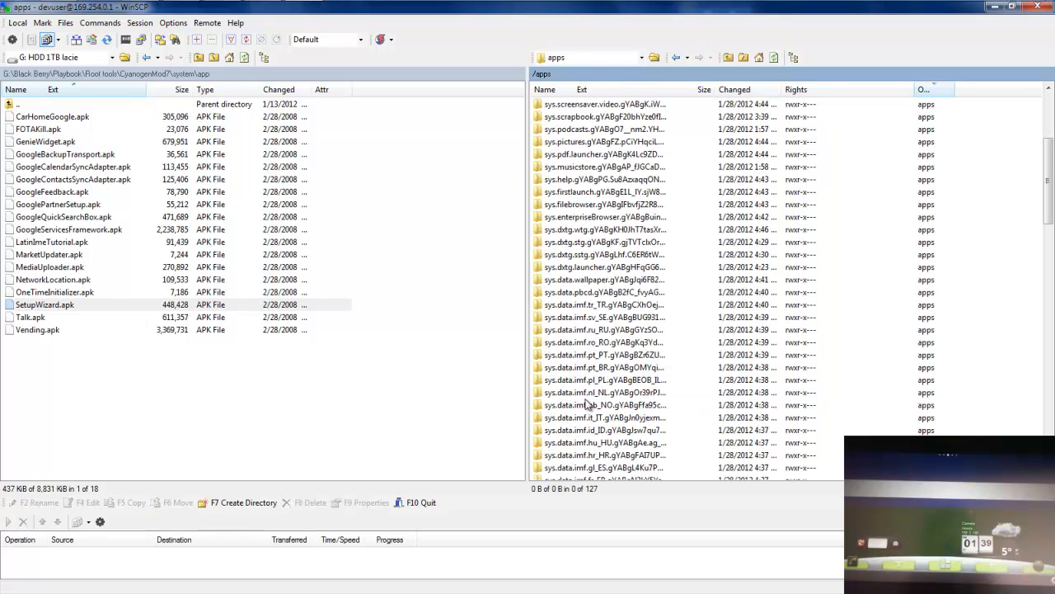
pyautogui.scroll(-3)
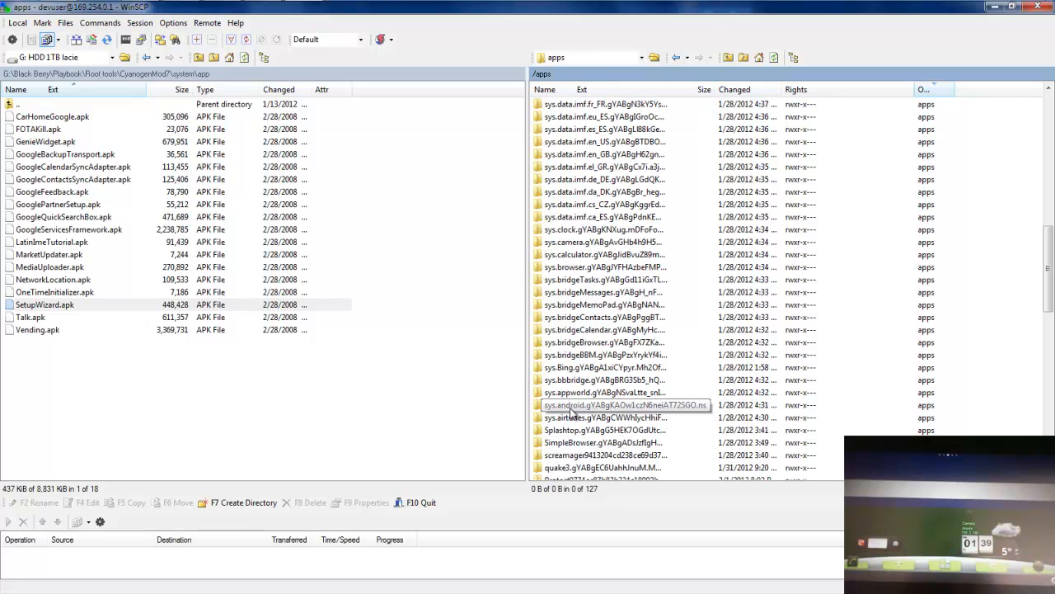
pyautogui.doubleClick(604, 404)
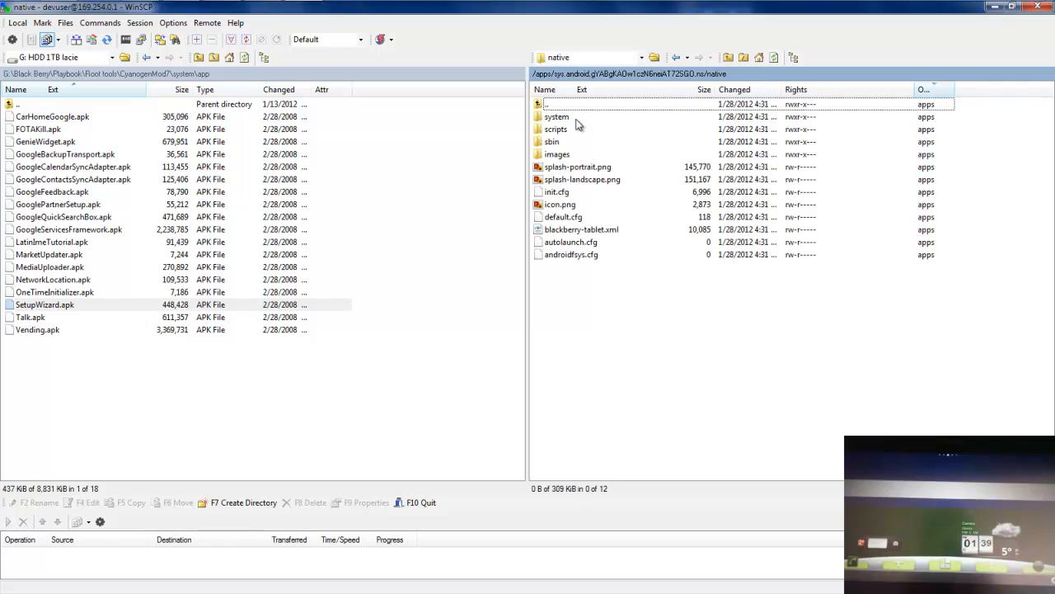
pyautogui.doubleClick(555, 129)
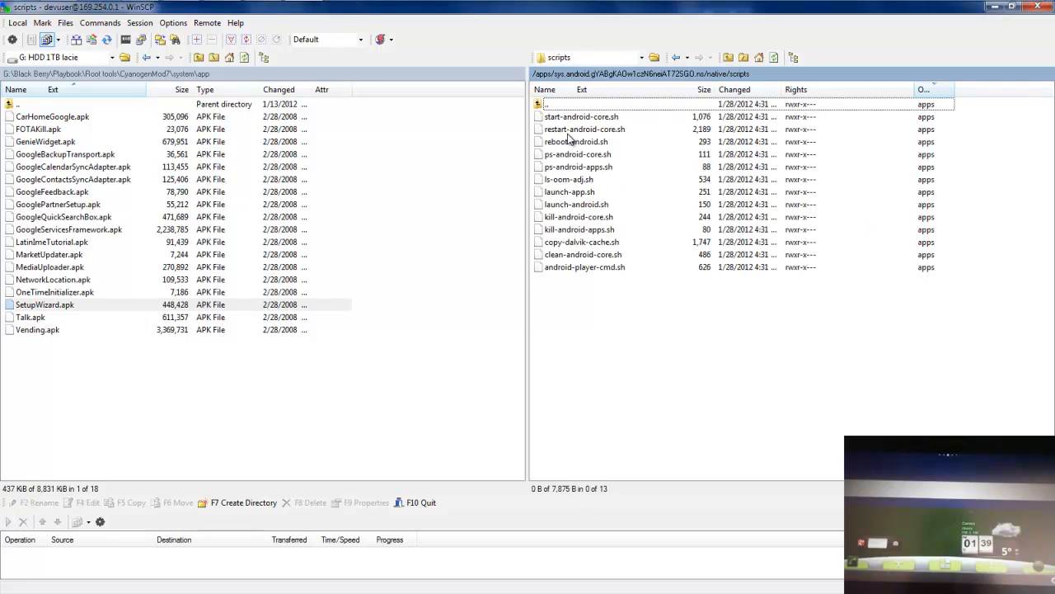
pyautogui.moveTo(592, 130)
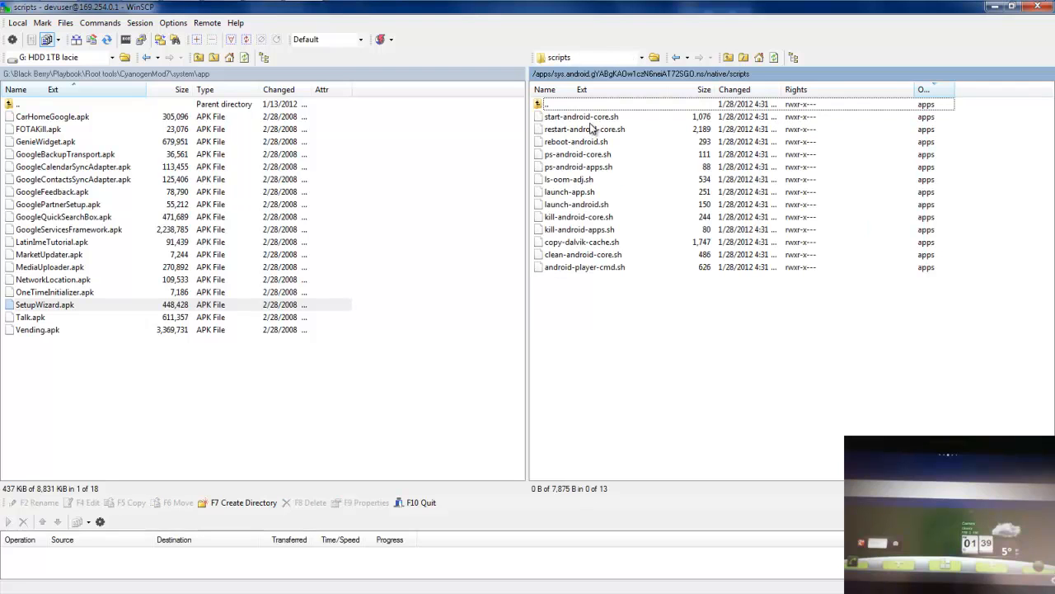
pyautogui.click(585, 128)
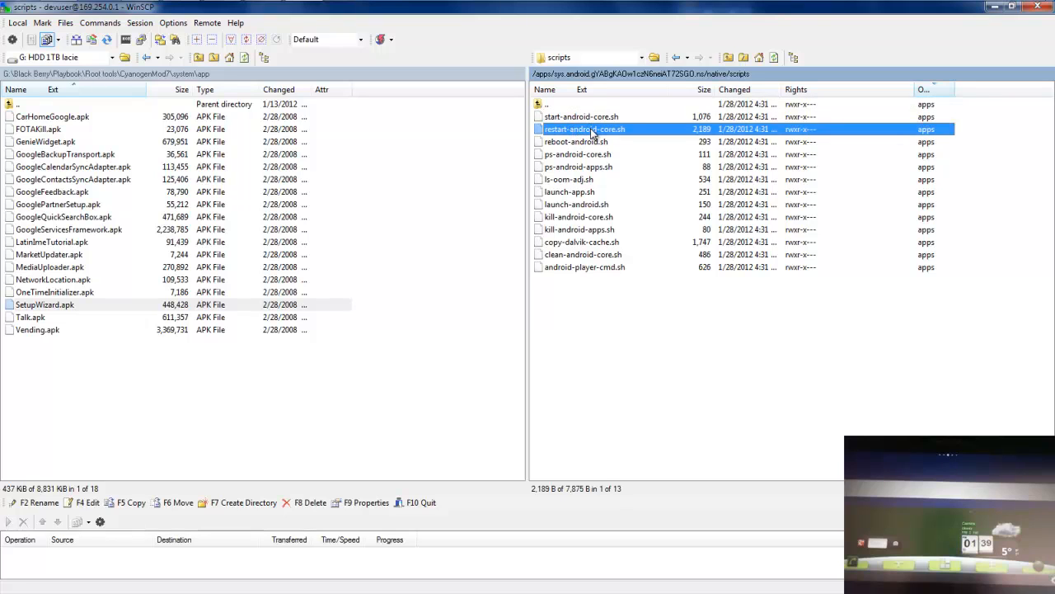
pyautogui.moveTo(606, 124)
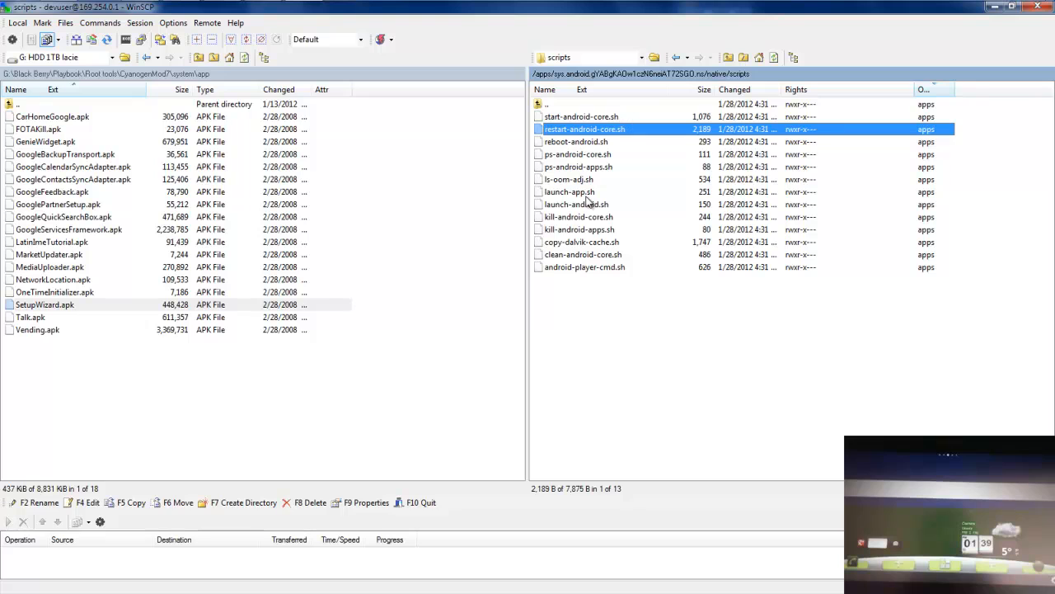
pyautogui.moveTo(560, 224)
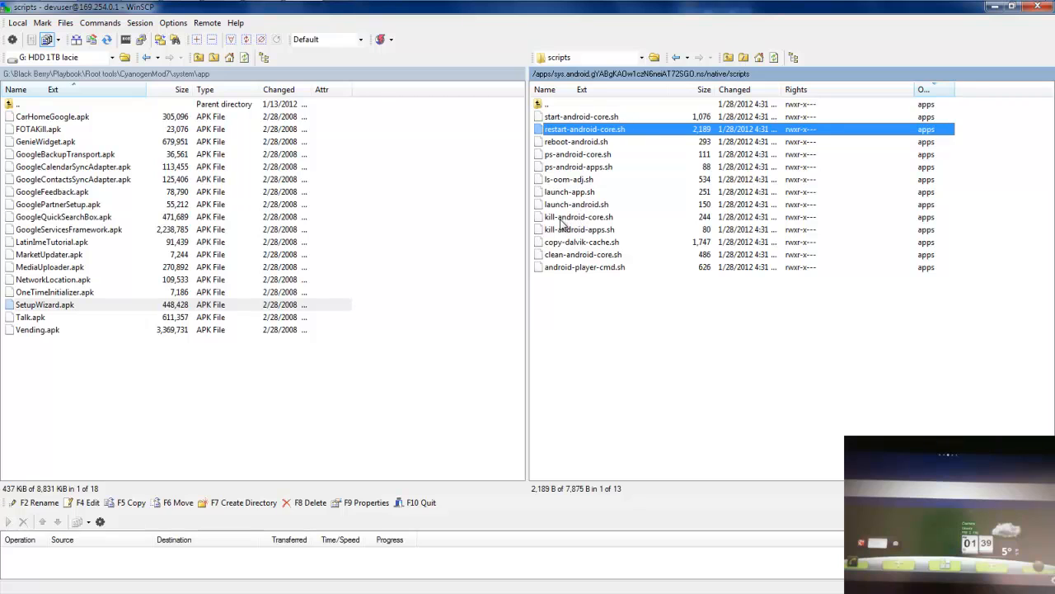
pyautogui.moveTo(614, 225)
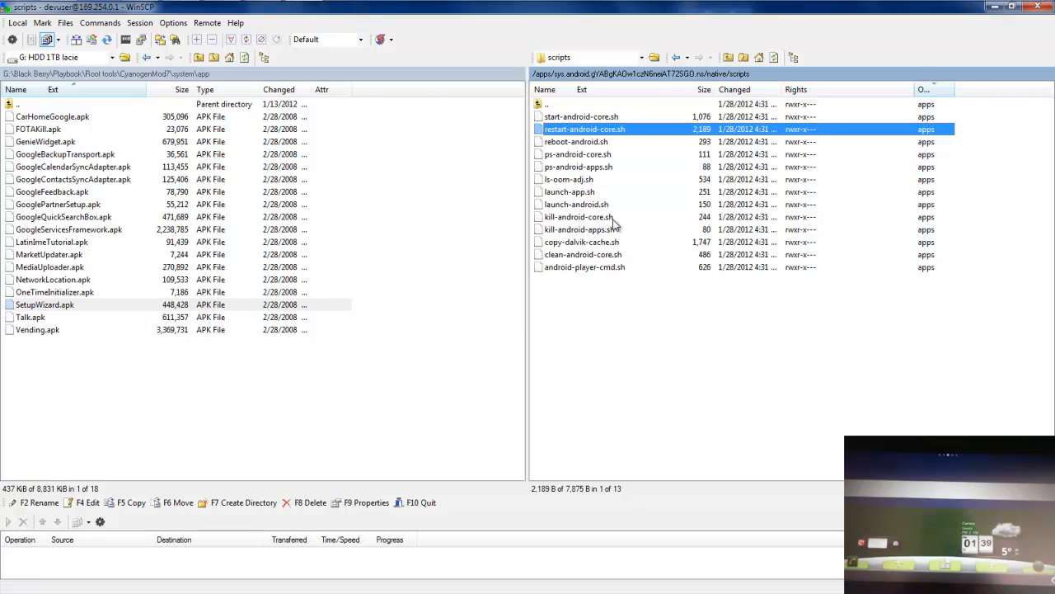
pyautogui.moveTo(719, 196)
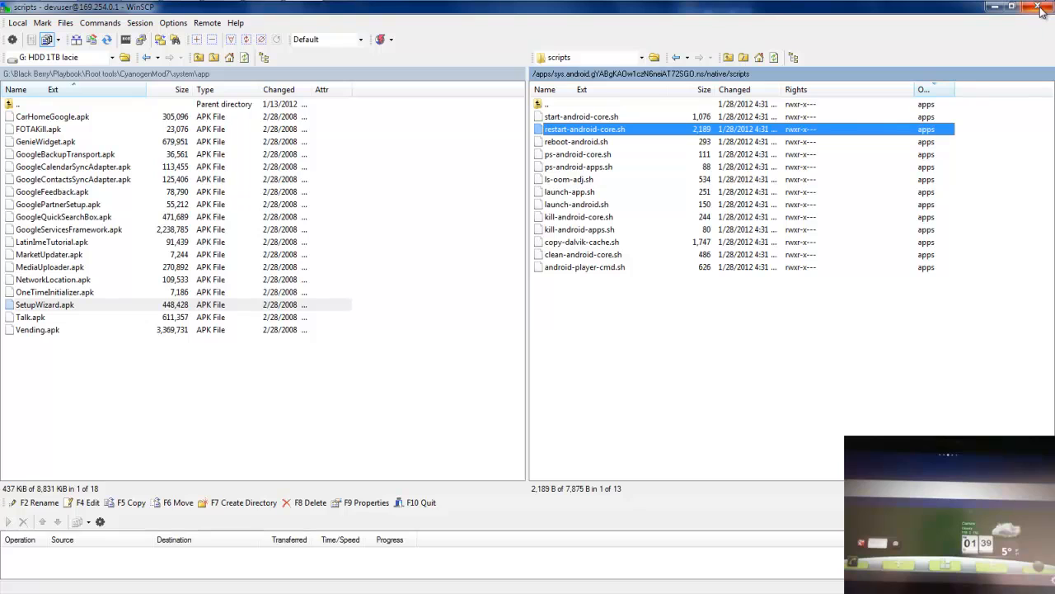
pyautogui.moveTo(1041, 11)
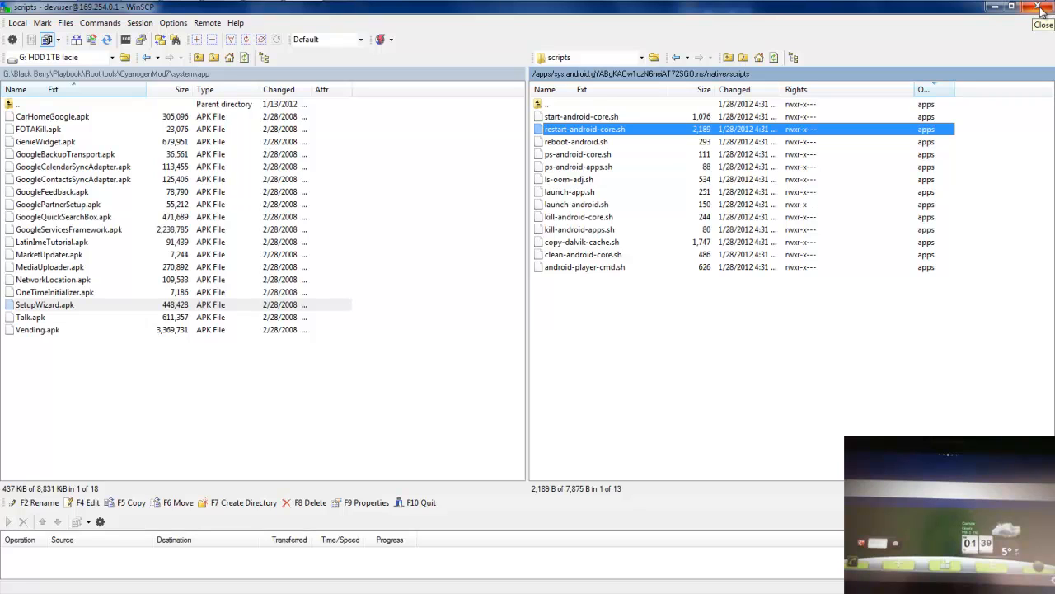
# - Close WinSCP, the ssh.exe console and Dingleberry
pyautogui.click(1038, 6)
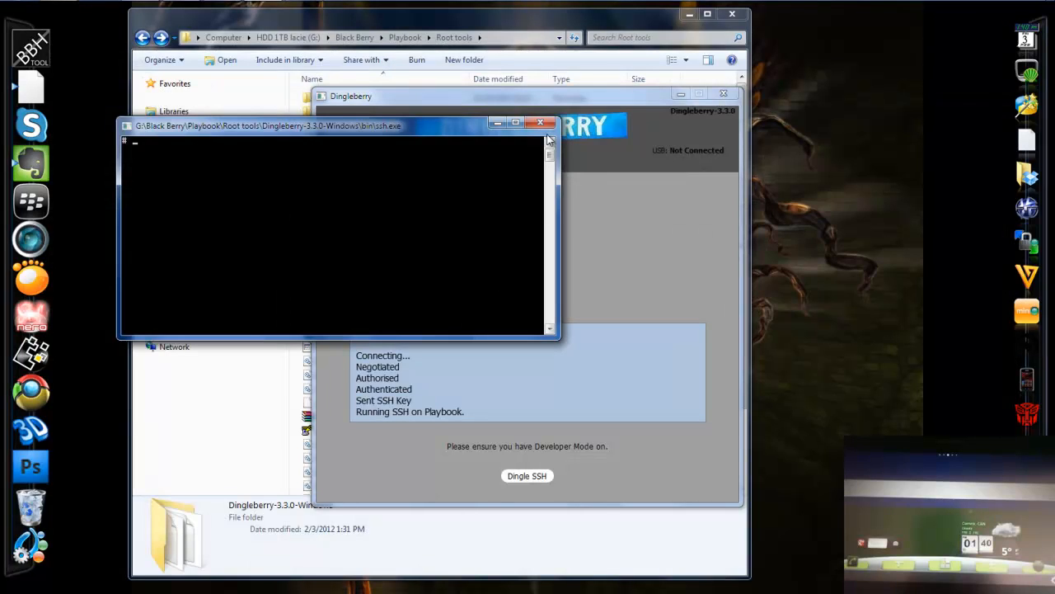
pyautogui.click(541, 122)
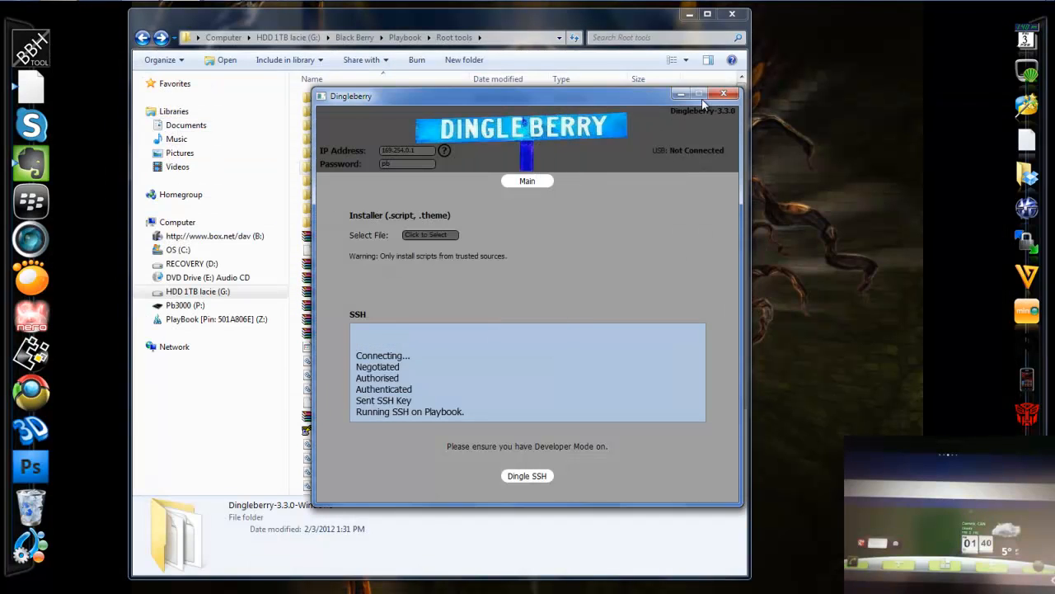
pyautogui.click(724, 93)
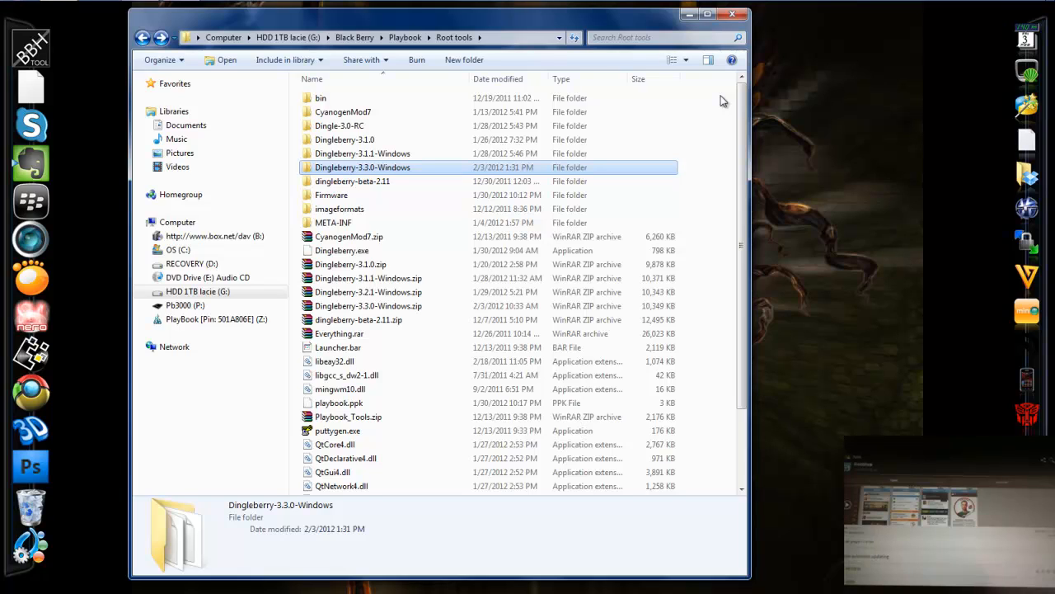
pyautogui.moveTo(550, 171)
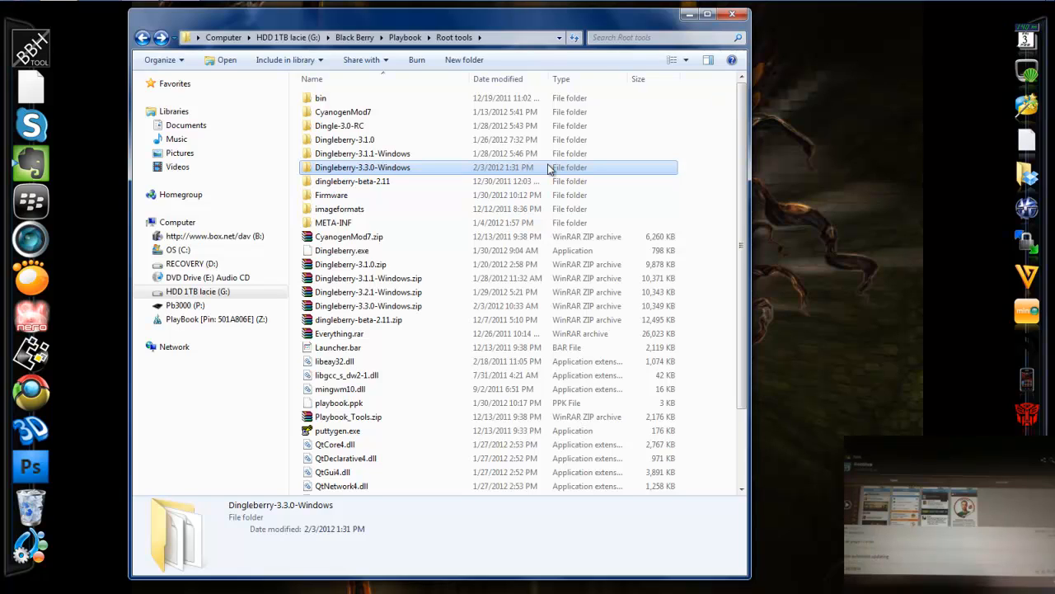